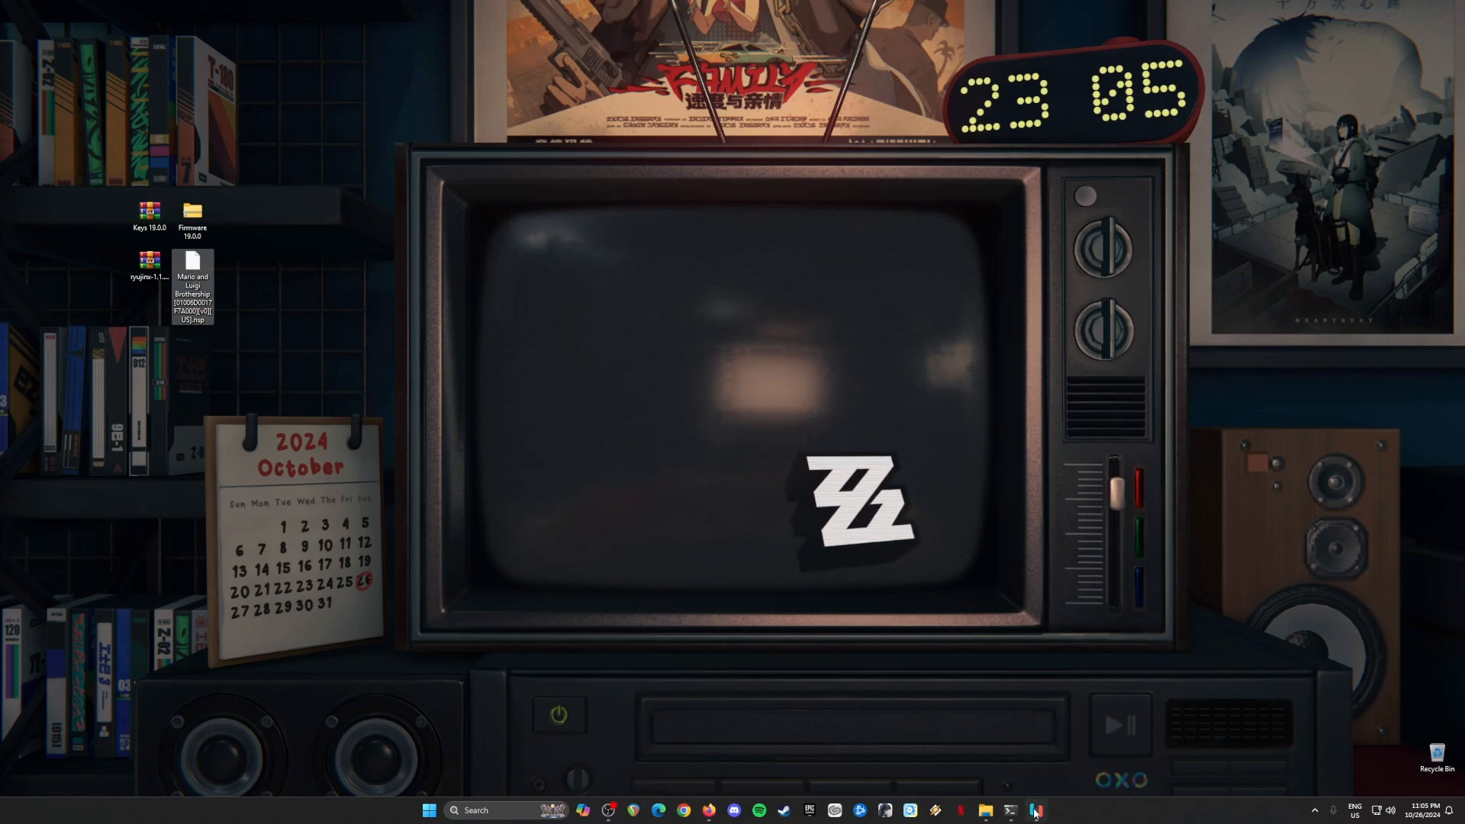
- Start the Ryujinx emulator from the desktop shortcut
click(1034, 811)
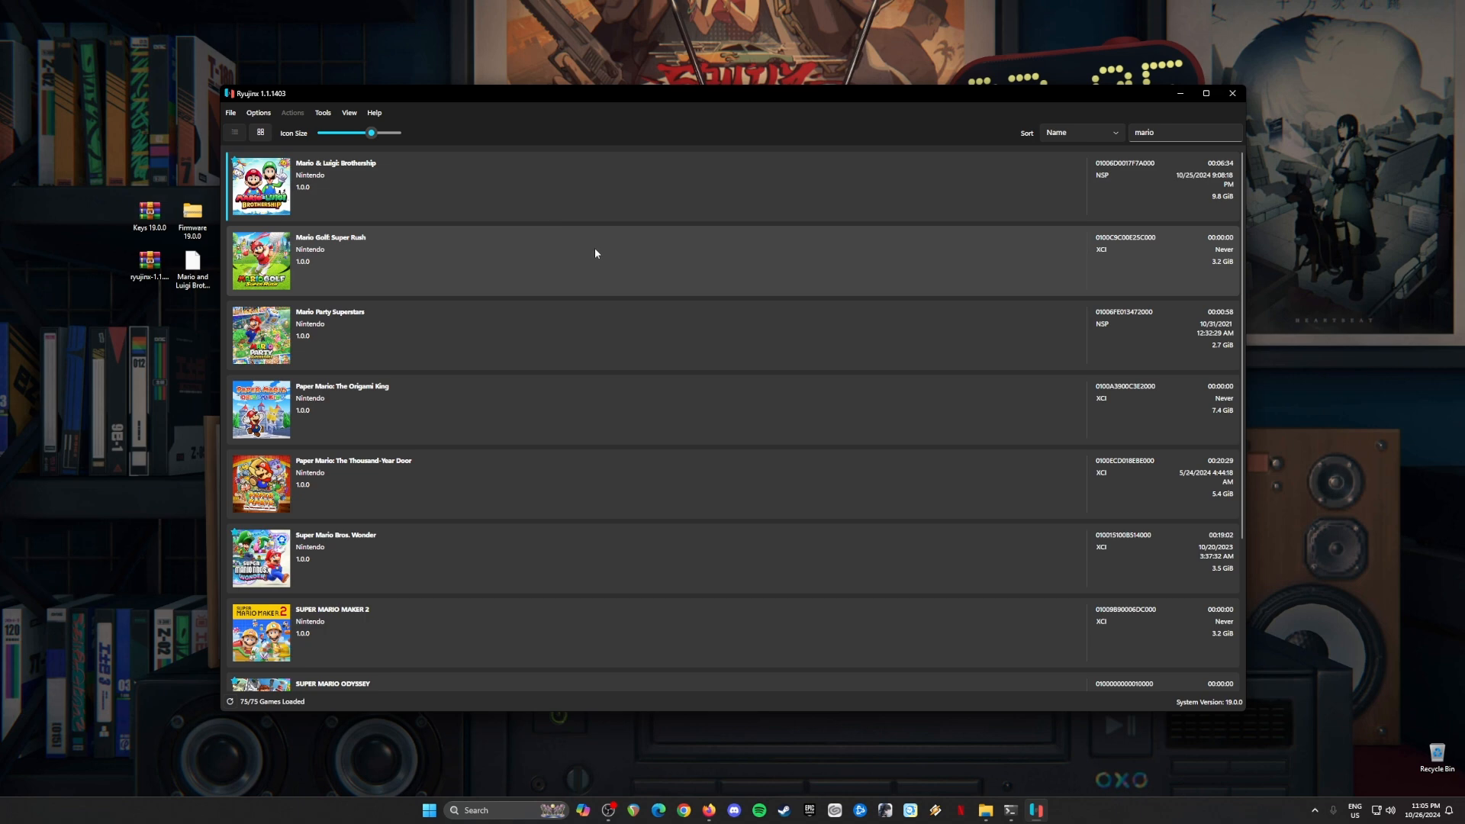
mouse_move(627, 265)
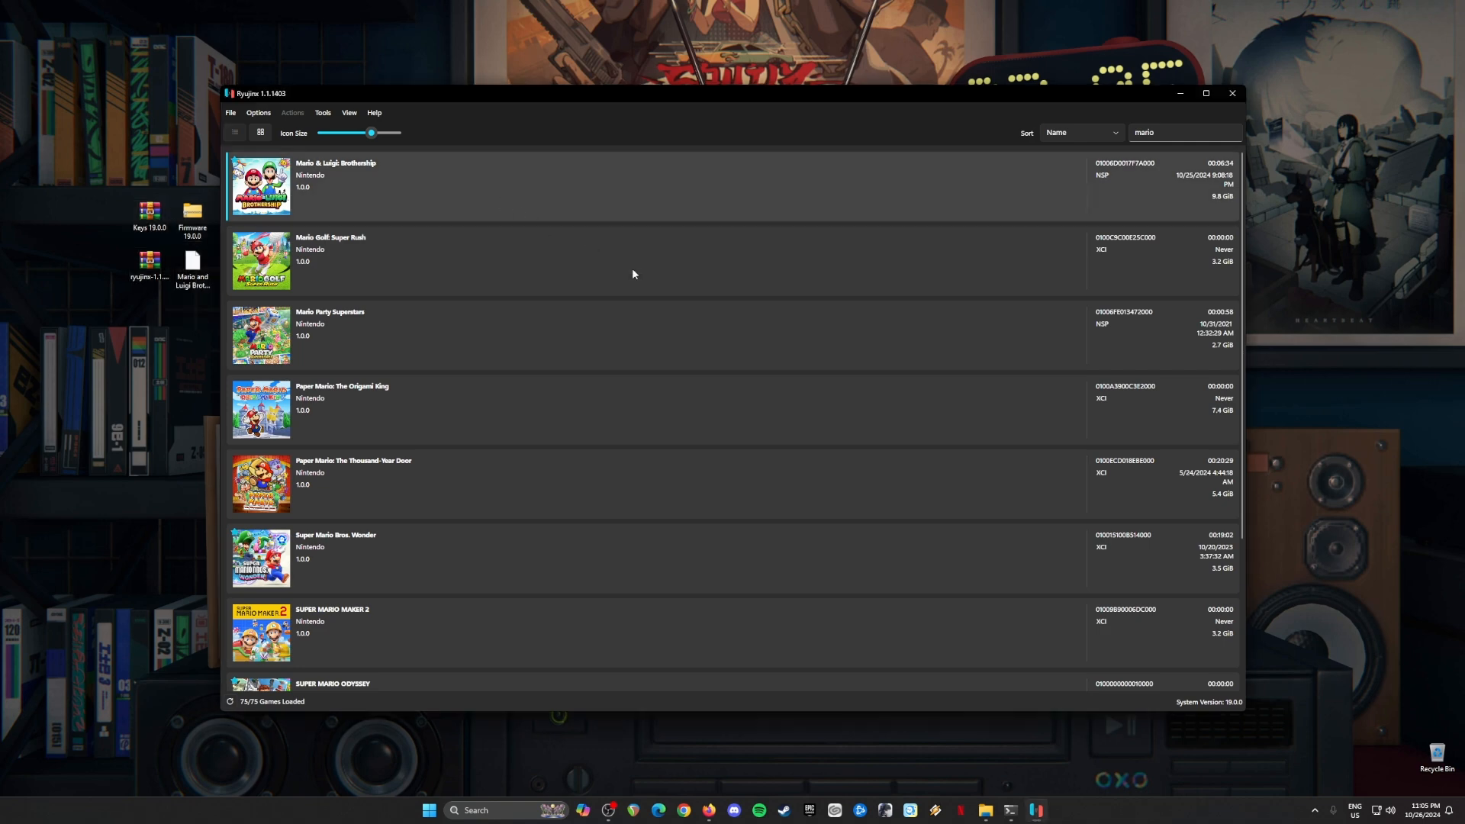
mouse_move(711, 342)
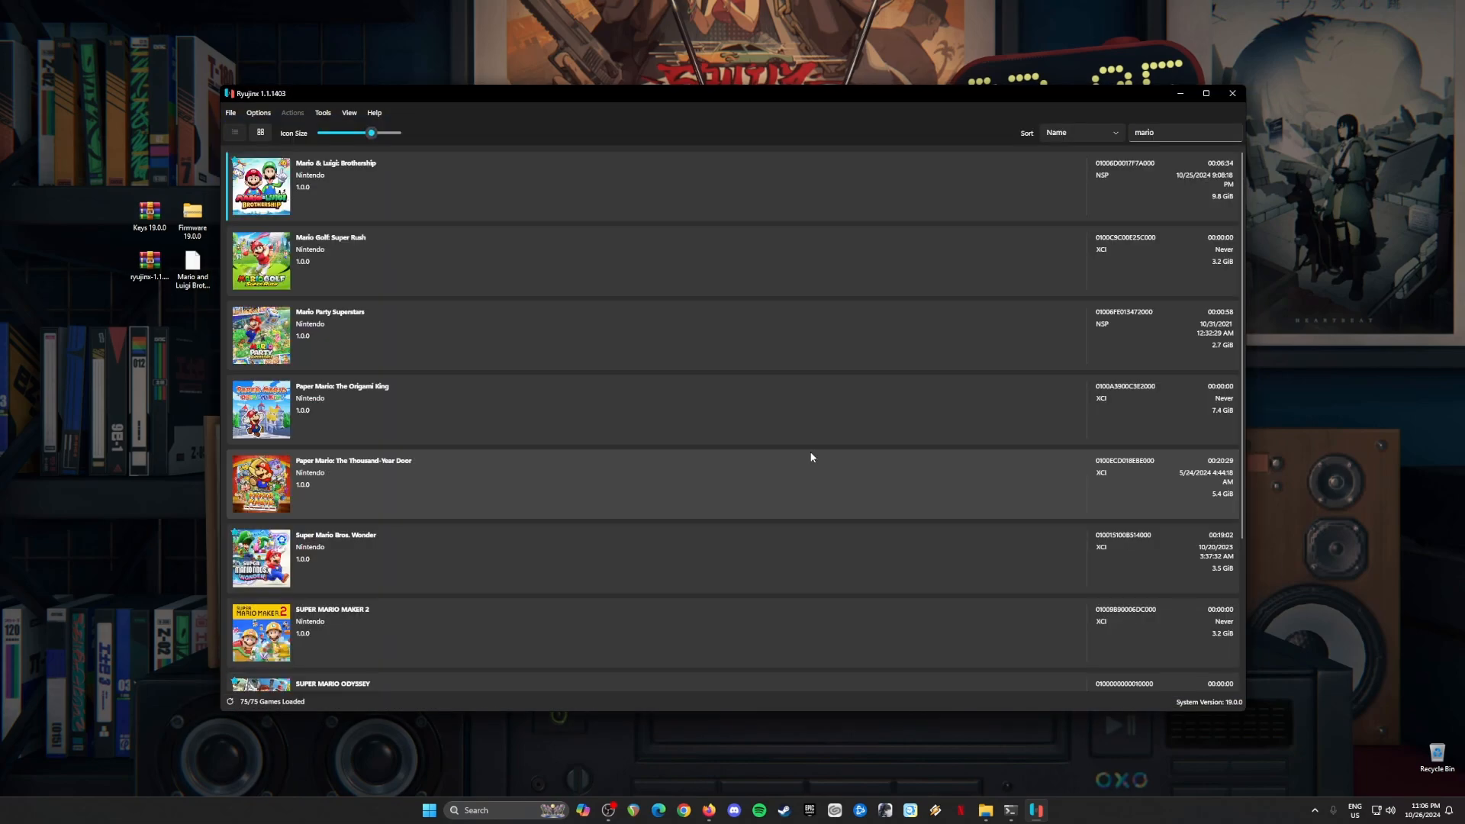
mouse_move(755, 357)
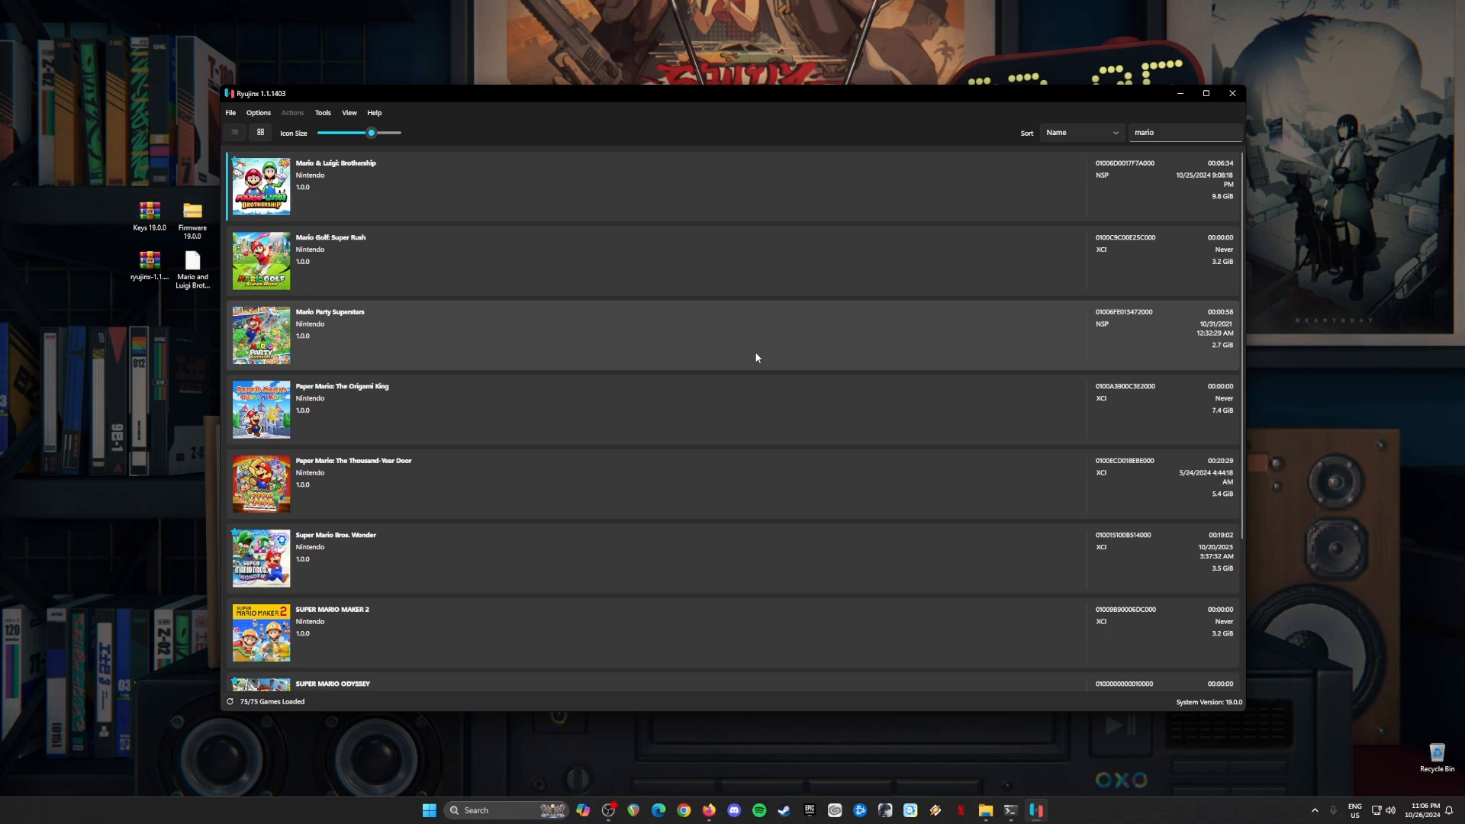
mouse_move(873, 266)
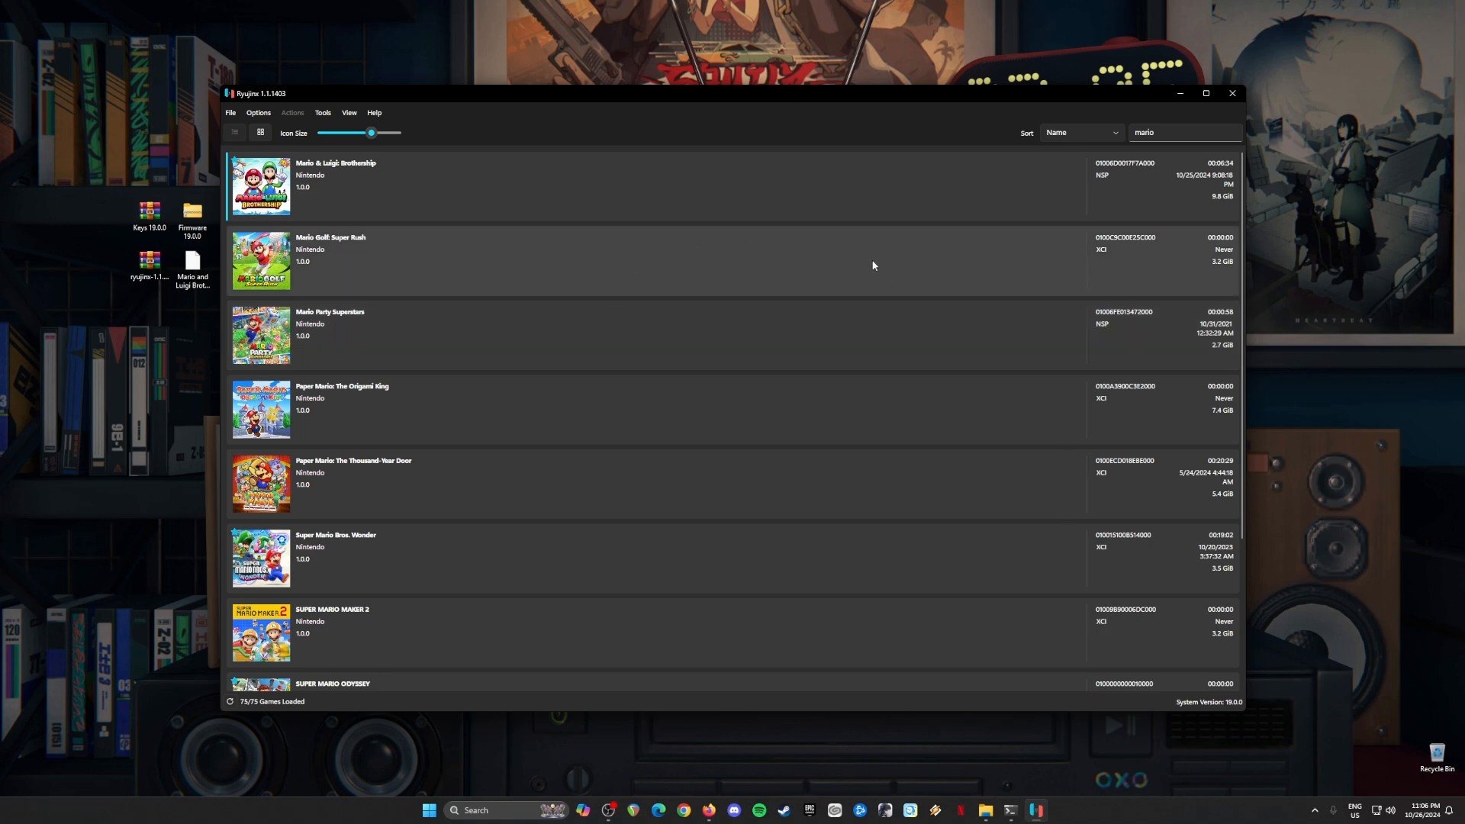
mouse_move(796, 255)
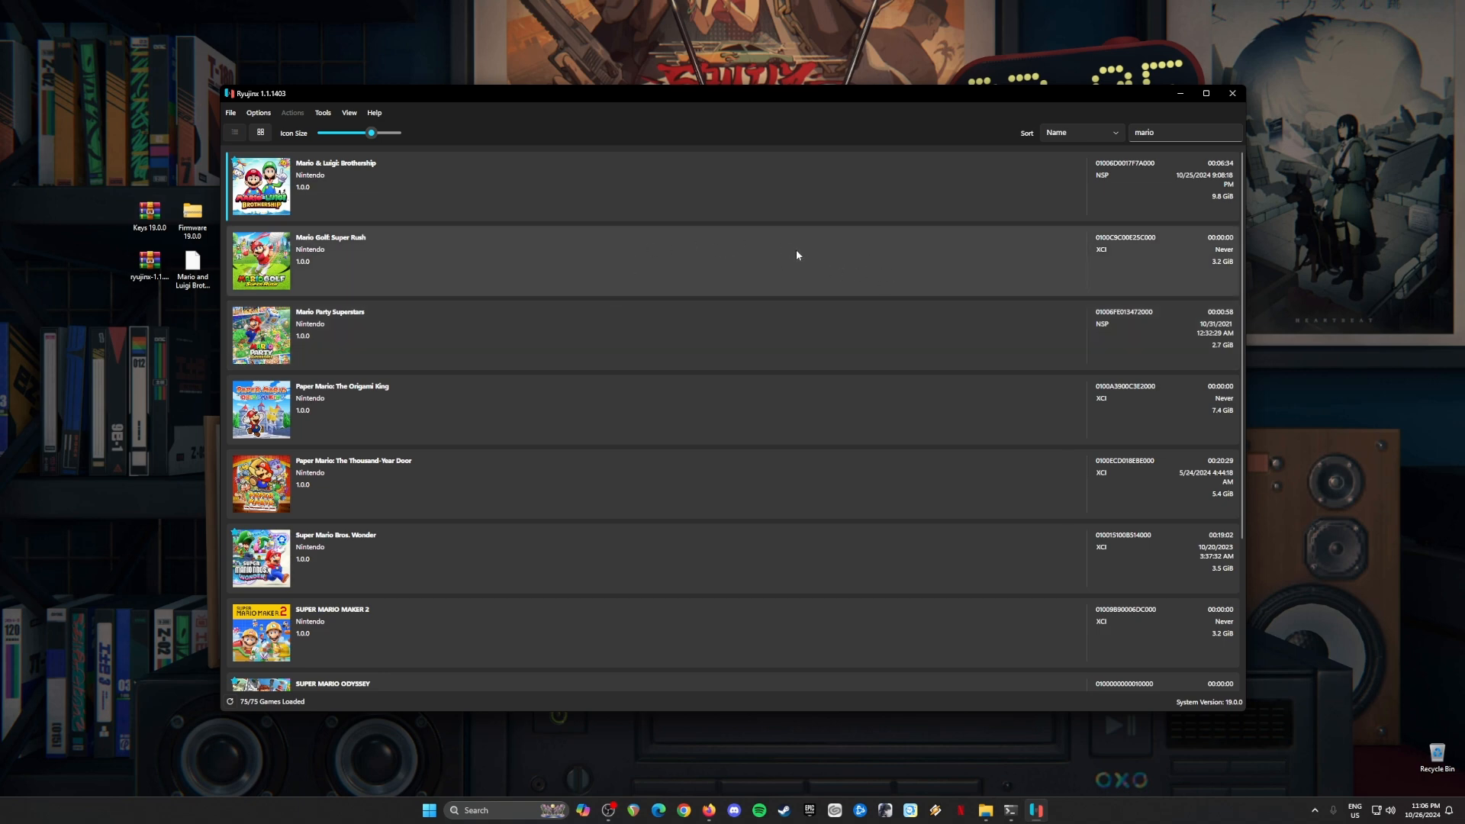
mouse_move(936, 282)
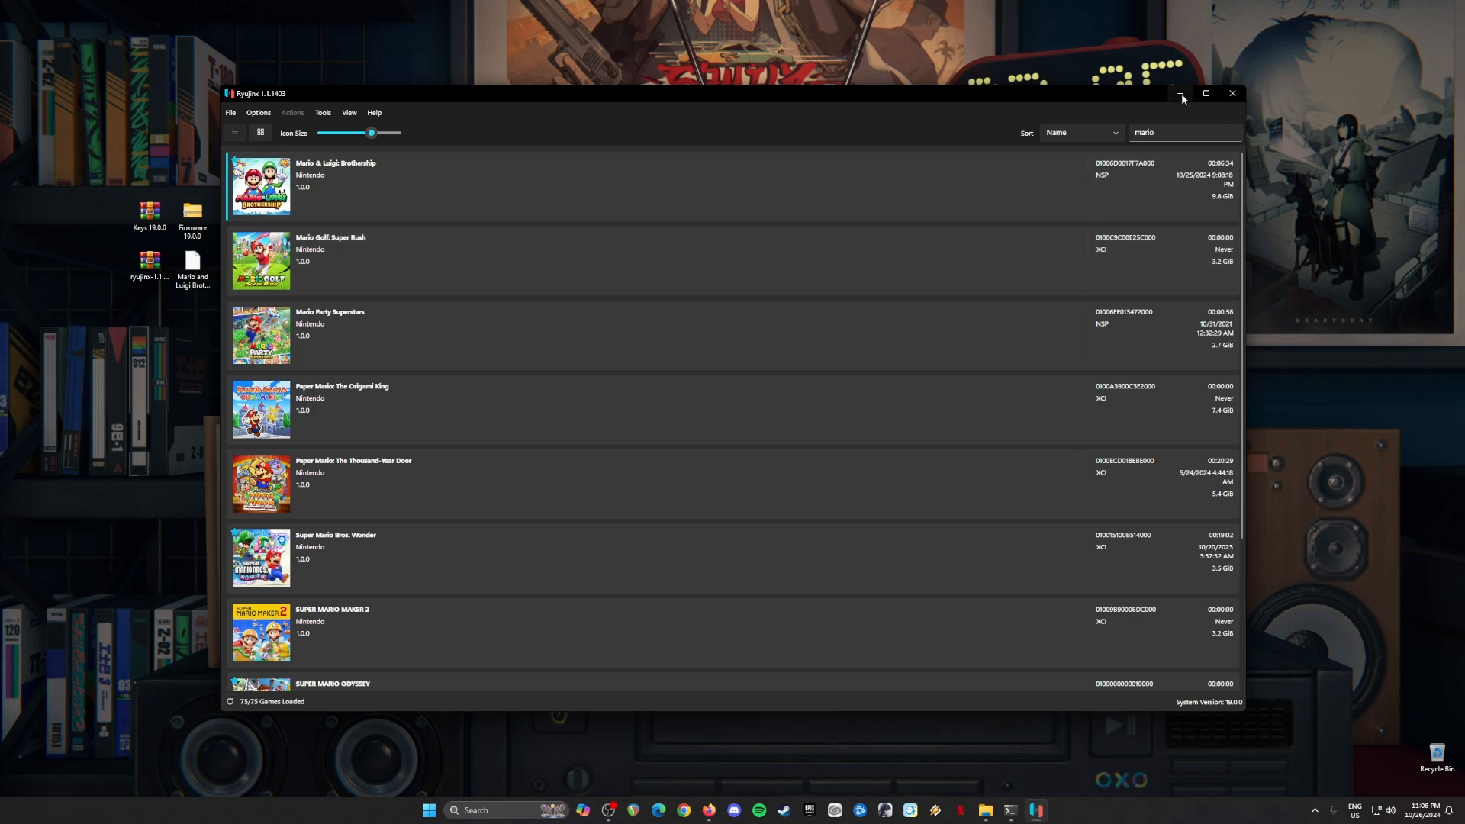
- Minimize the Ryujinx window so the browser can be used
click(1180, 93)
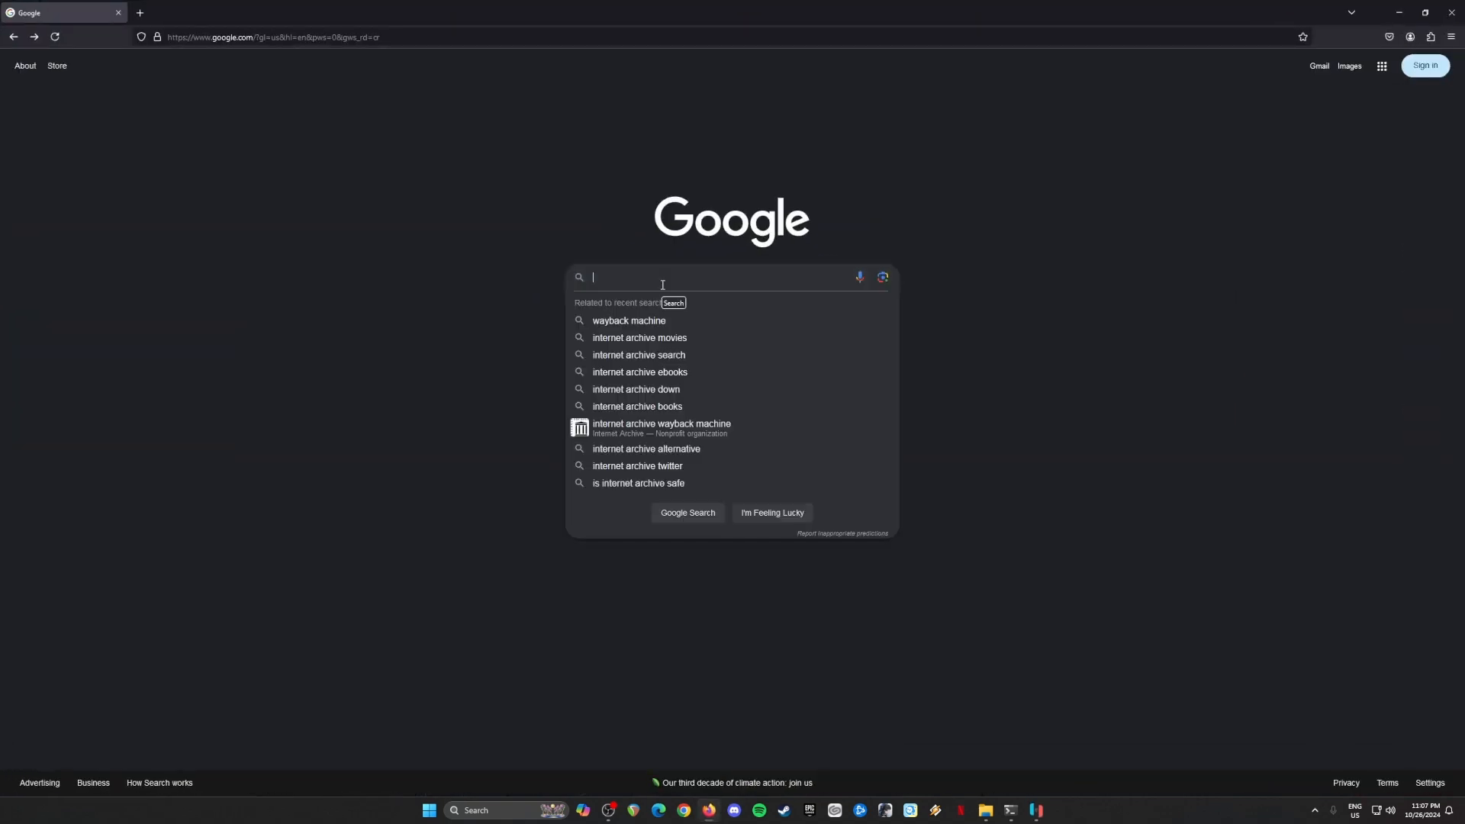
- Search Google for Internet Archive and land on the archive.org homepage search box
text(inter)
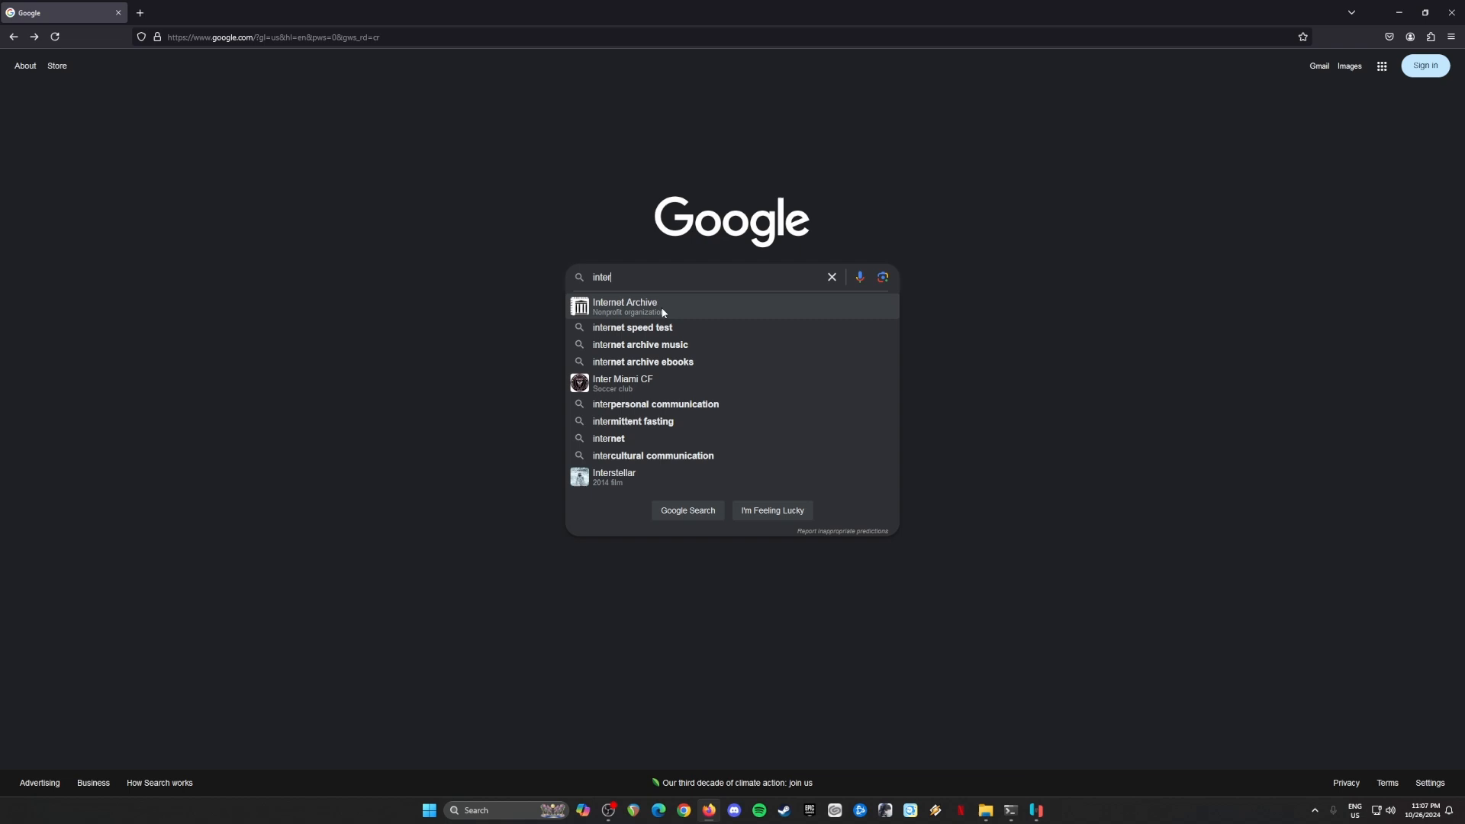
click(624, 305)
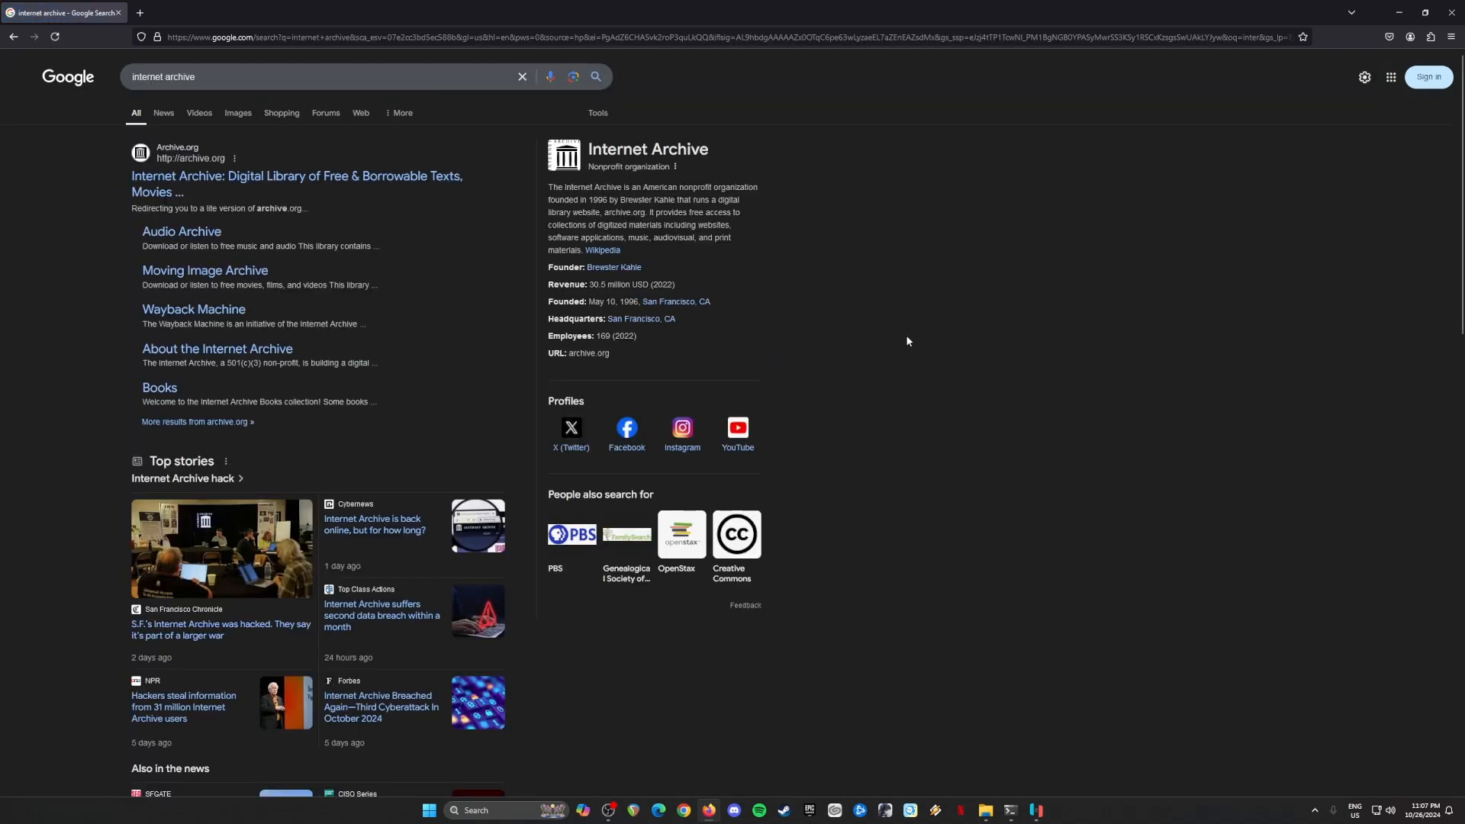
mouse_move(386, 124)
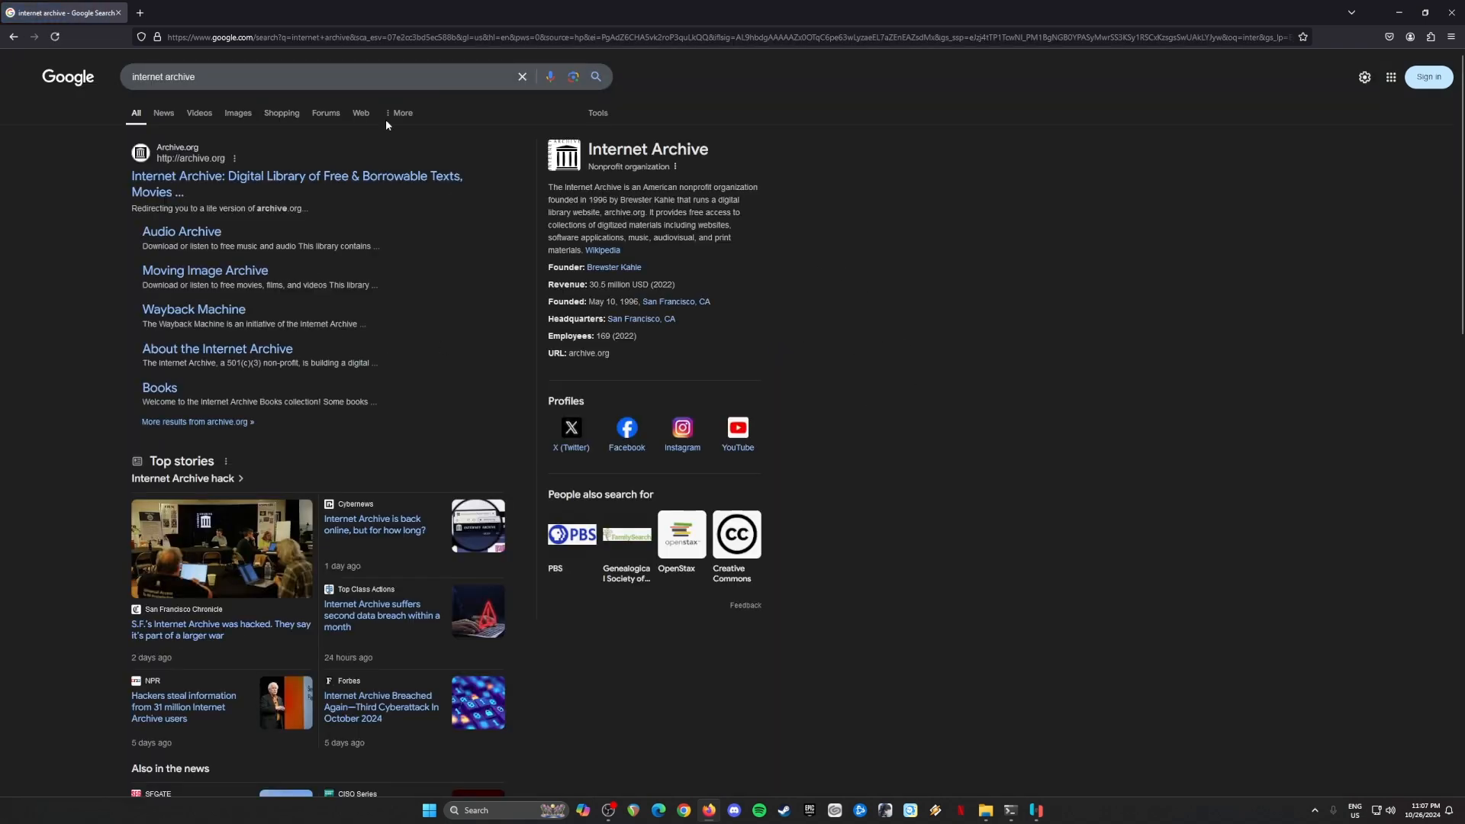
click(296, 184)
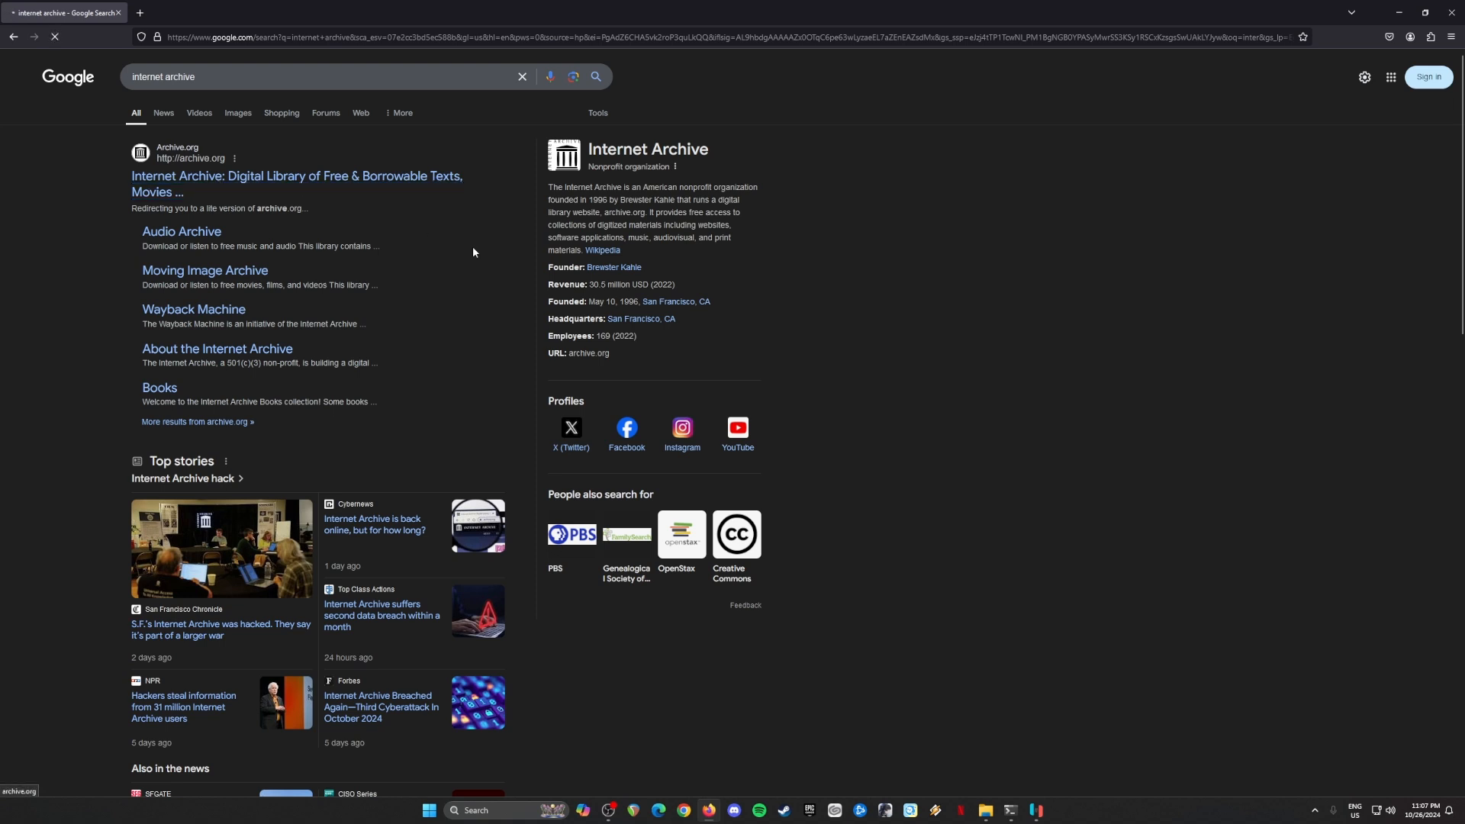
click(296, 185)
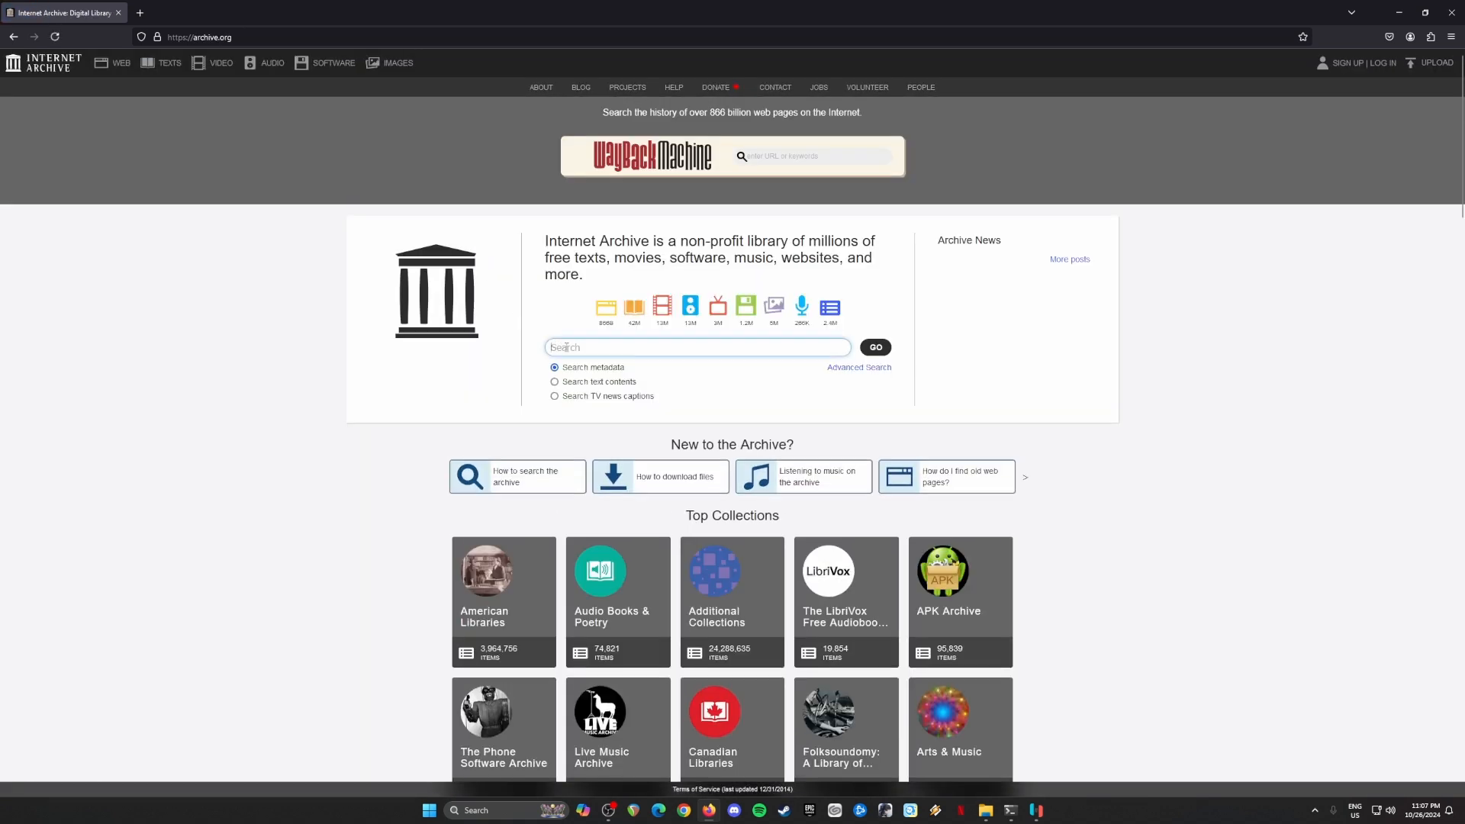
- Search archive.org for 'ryujinx emulator' to list the matching items
text(ryujinx)
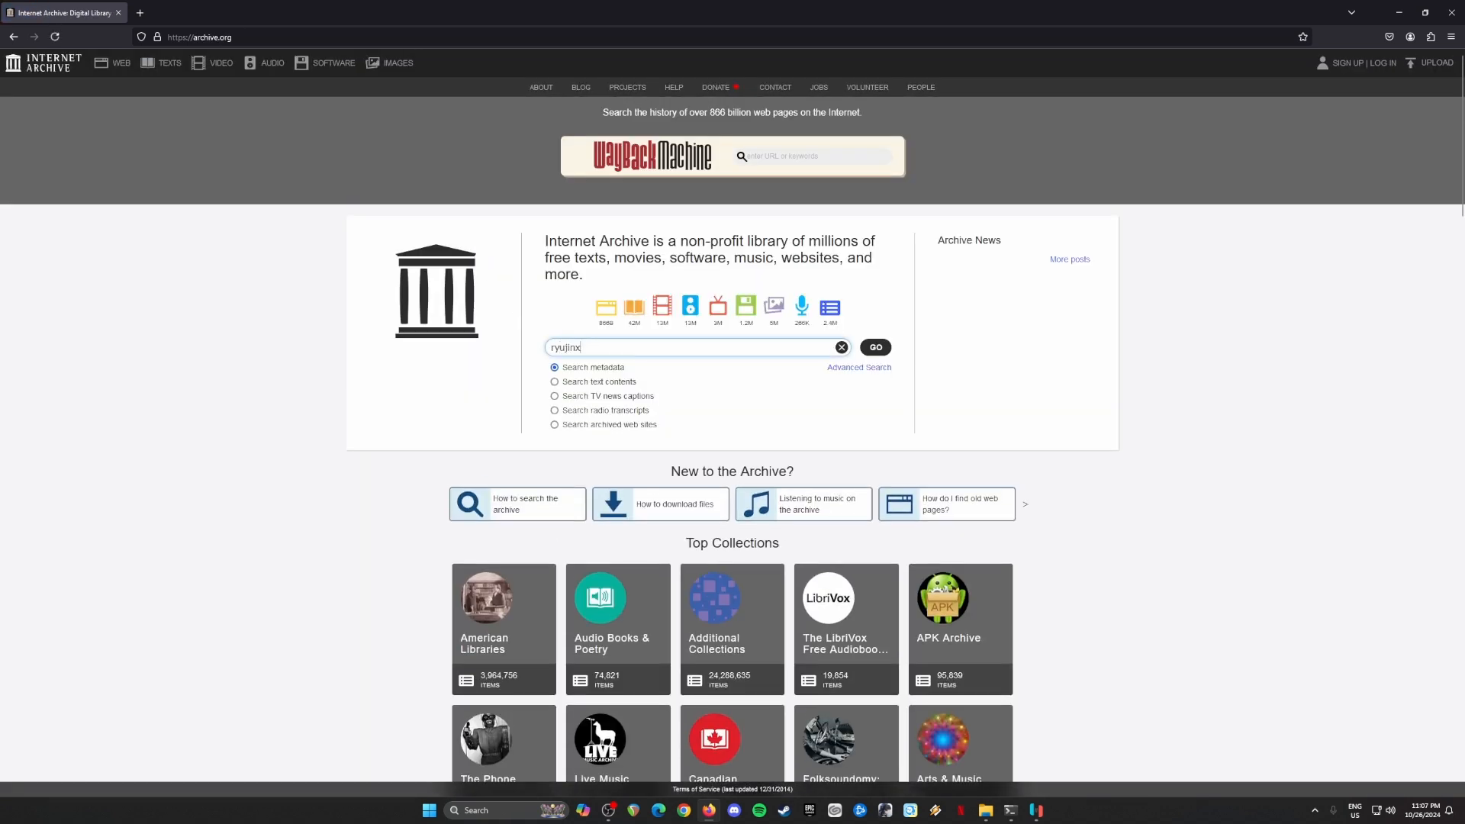
text(emulat)
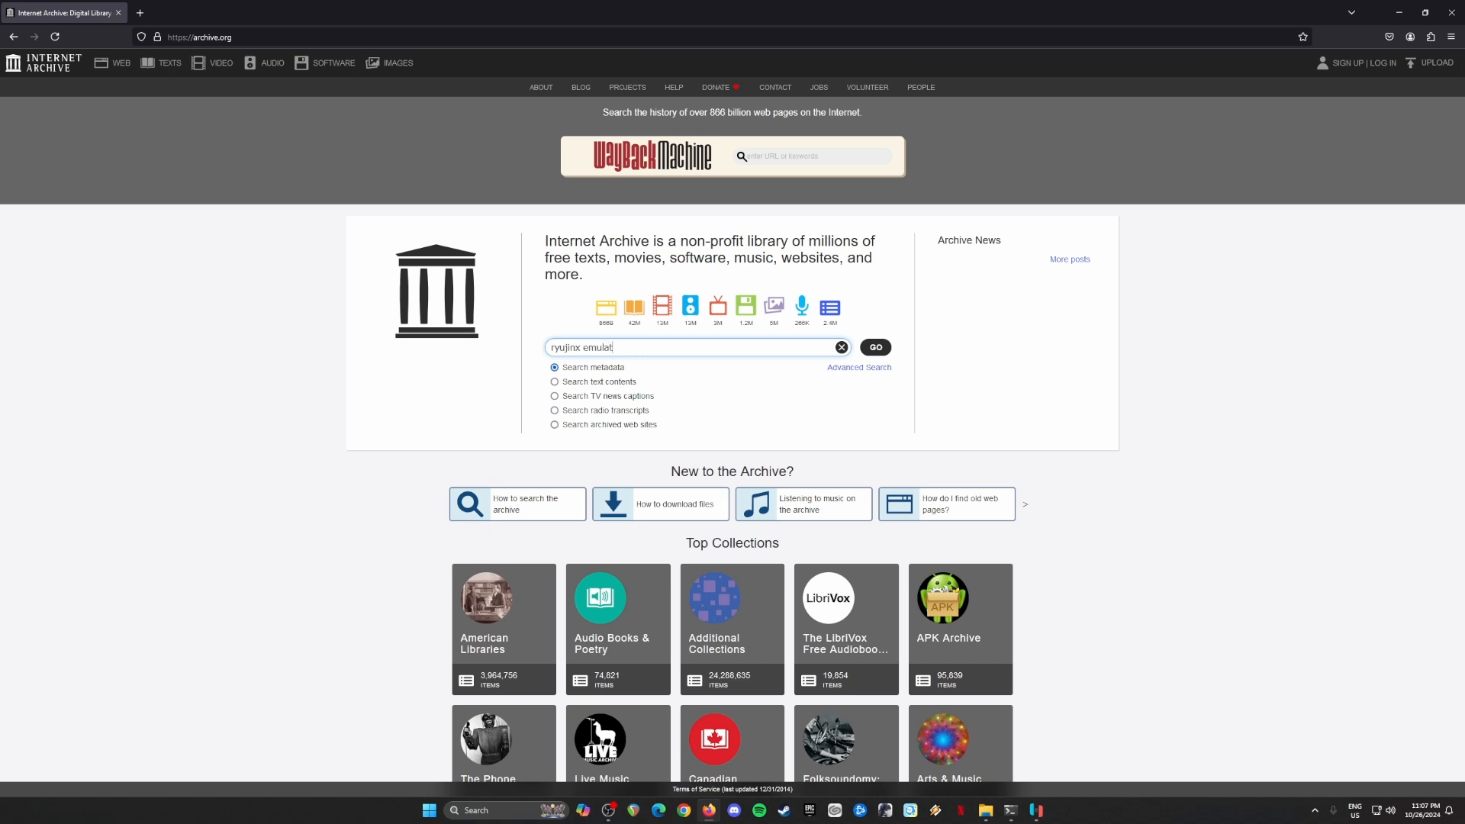
click(875, 346)
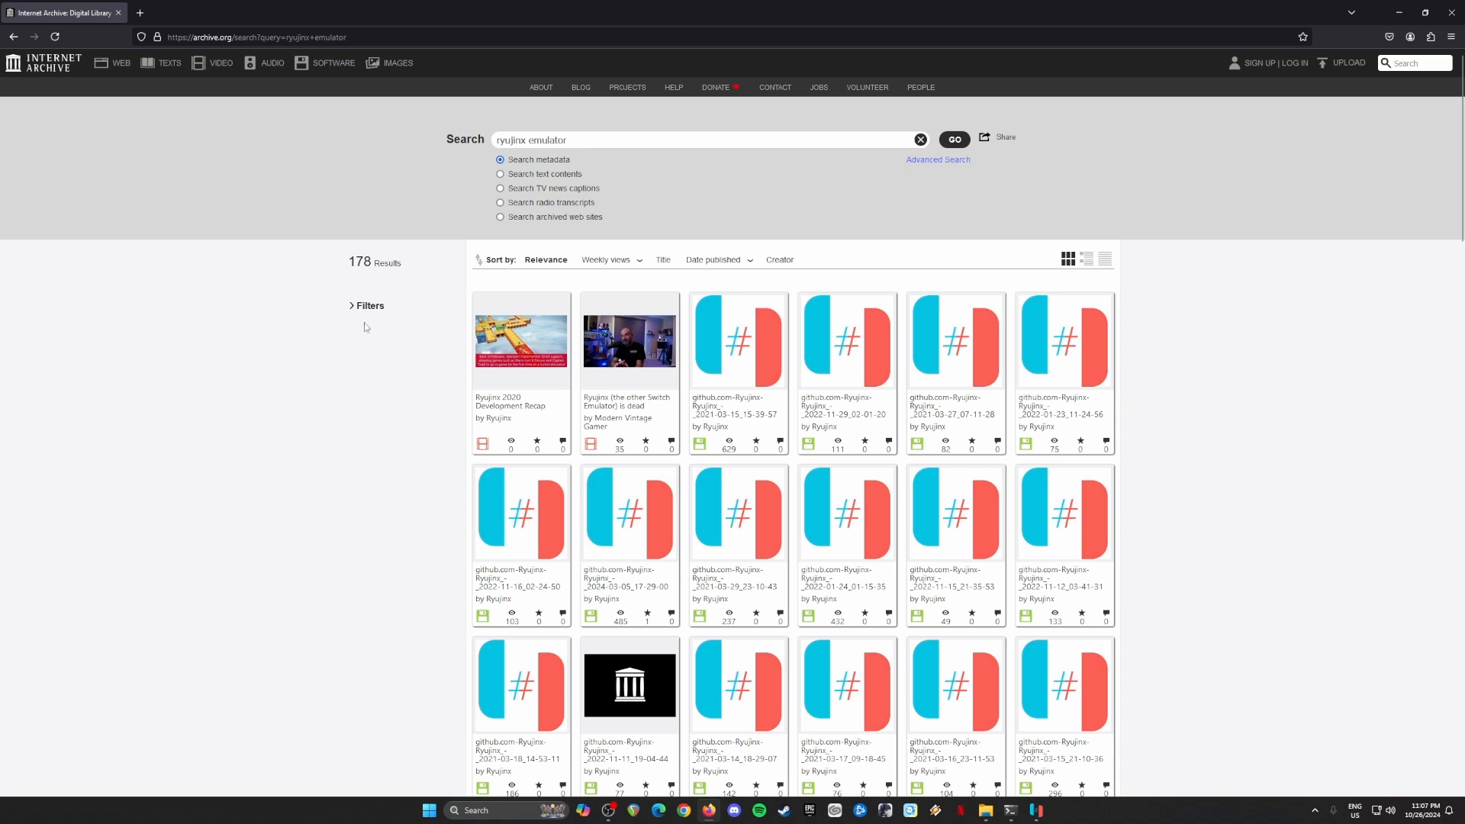
- Filter the results to Media Type 'software' and Year '2024'
click(368, 306)
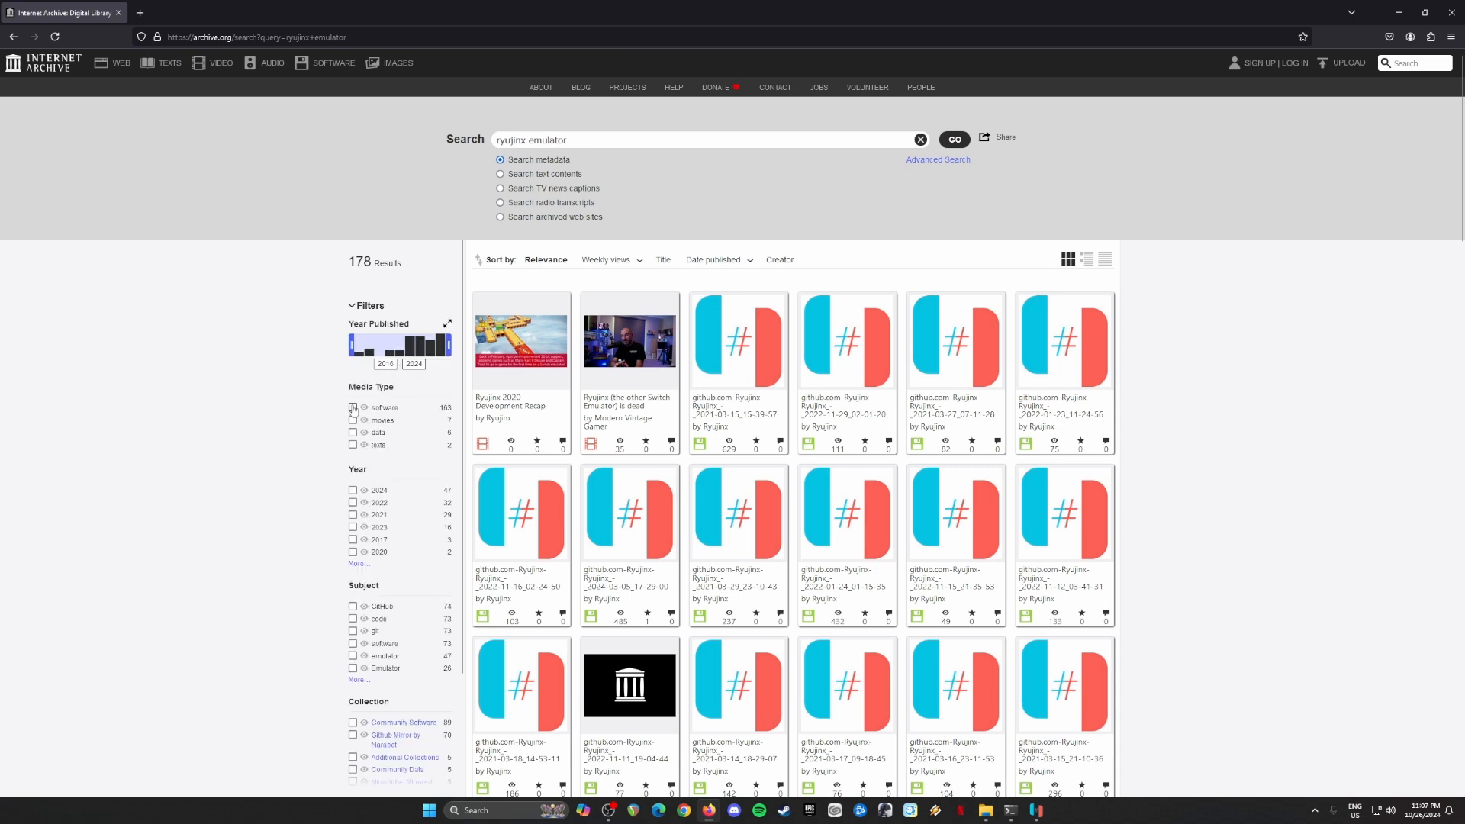
click(352, 416)
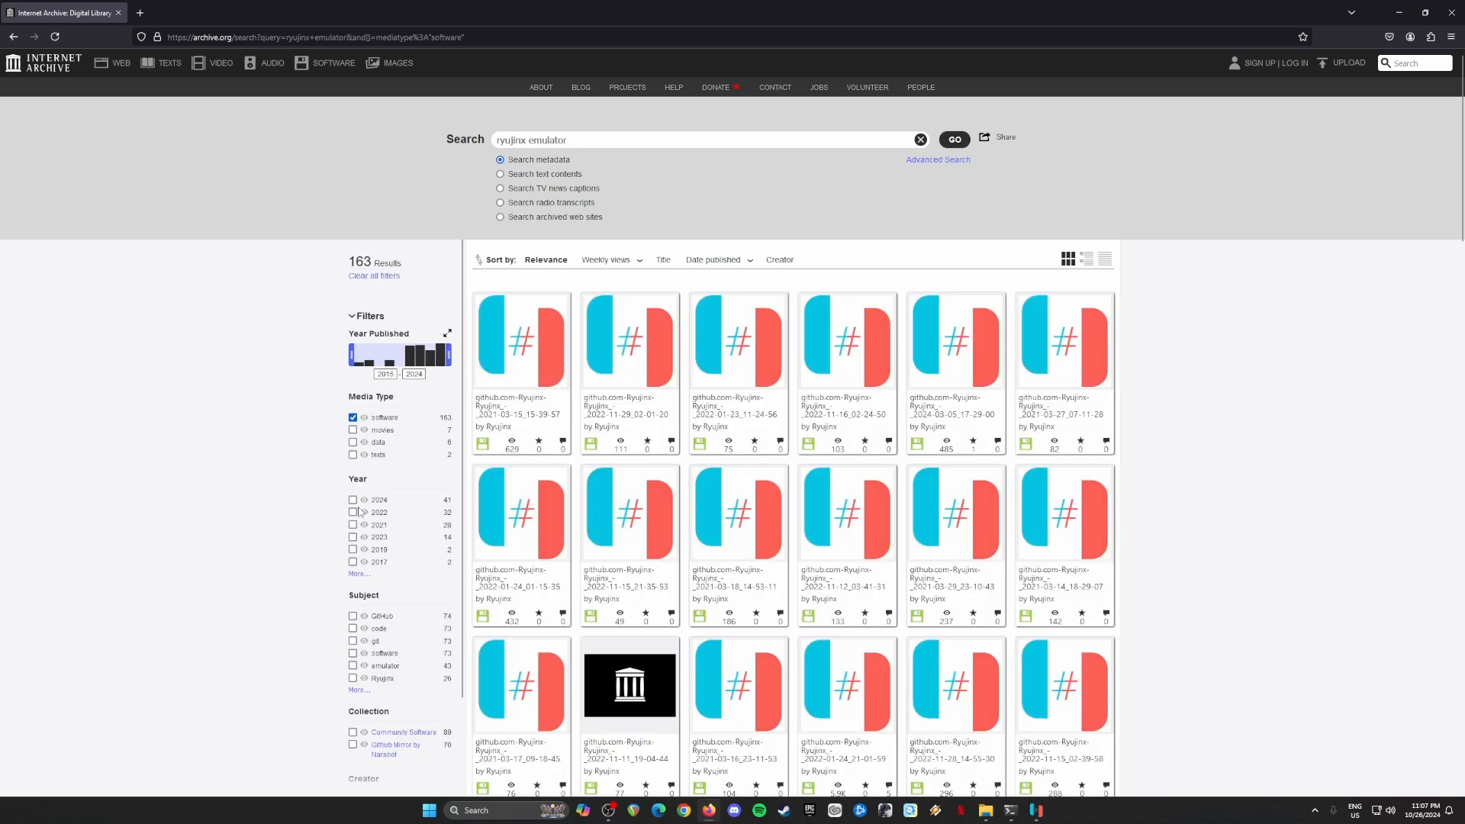
click(352, 500)
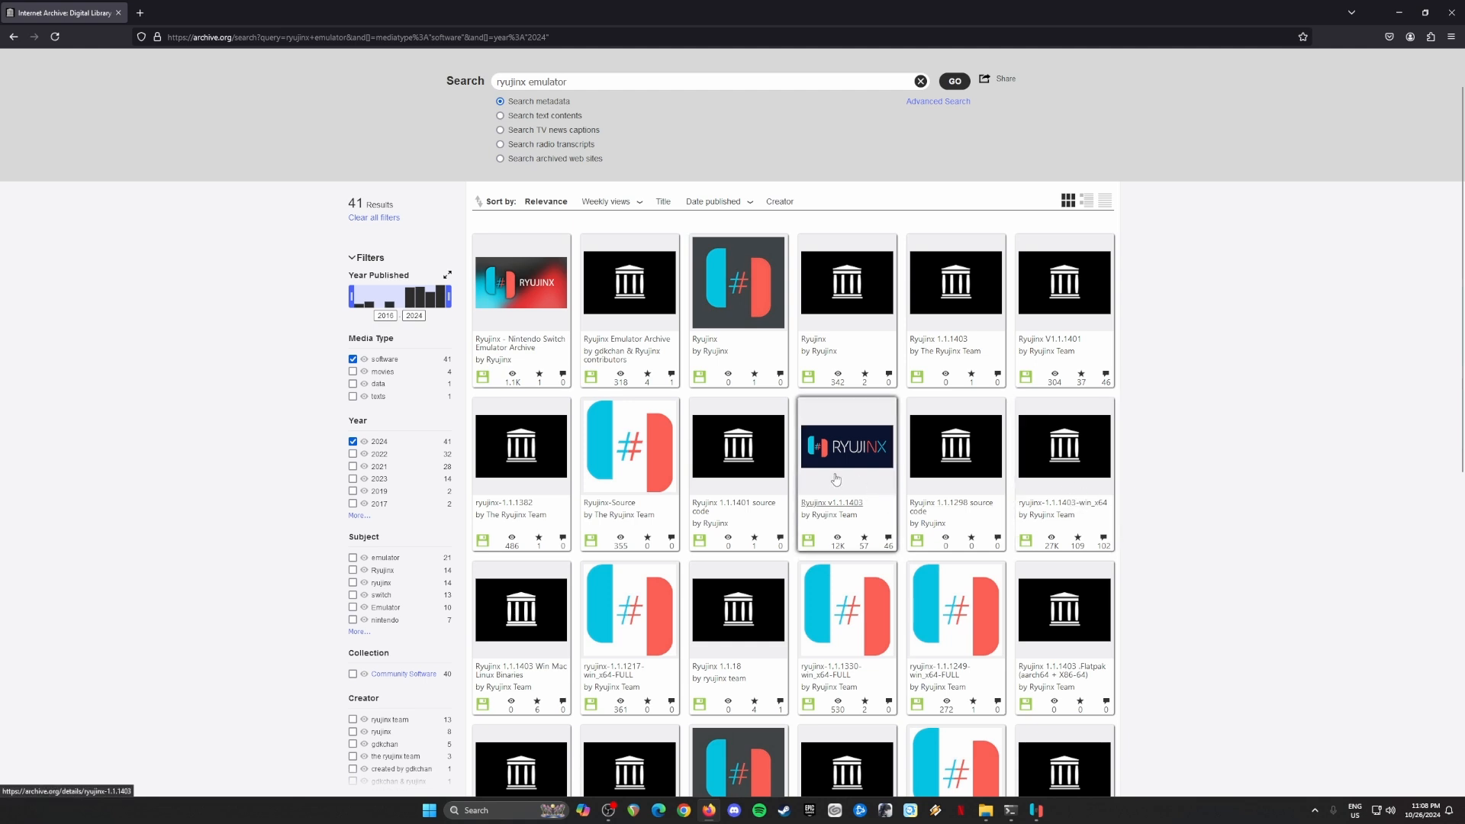
mouse_move(1164, 496)
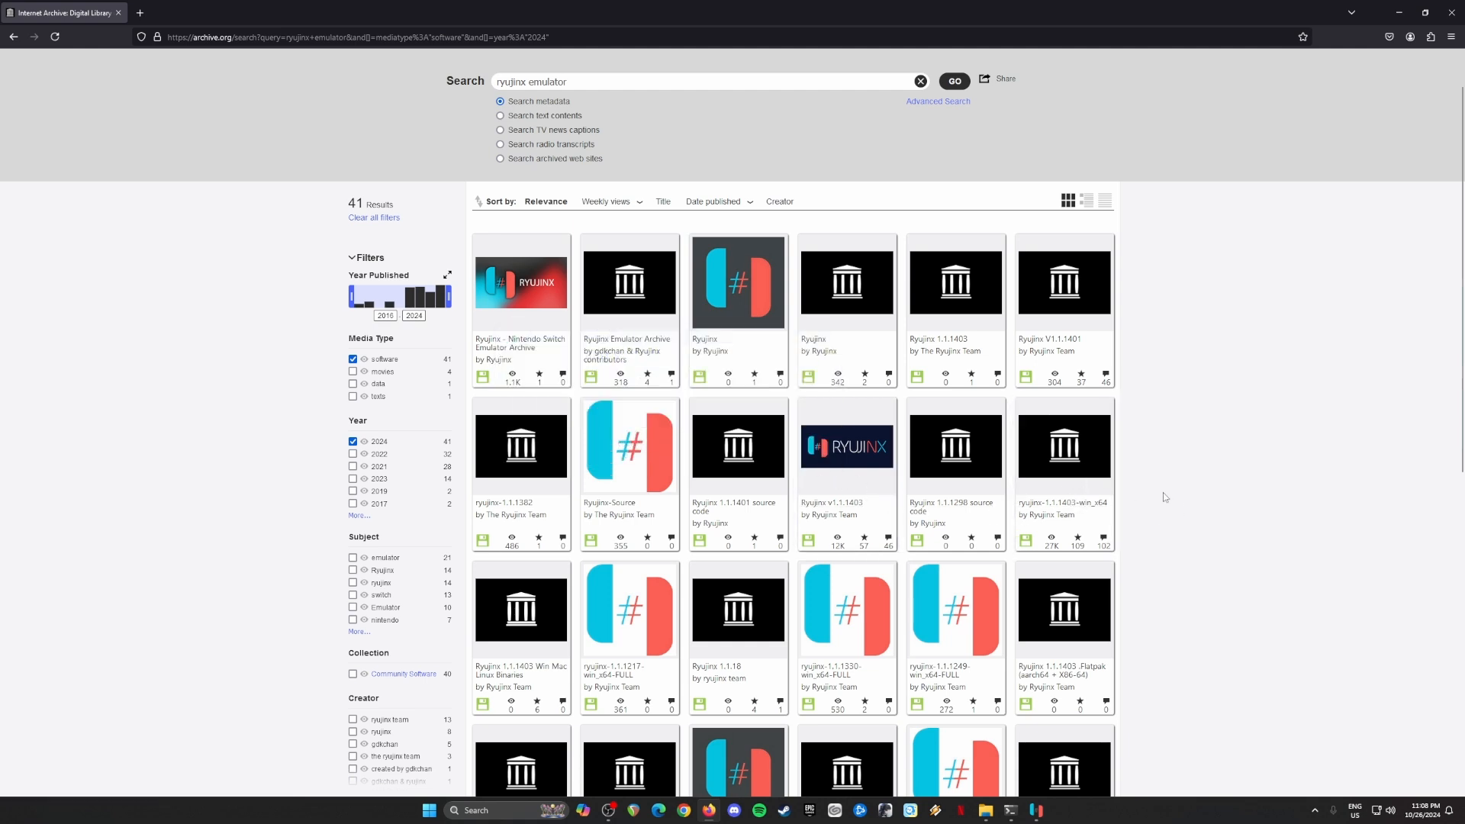
mouse_move(1219, 482)
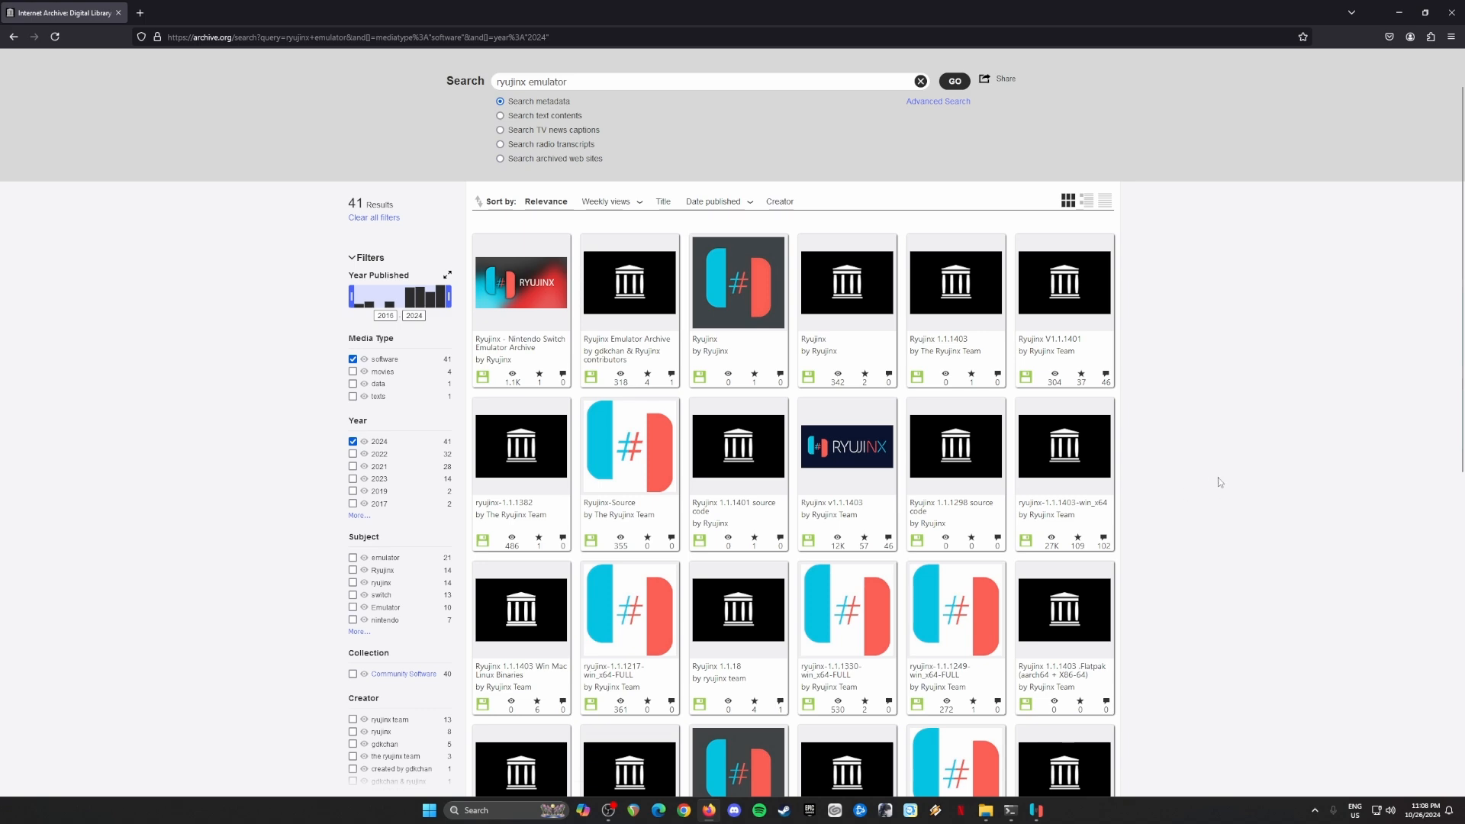
mouse_move(1328, 156)
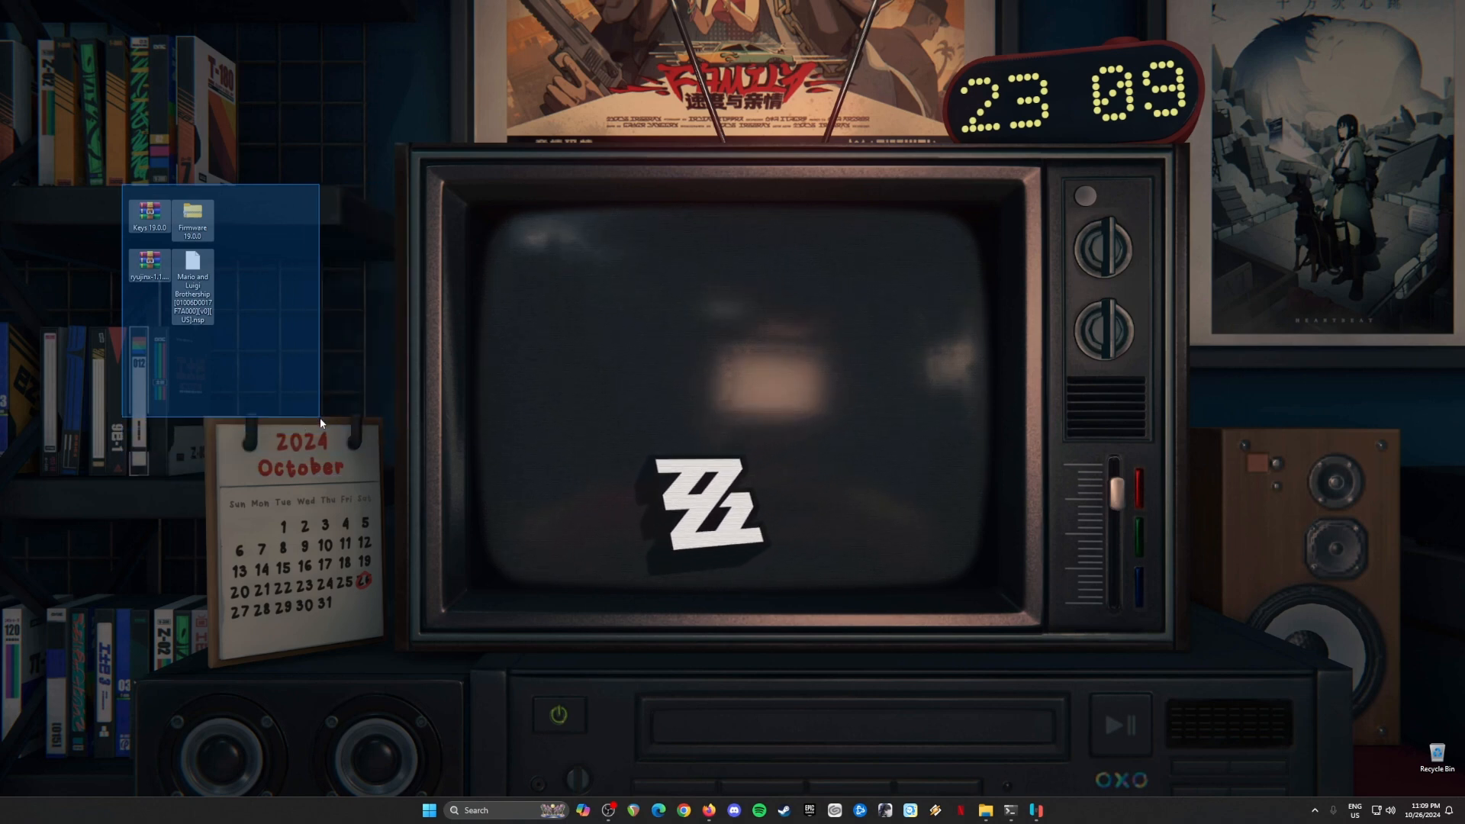
- Open the Ryujinx 1.1.1403 archive in WinRAR and launch Ryujinx.exe with its game library
click(331, 340)
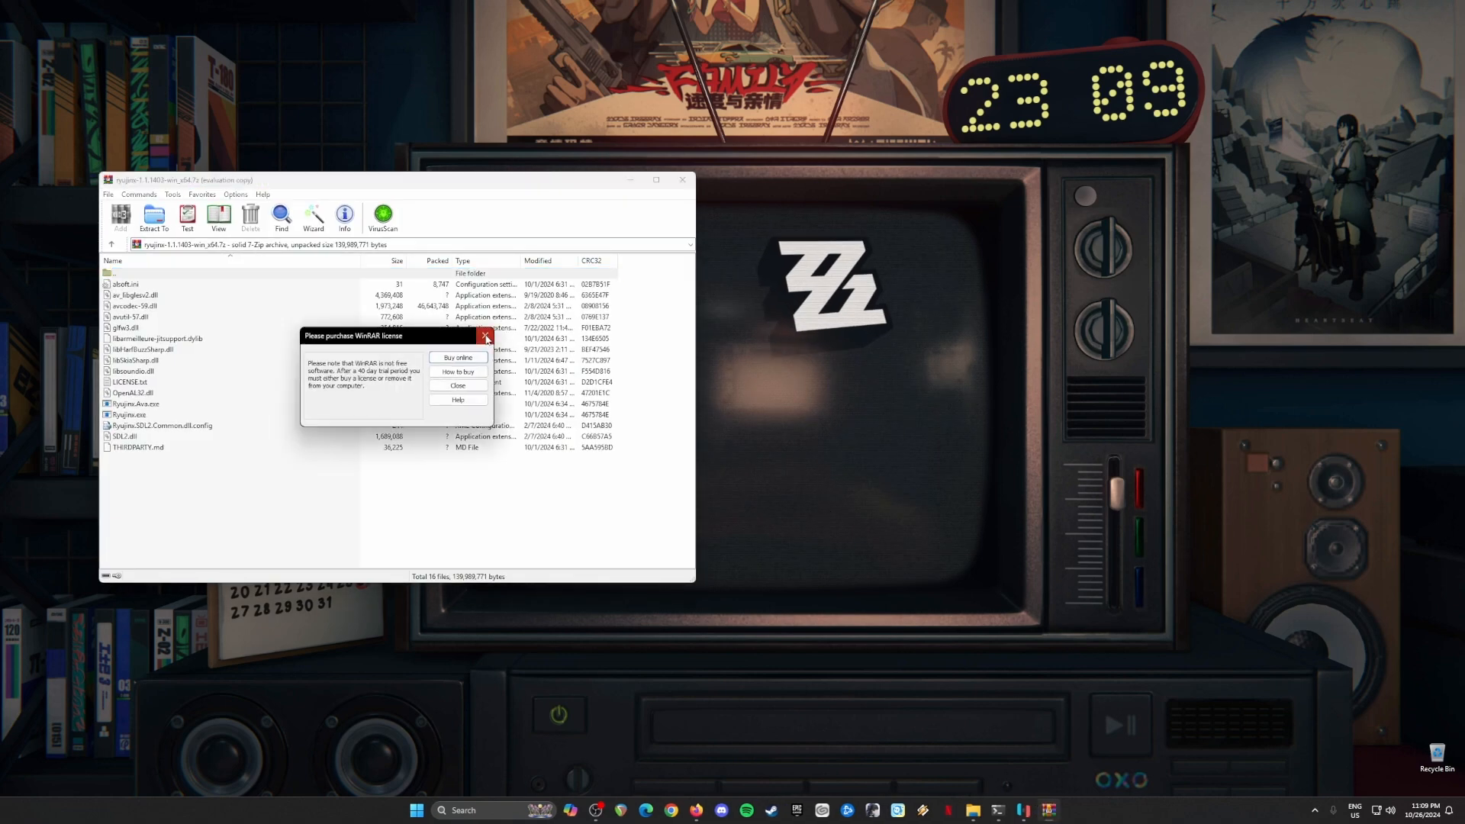
click(485, 336)
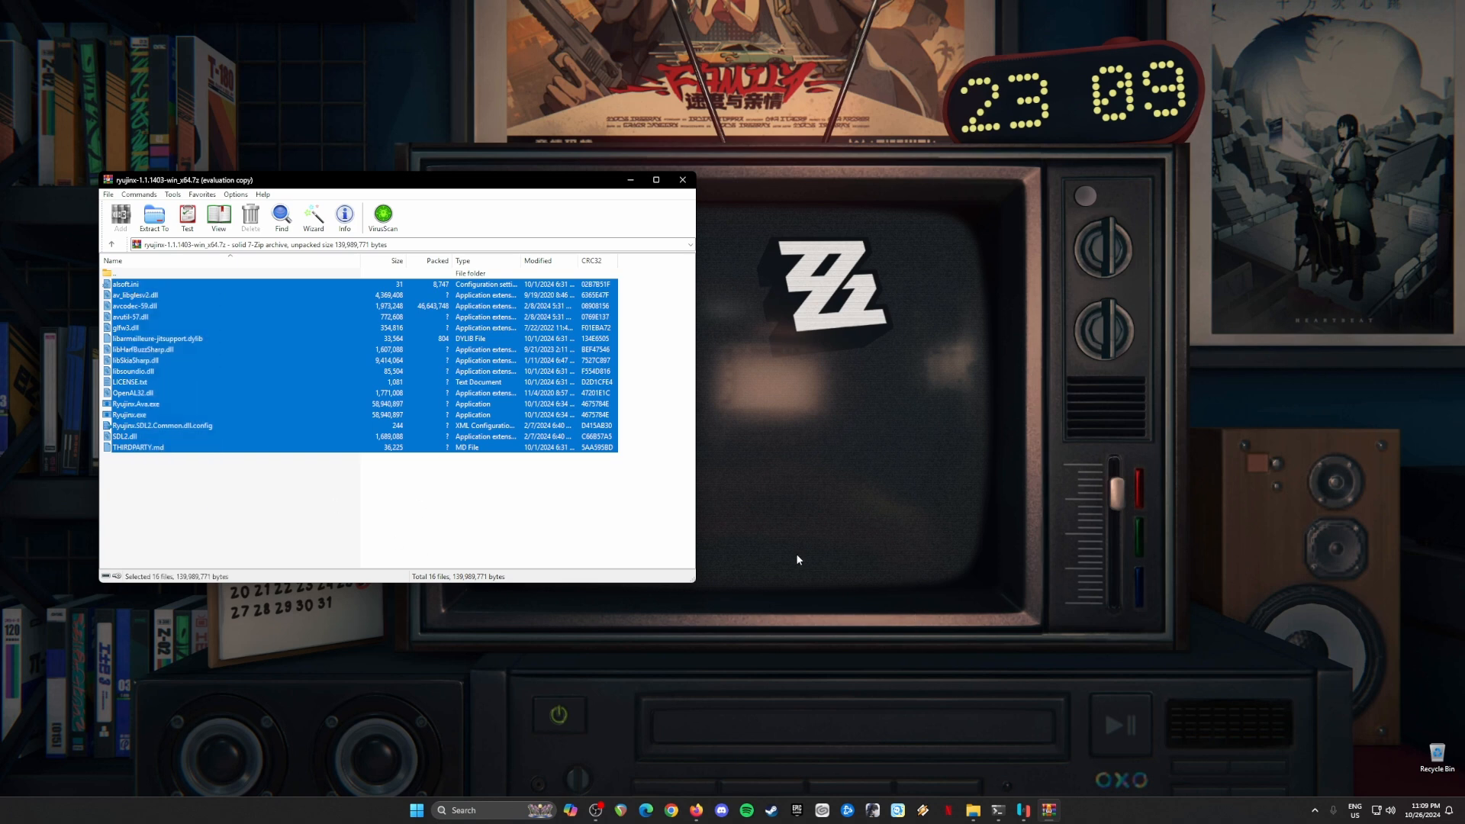
mouse_move(452, 540)
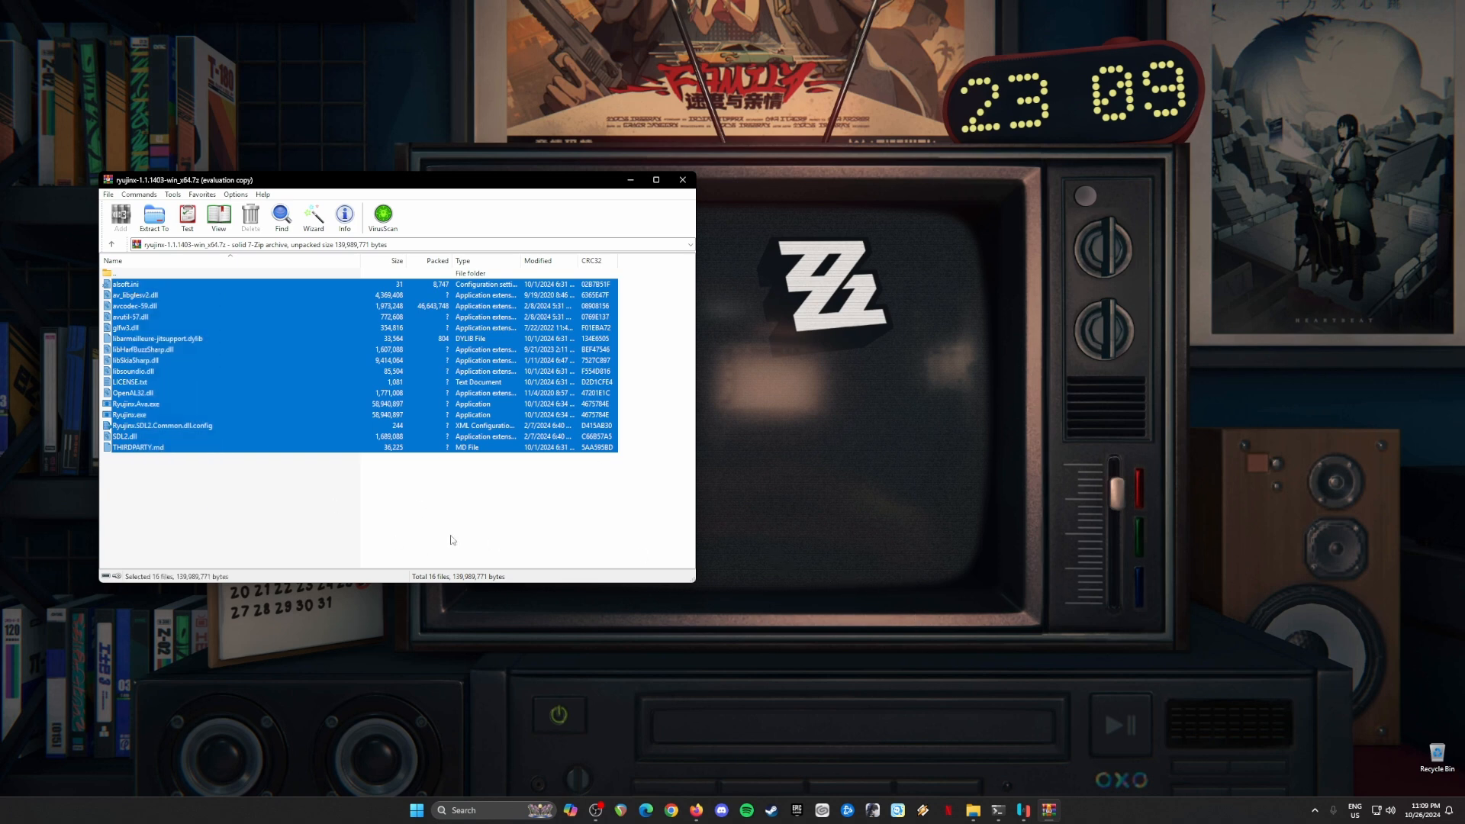
click(132, 413)
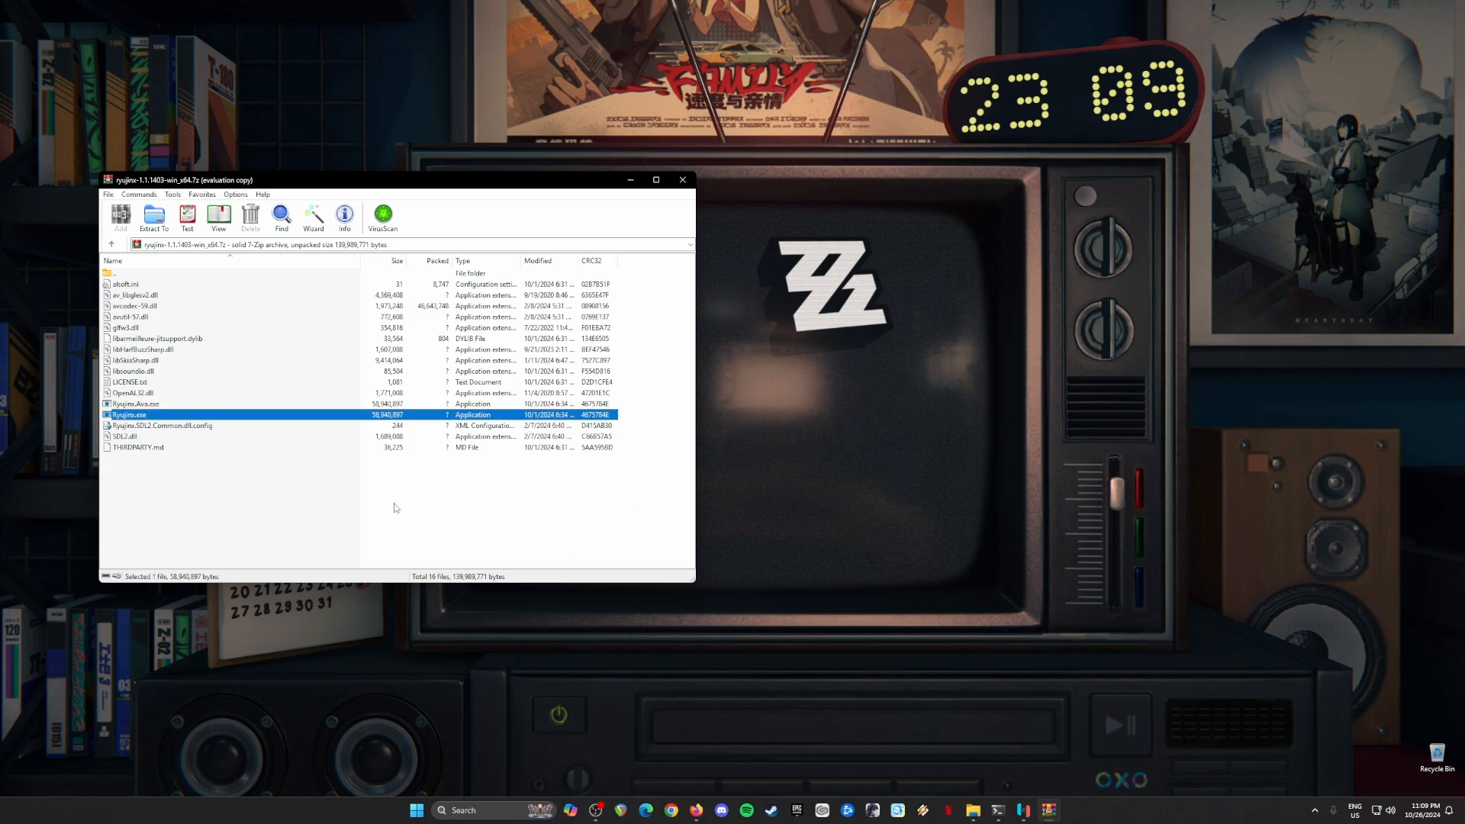
mouse_move(690, 197)
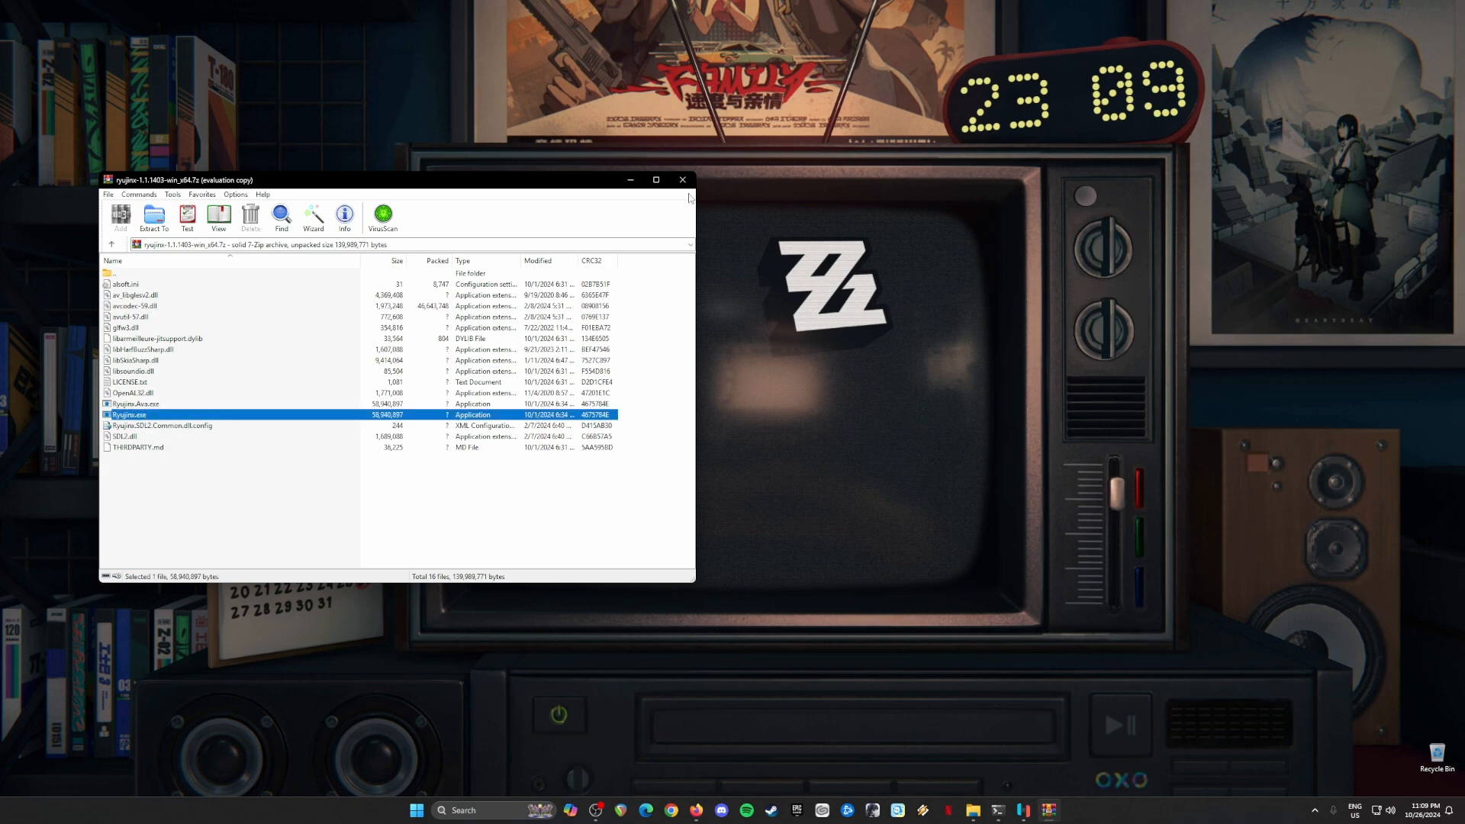
click(682, 180)
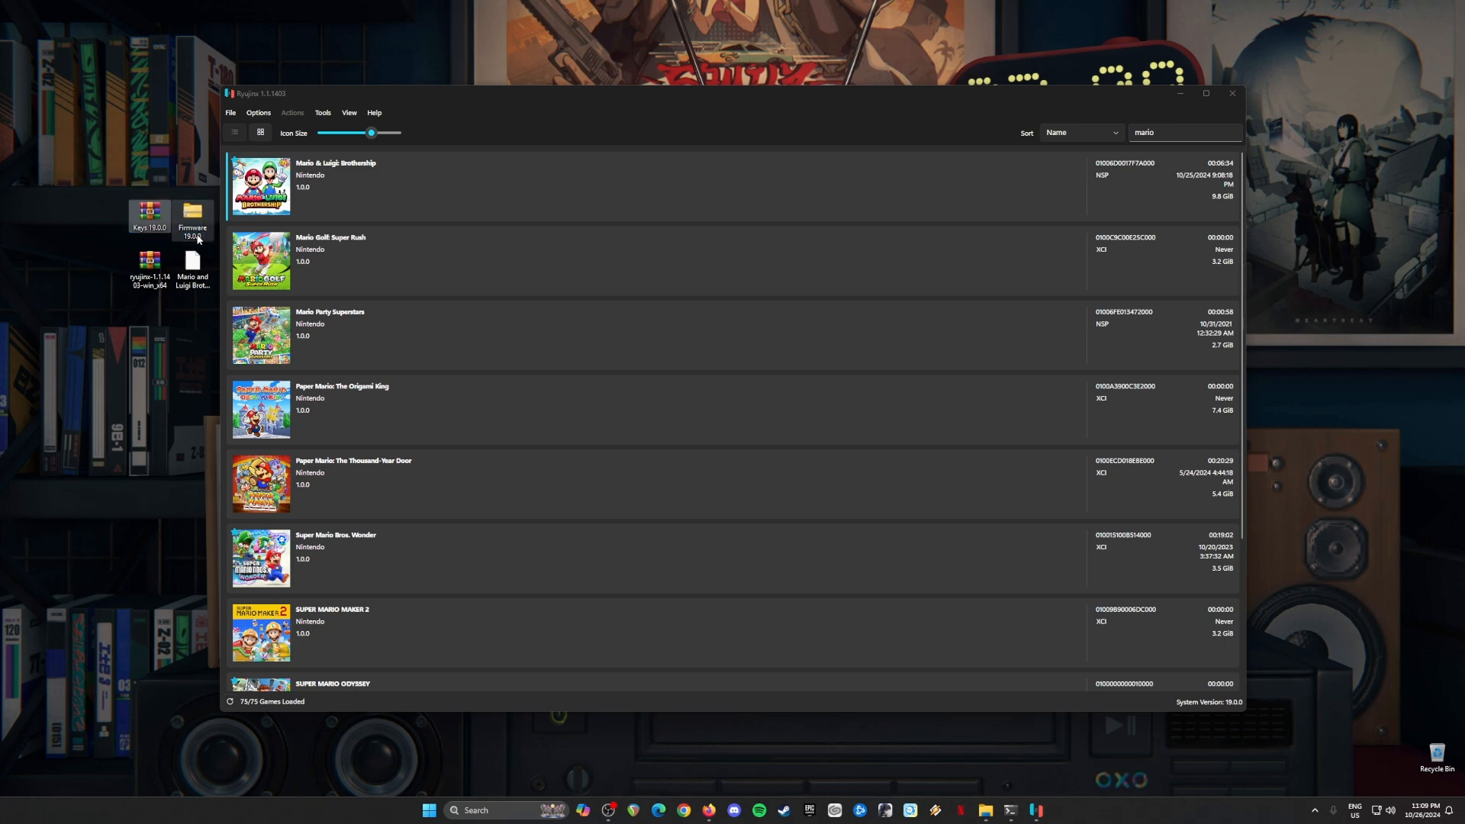
- Open Ryujinx's data folder and its 'system' folder for the prod.keys and title.keys files
click(230, 111)
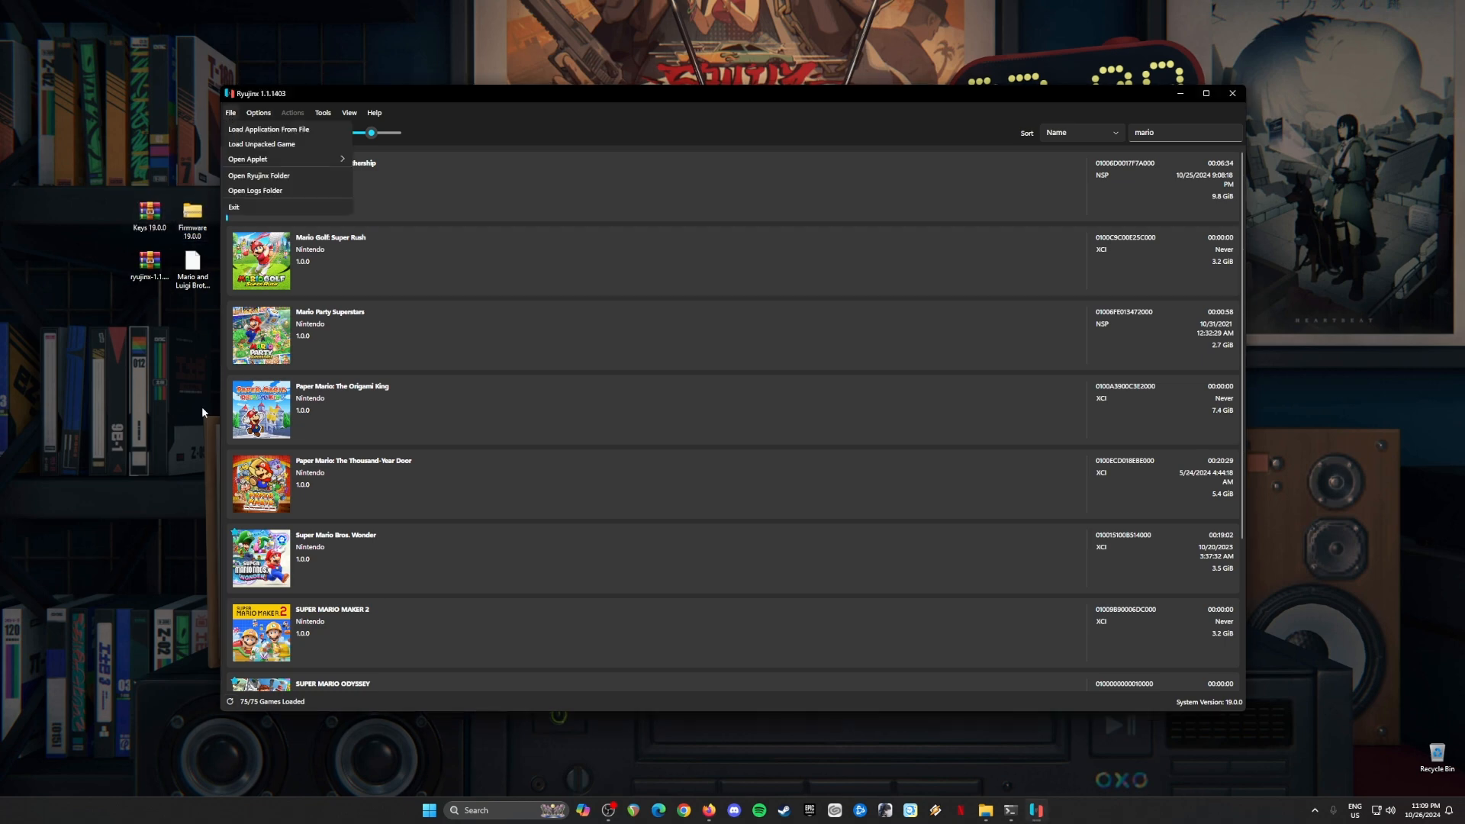
click(259, 176)
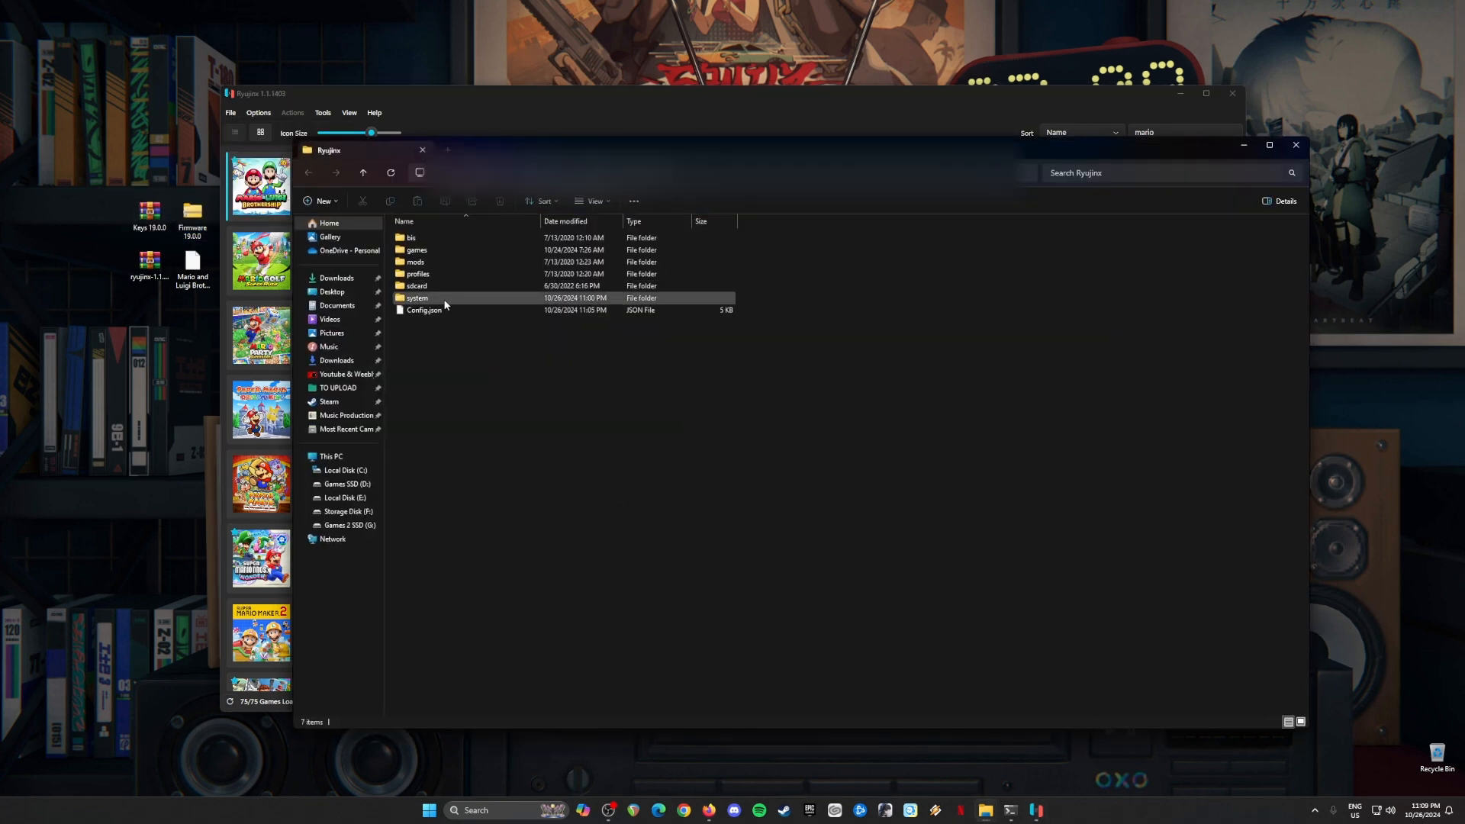
double_click(417, 298)
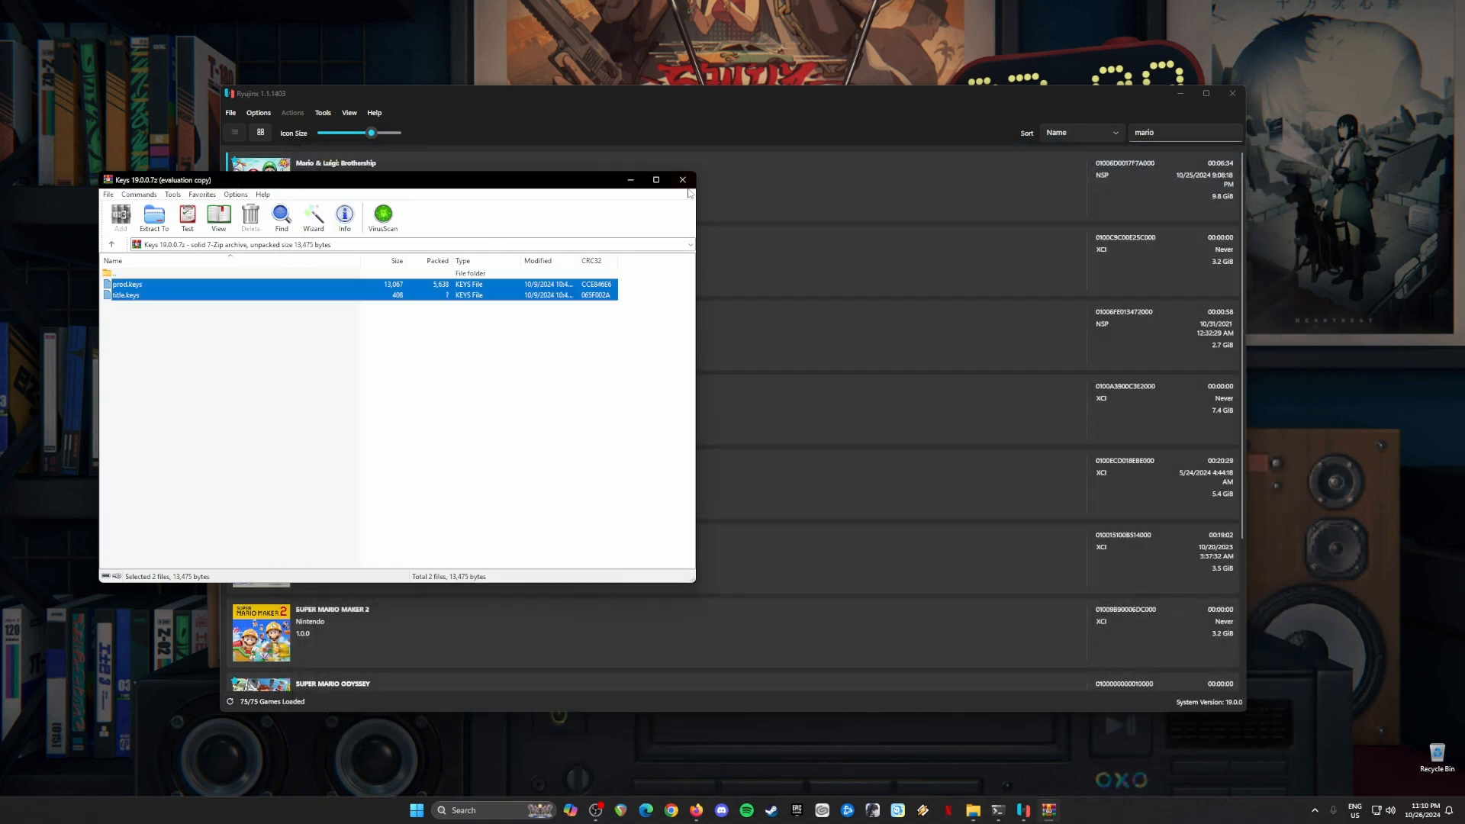
click(322, 111)
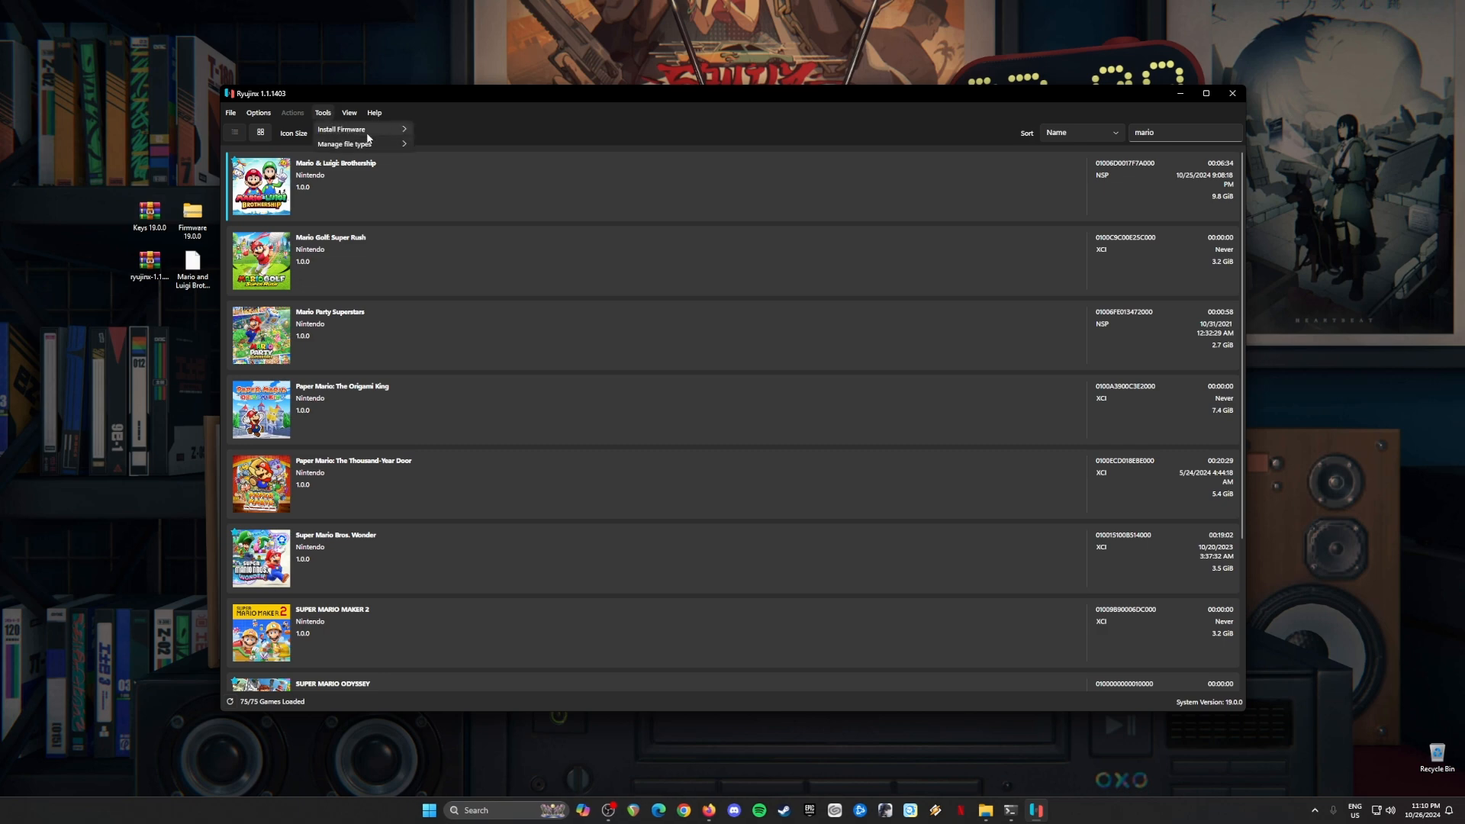
- Install firmware from the Firmware 19.0.0 archive and confirm, bringing the system to 19.0.0
click(476, 156)
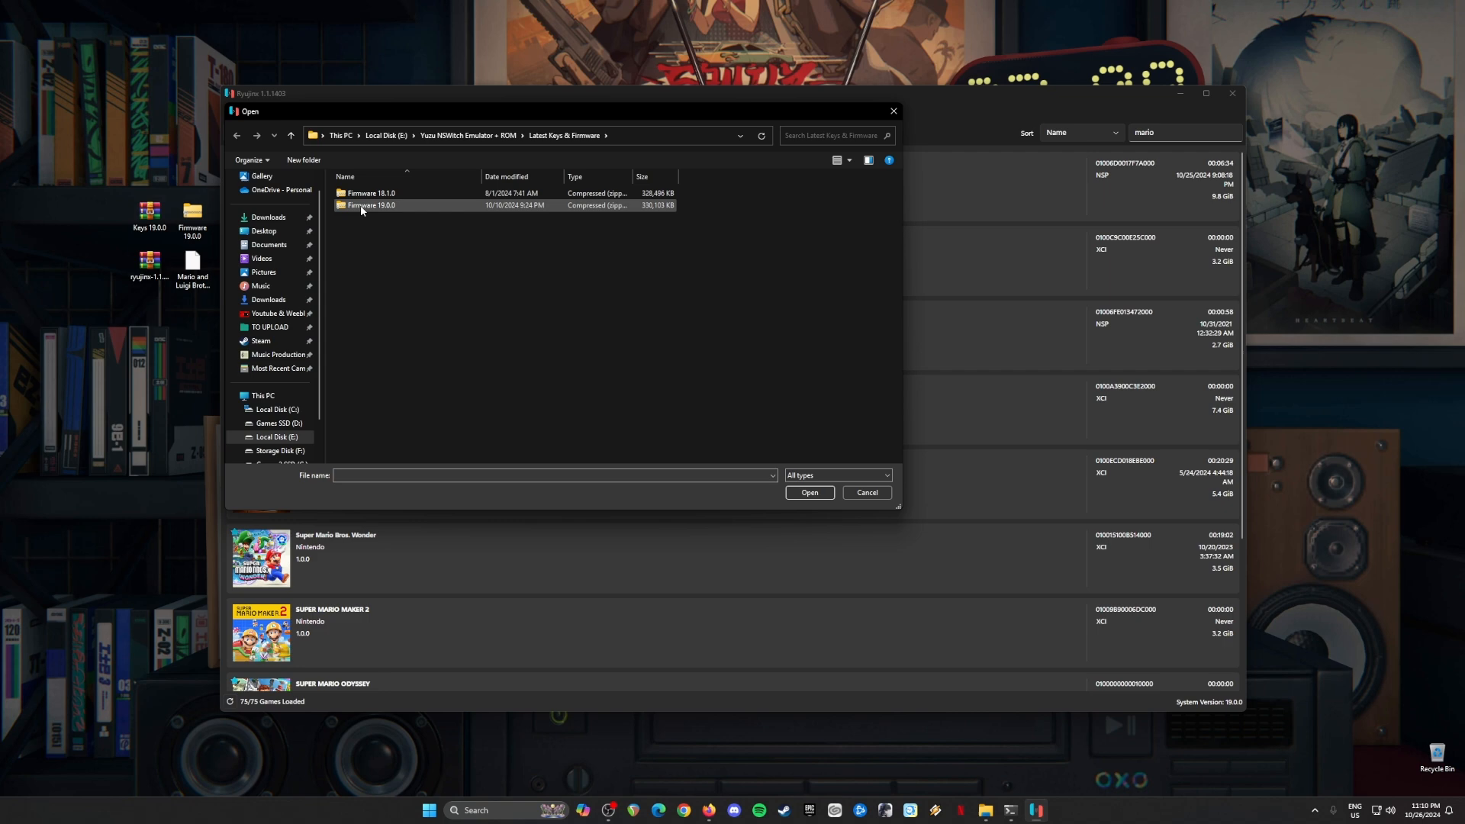
click(863, 493)
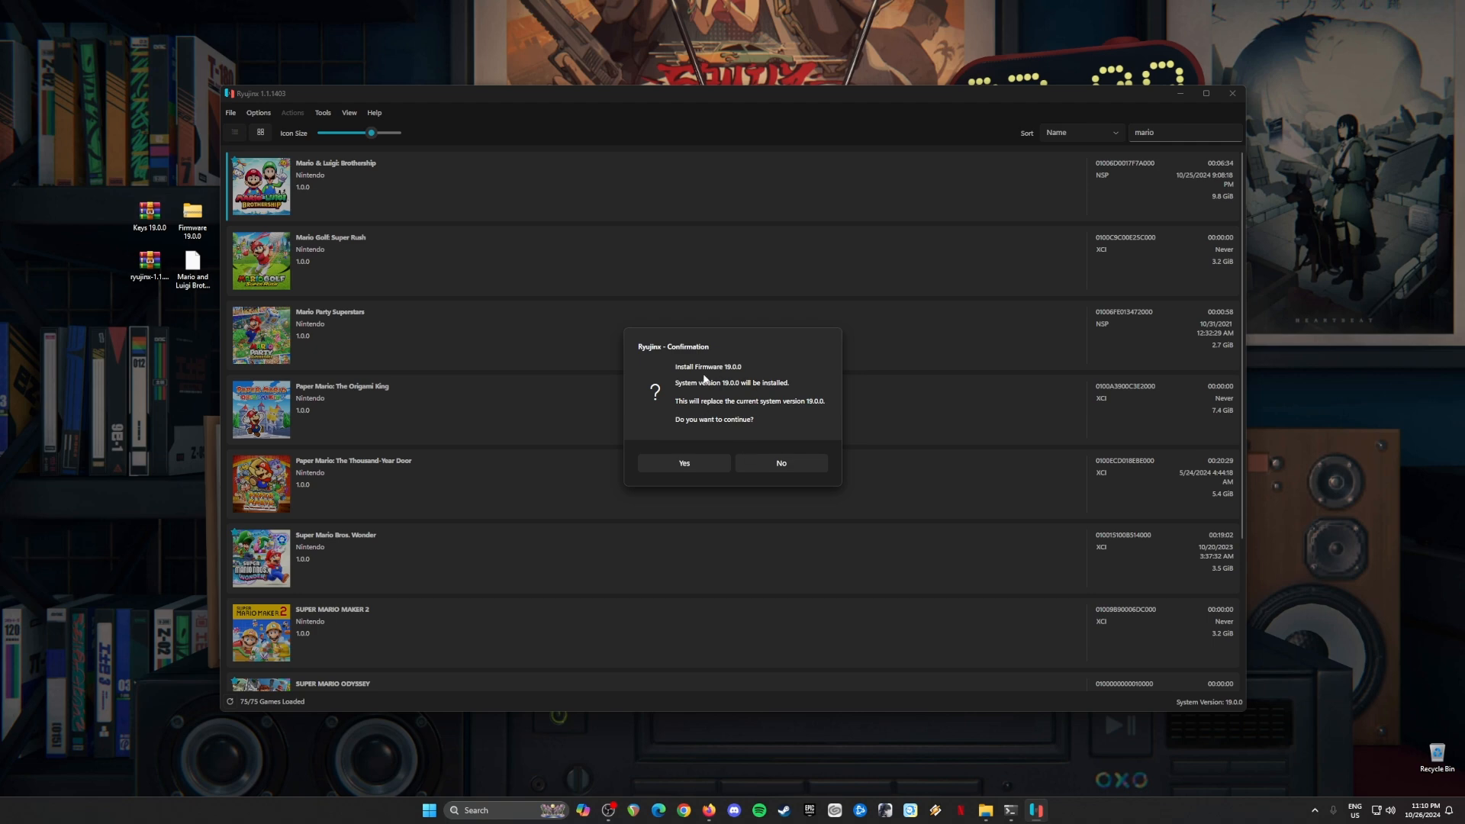
click(683, 463)
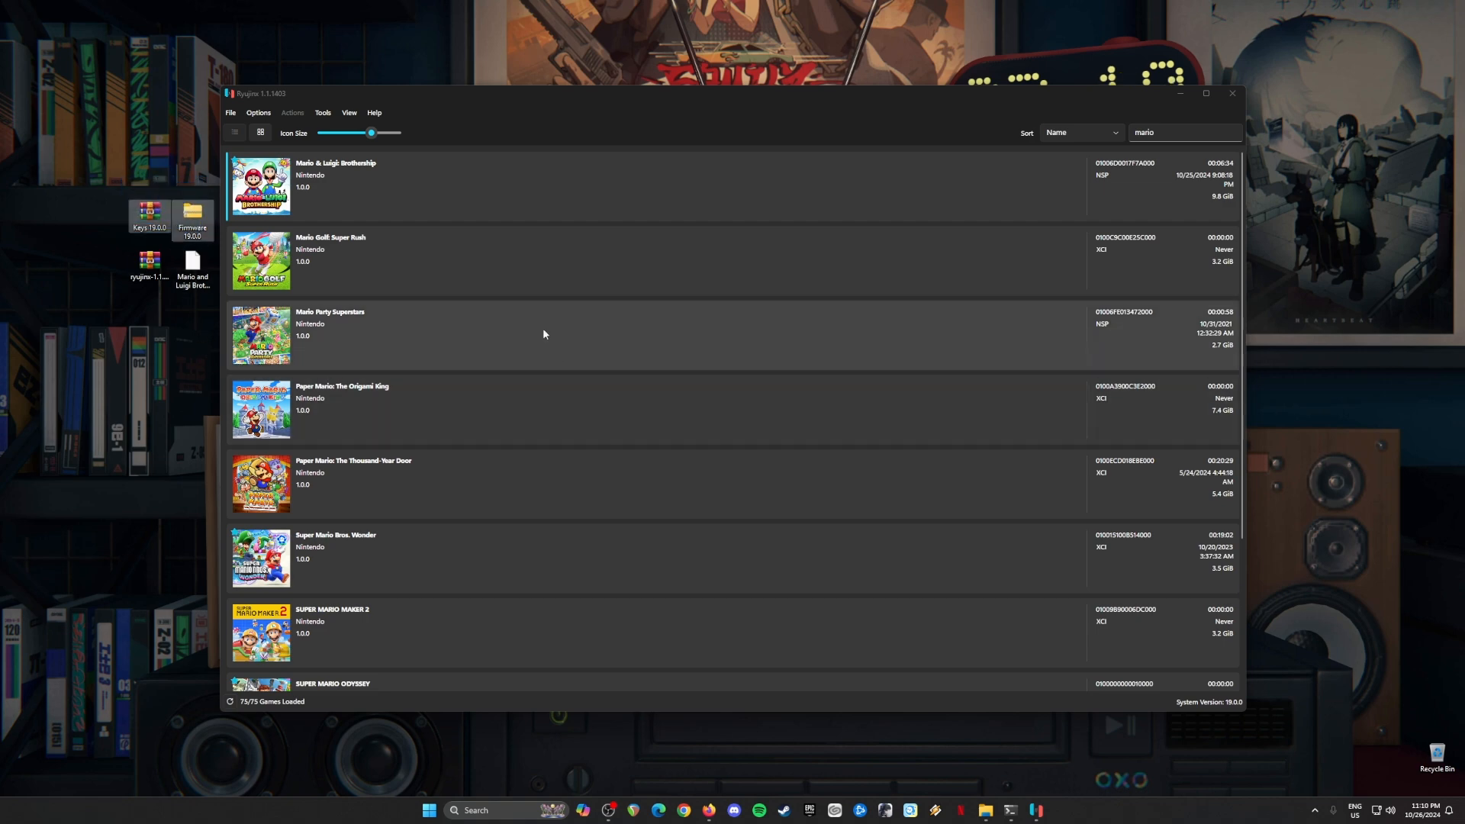
mouse_move(596, 254)
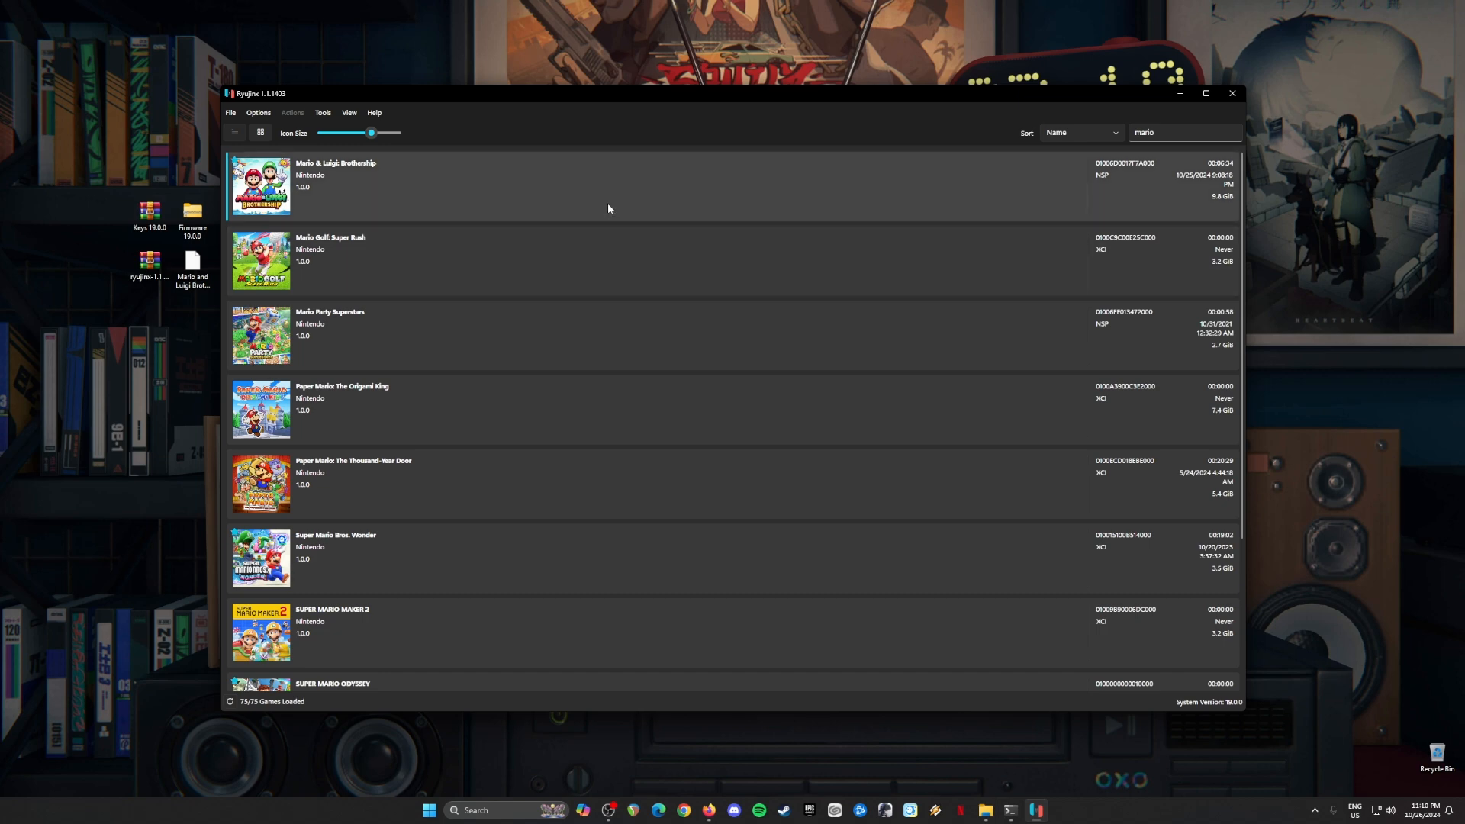
mouse_move(496, 203)
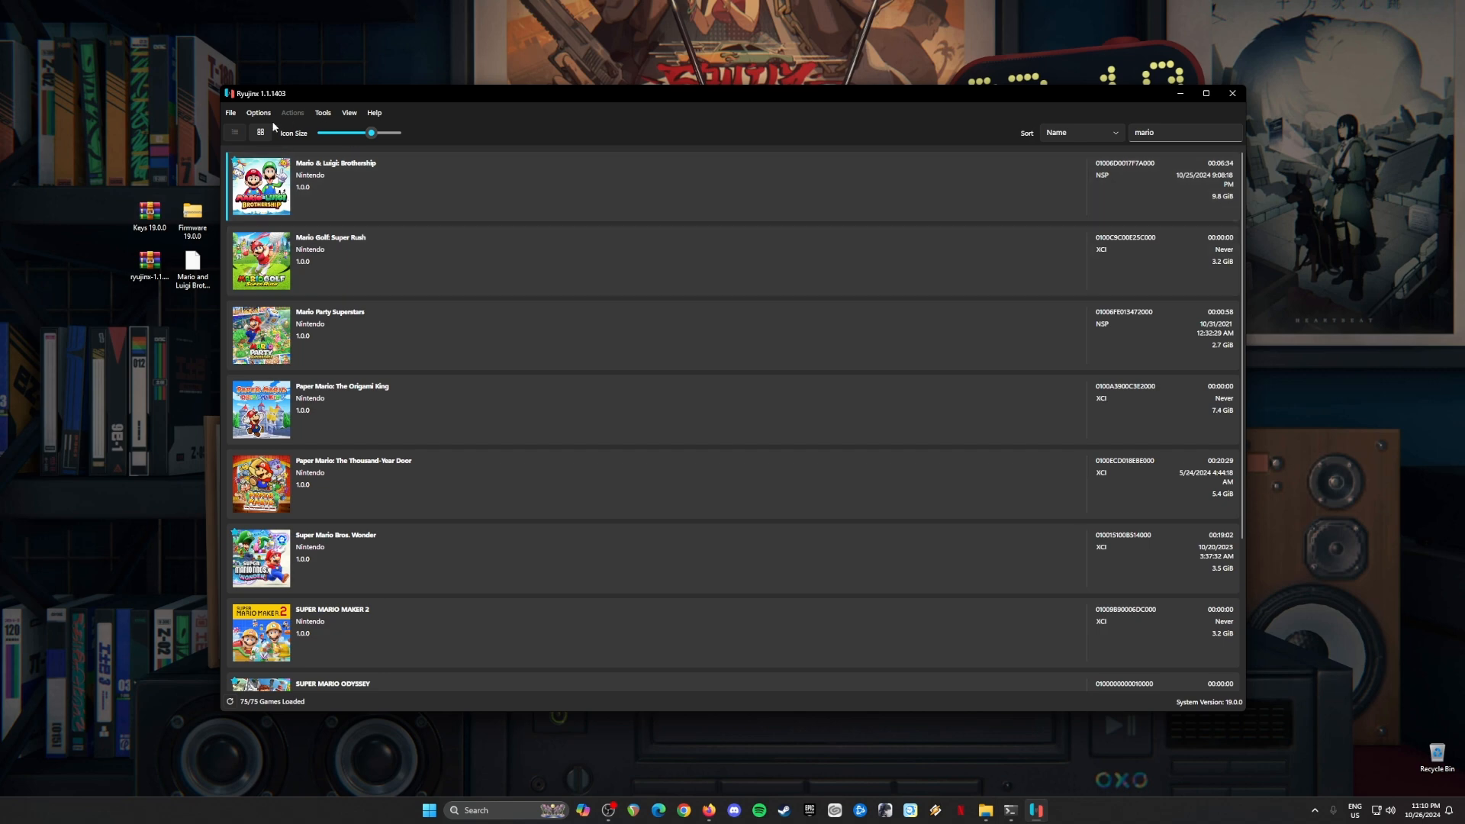
- Open Options > Settings and move from the User Interface page to the Input section
click(258, 111)
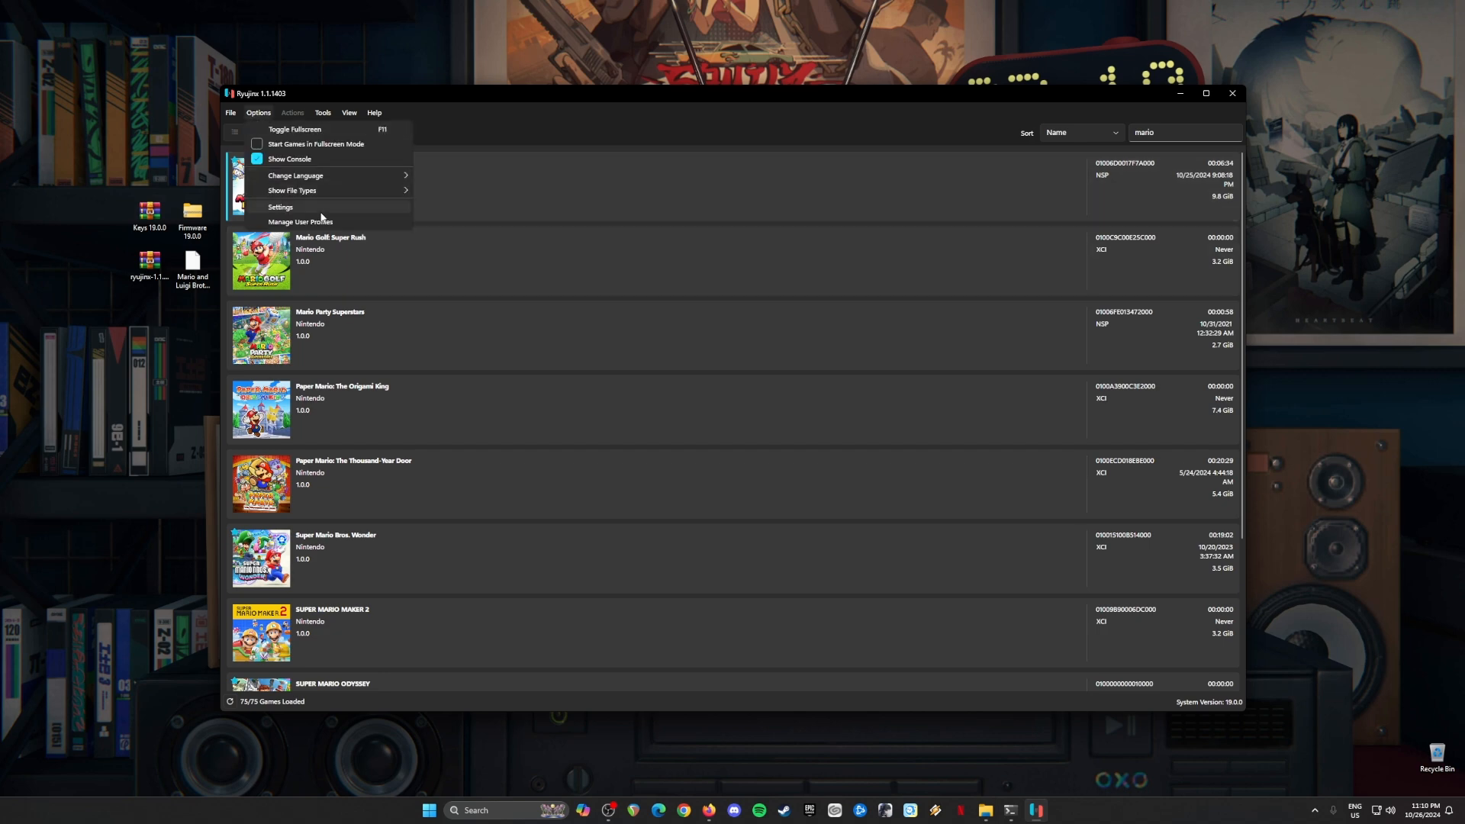
click(280, 206)
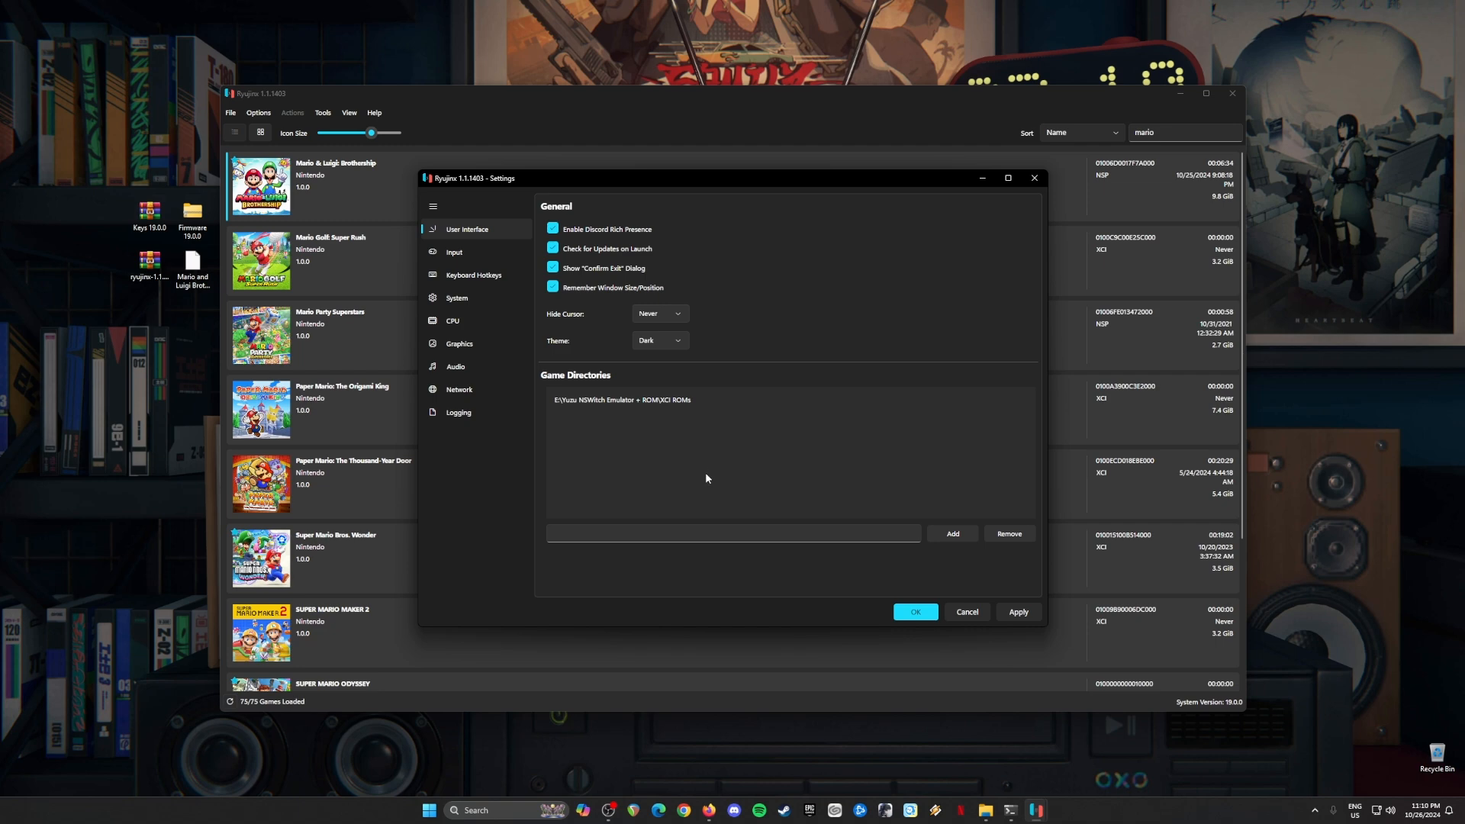
mouse_move(717, 309)
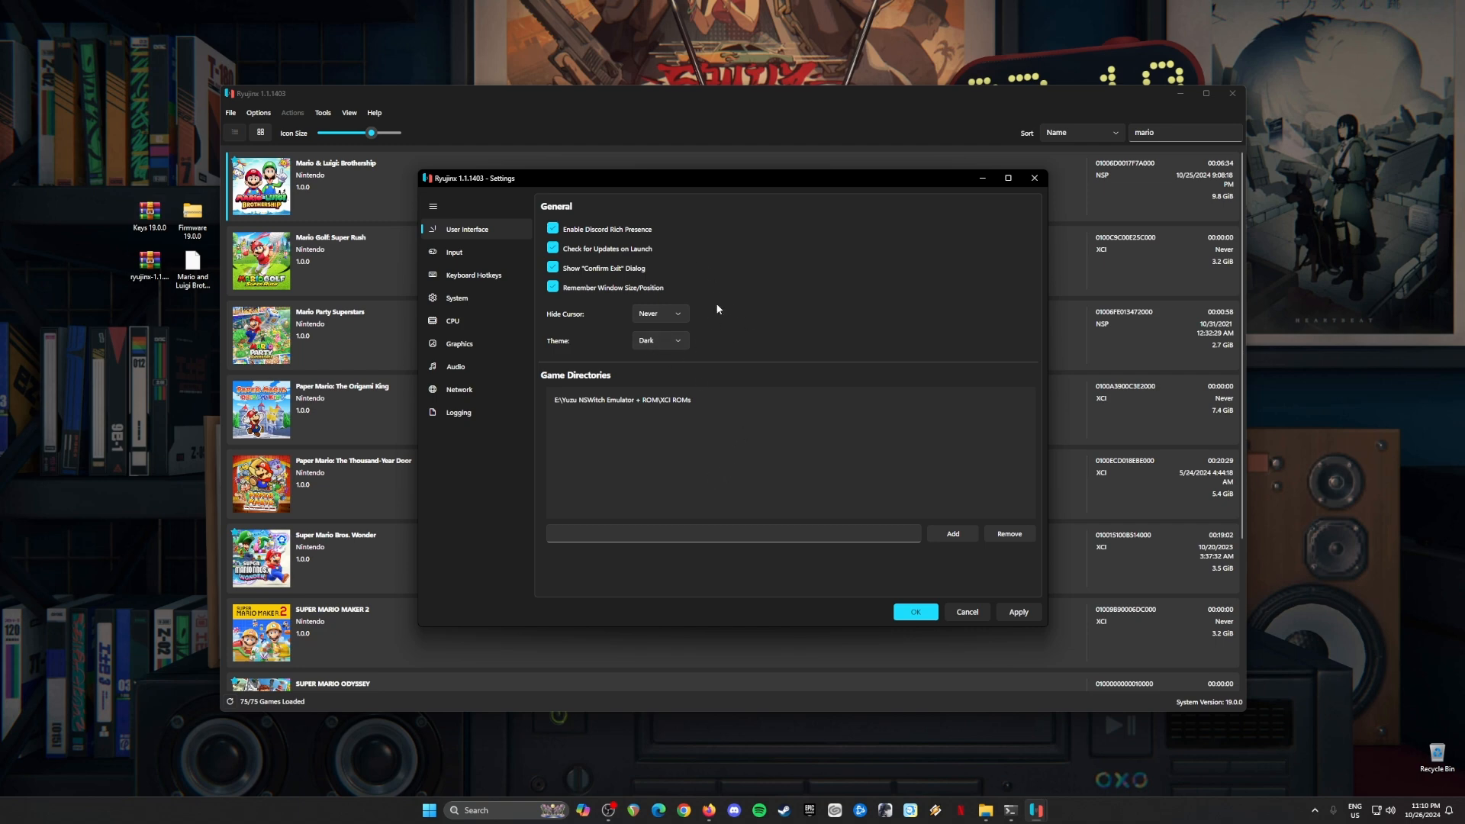
click(623, 398)
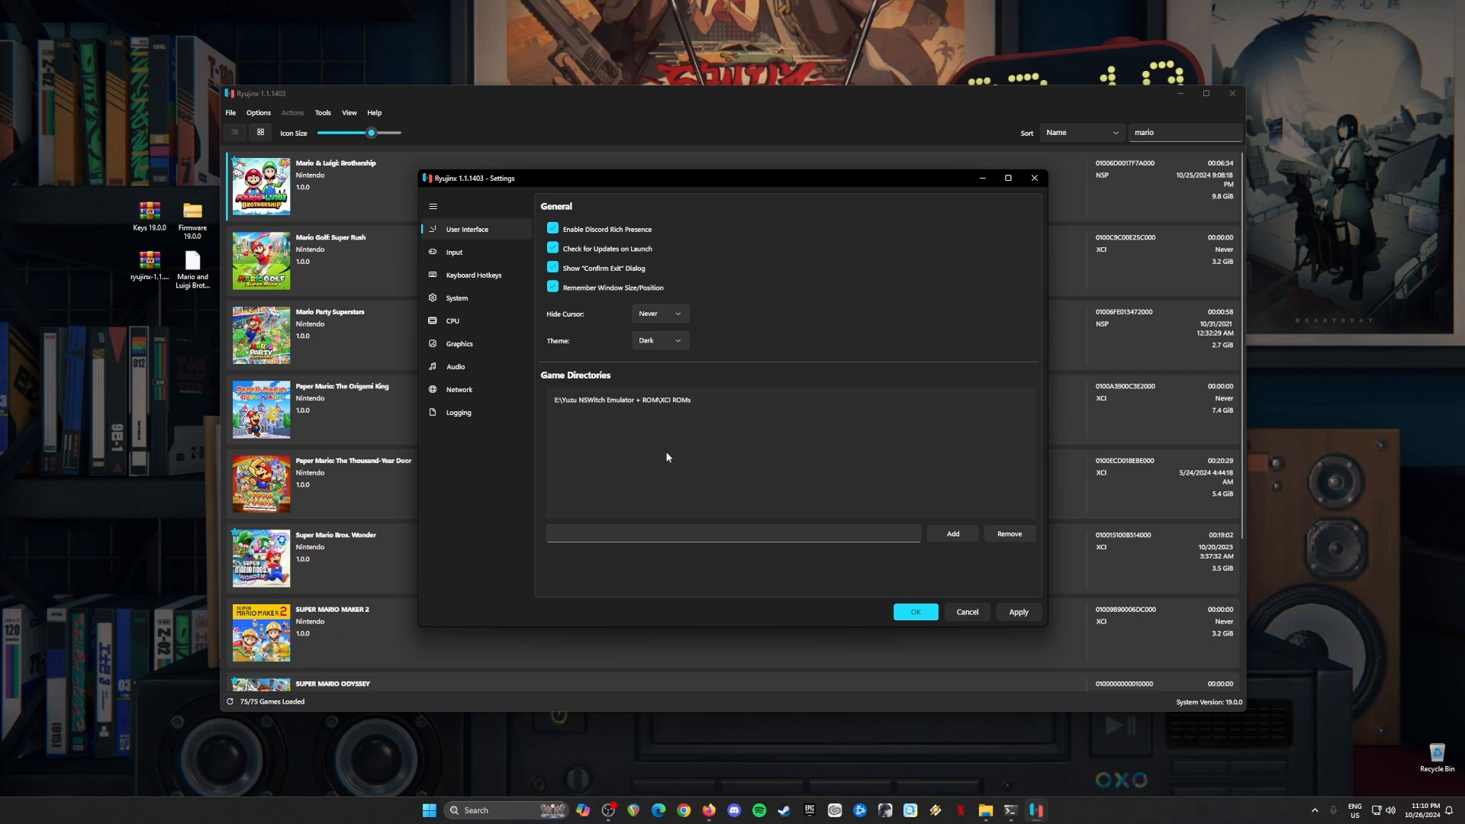
click(623, 400)
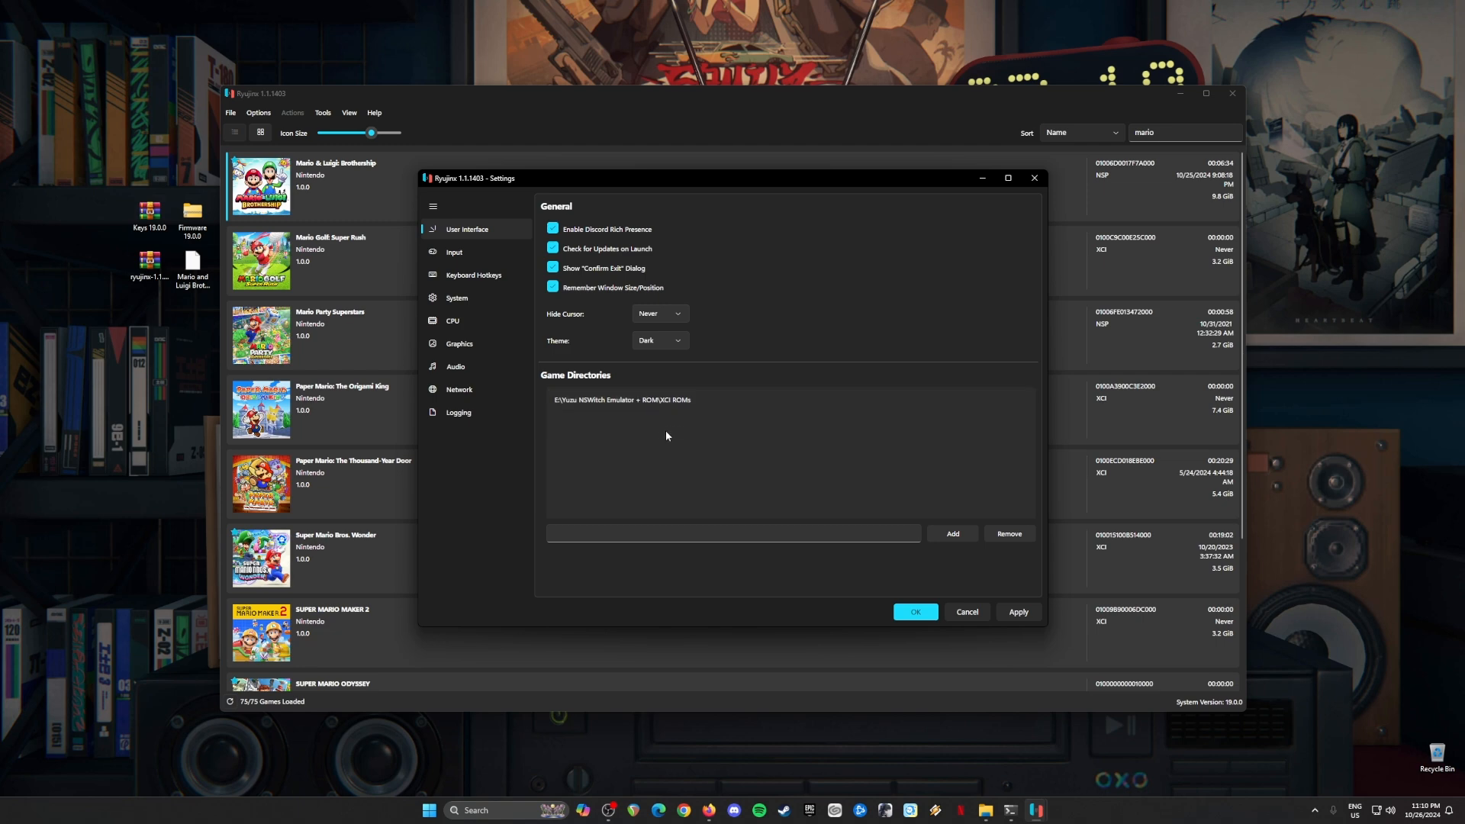
mouse_move(697, 463)
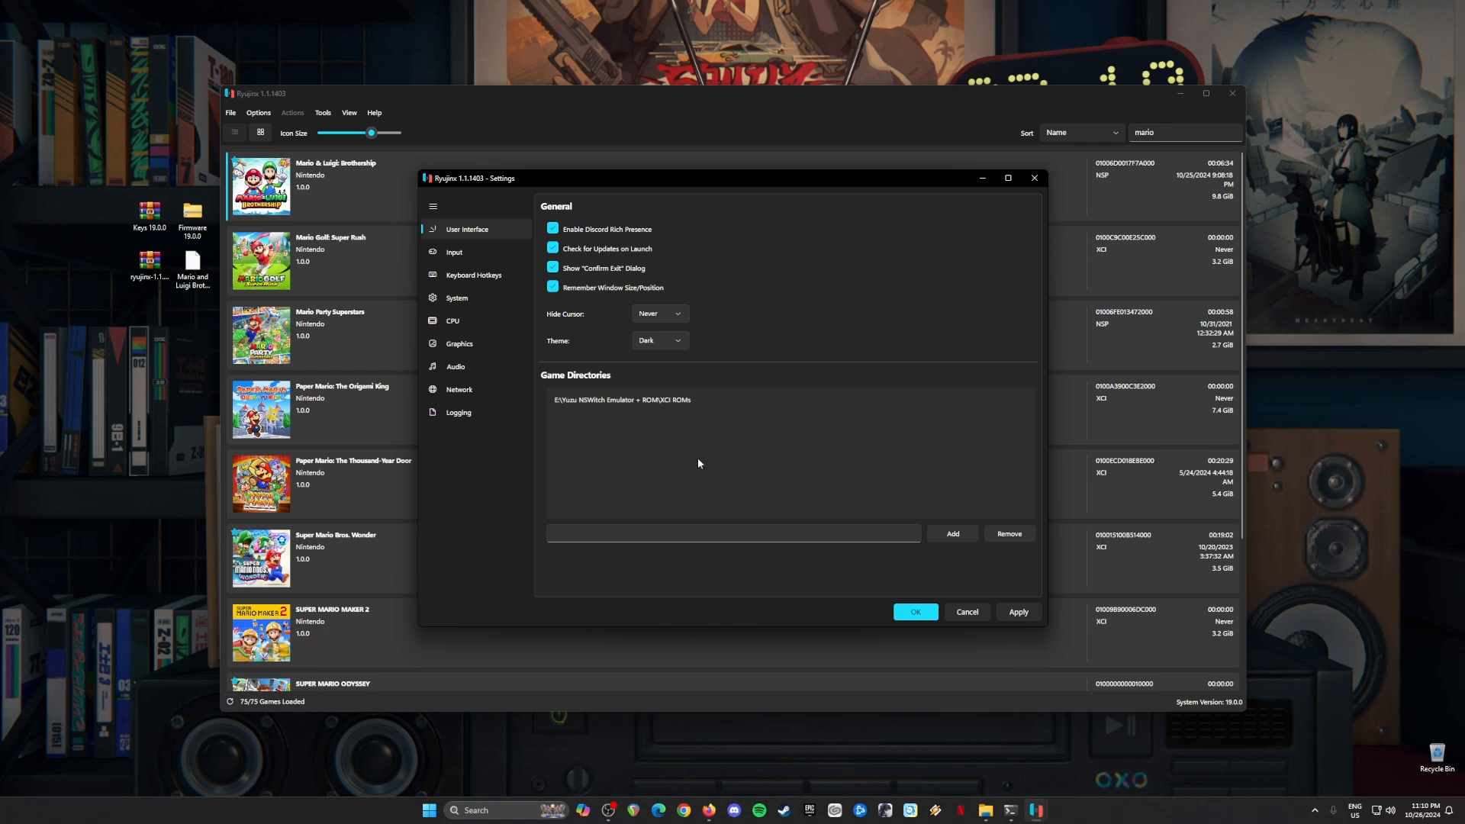
click(455, 252)
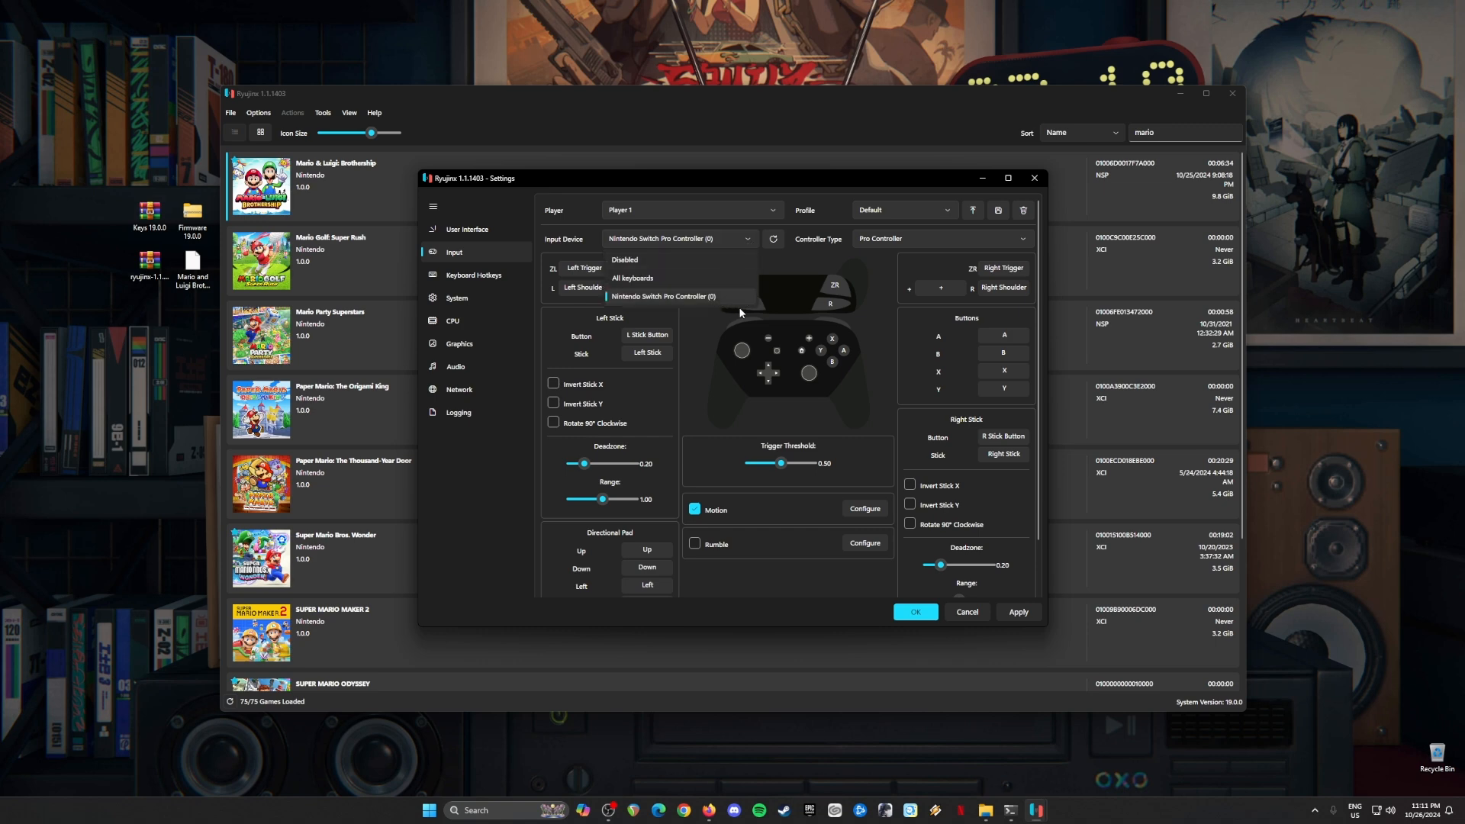
mouse_move(735, 305)
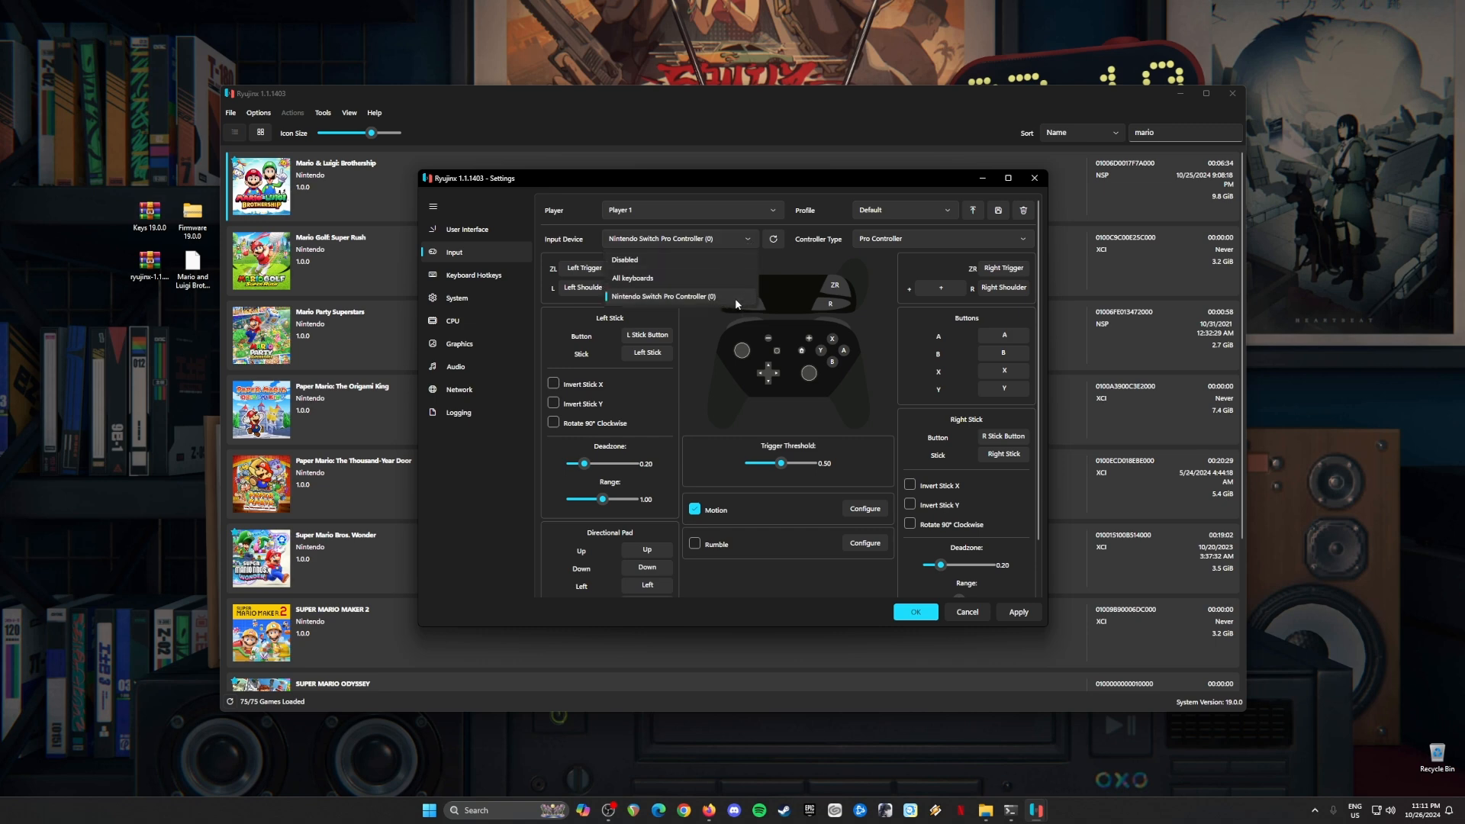
- Choose Nintendo Switch Pro Controller (0) as Player 1's device, then move to System settings
click(663, 296)
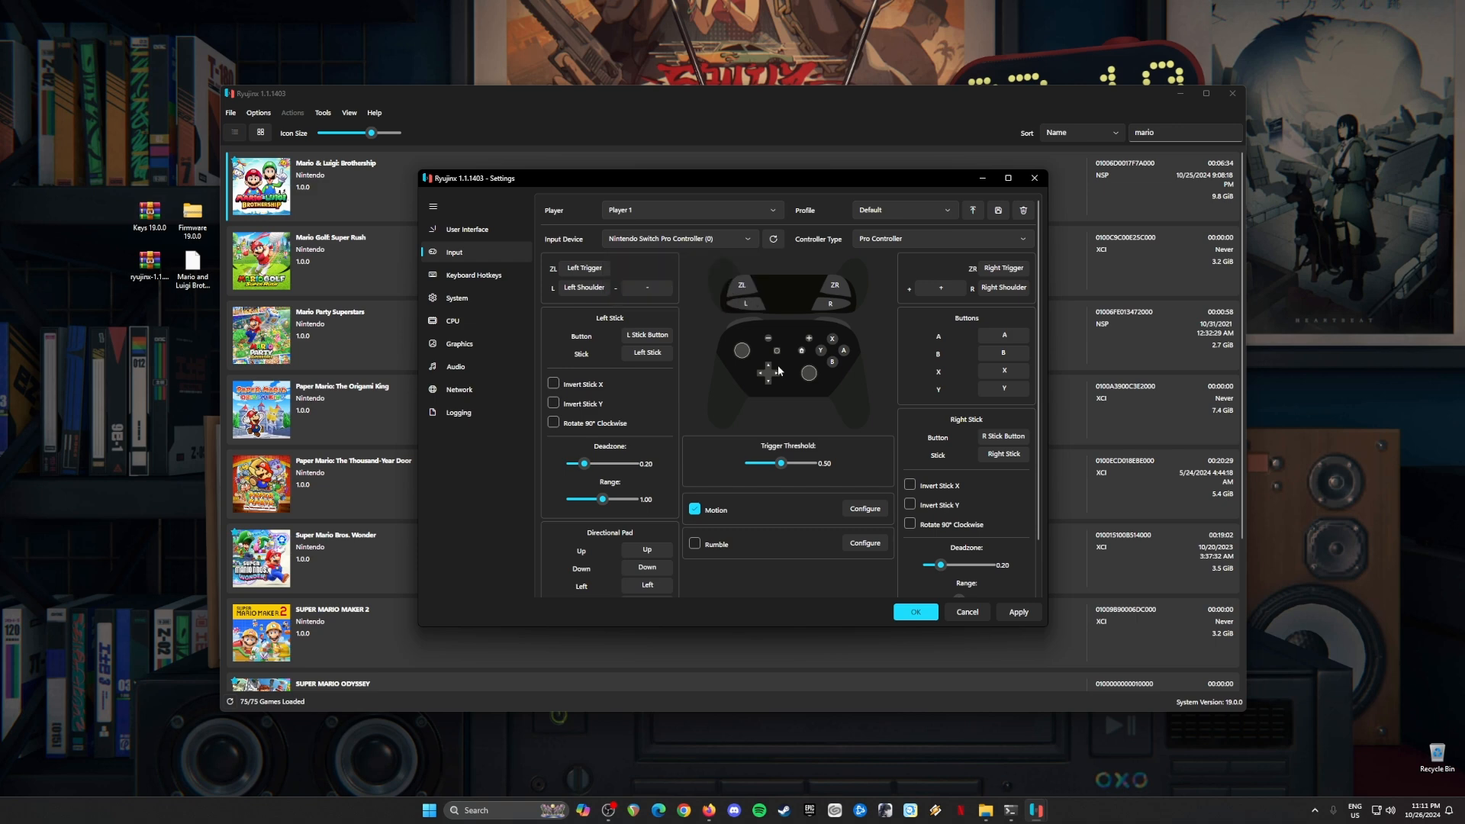
mouse_move(777, 377)
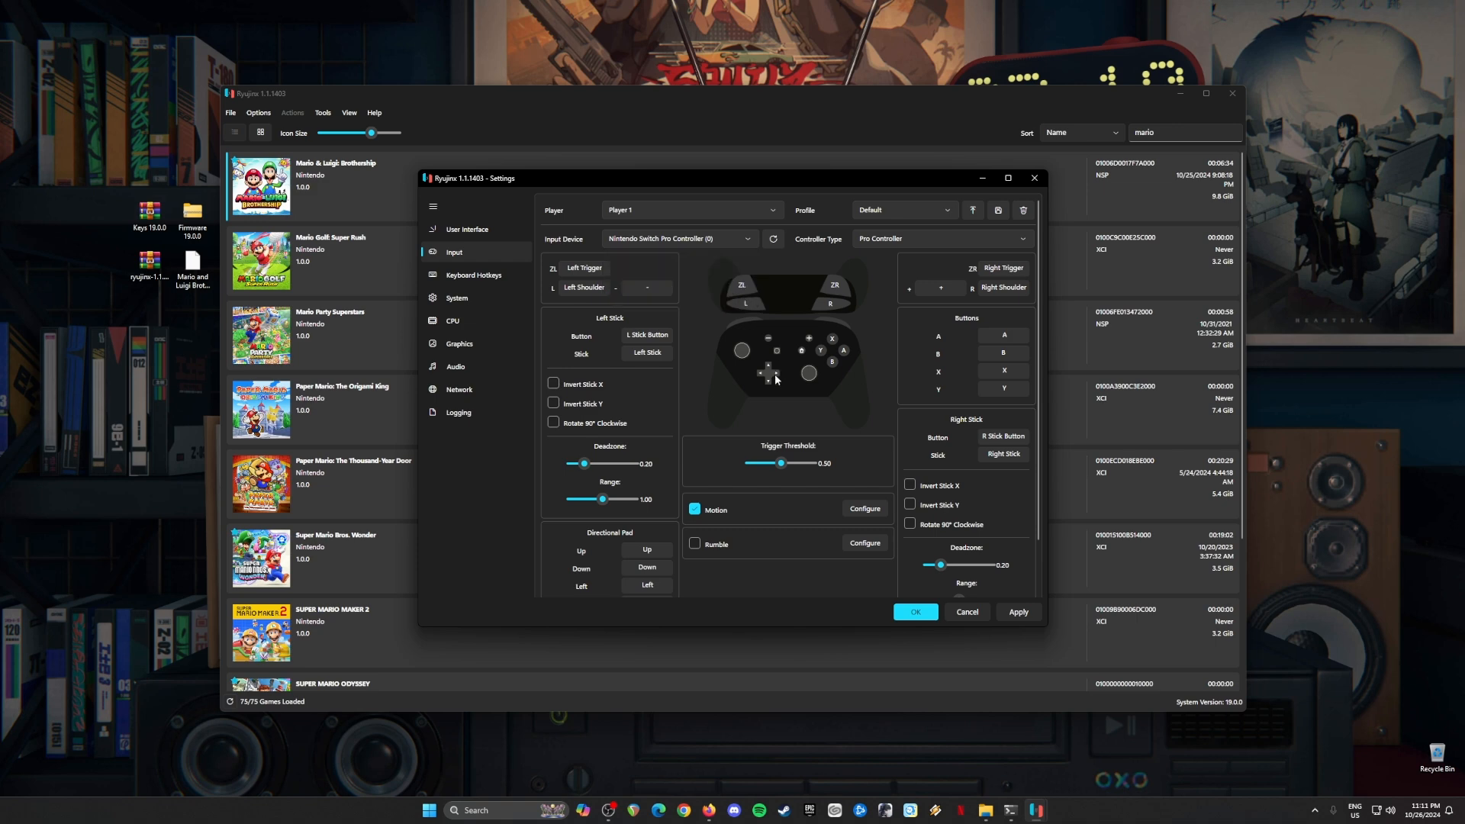
mouse_move(645, 421)
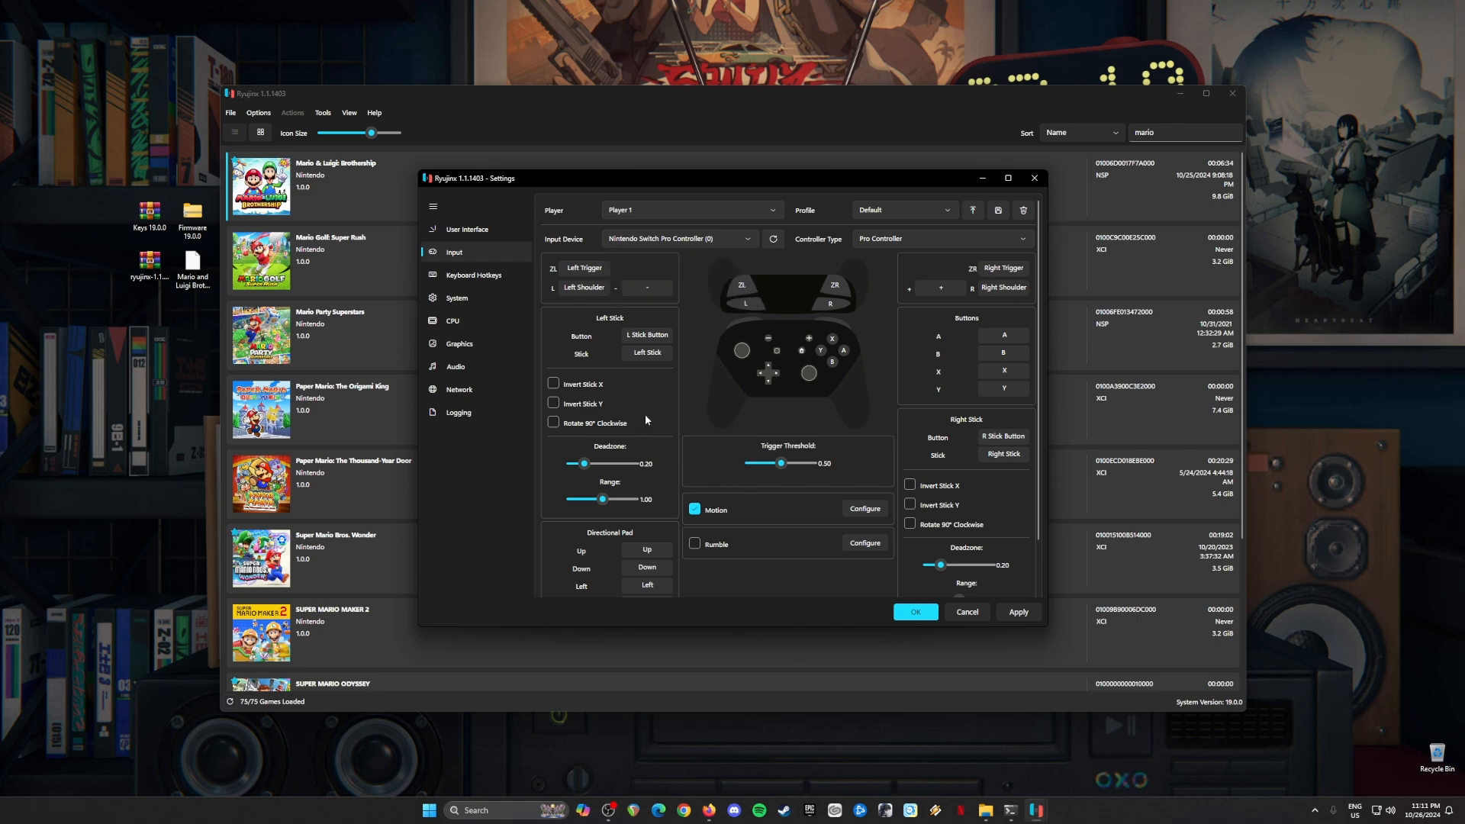
scroll(down, 3)
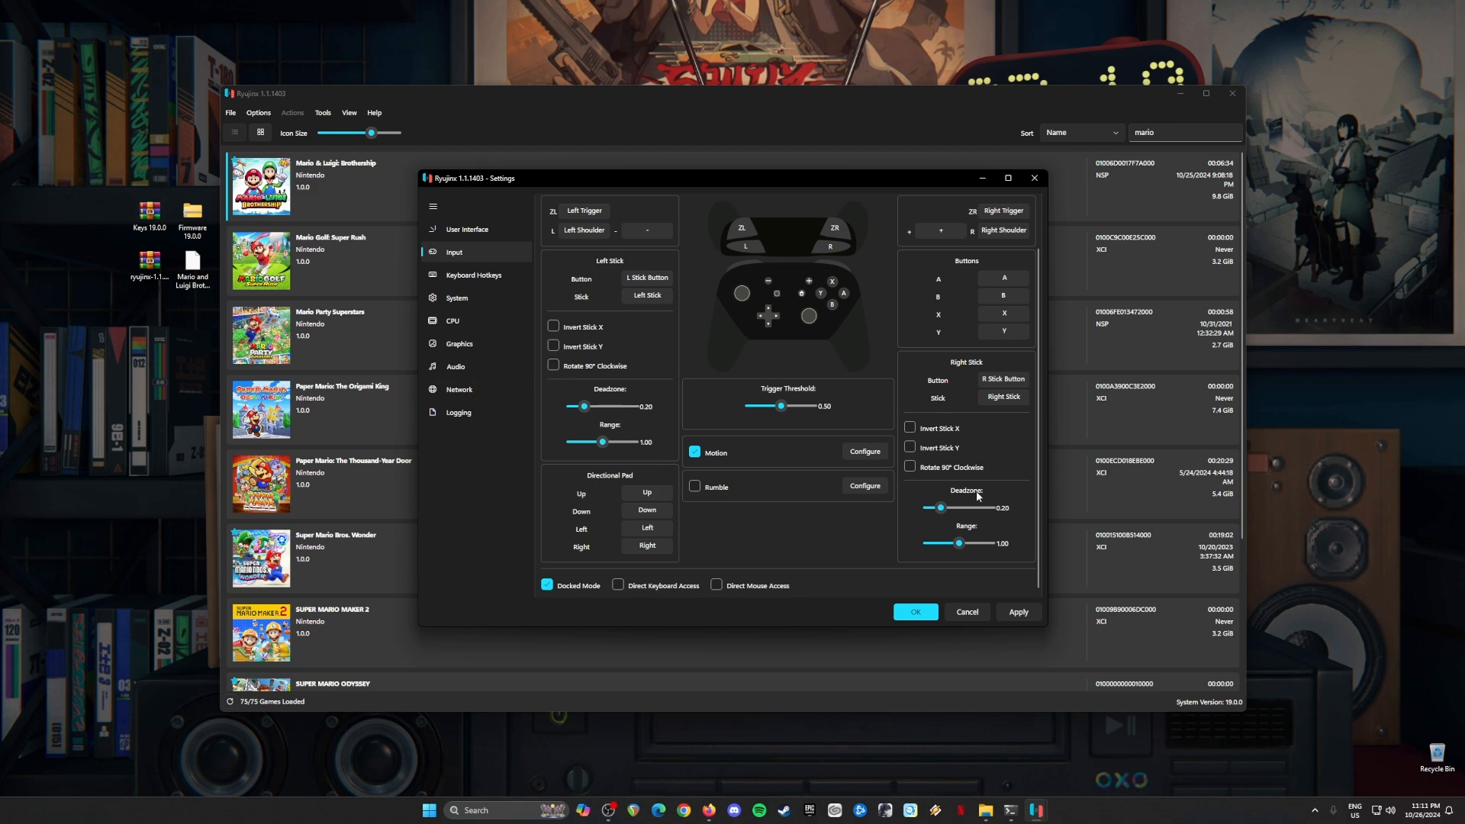
mouse_move(779, 458)
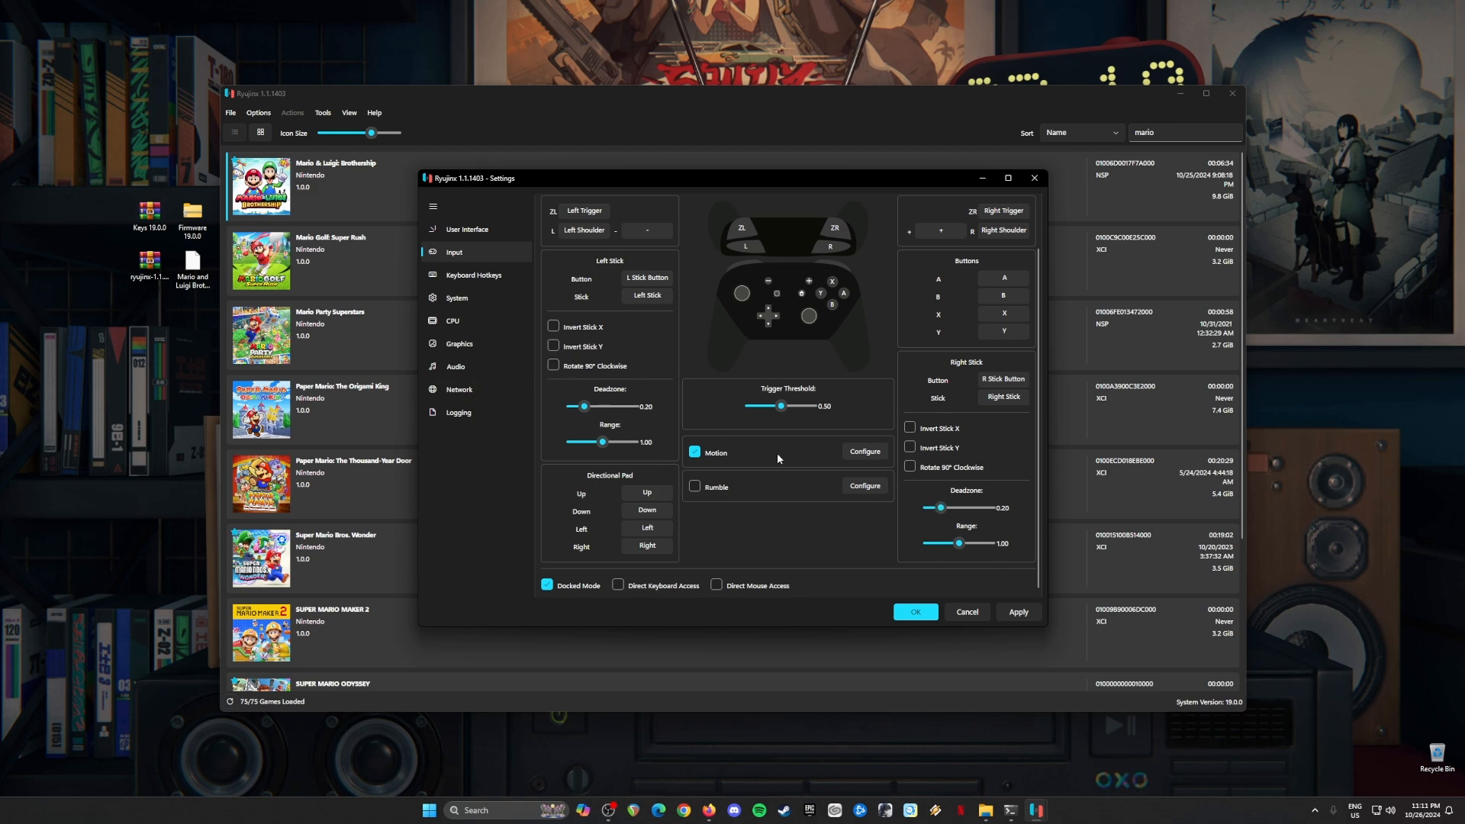
mouse_move(582, 631)
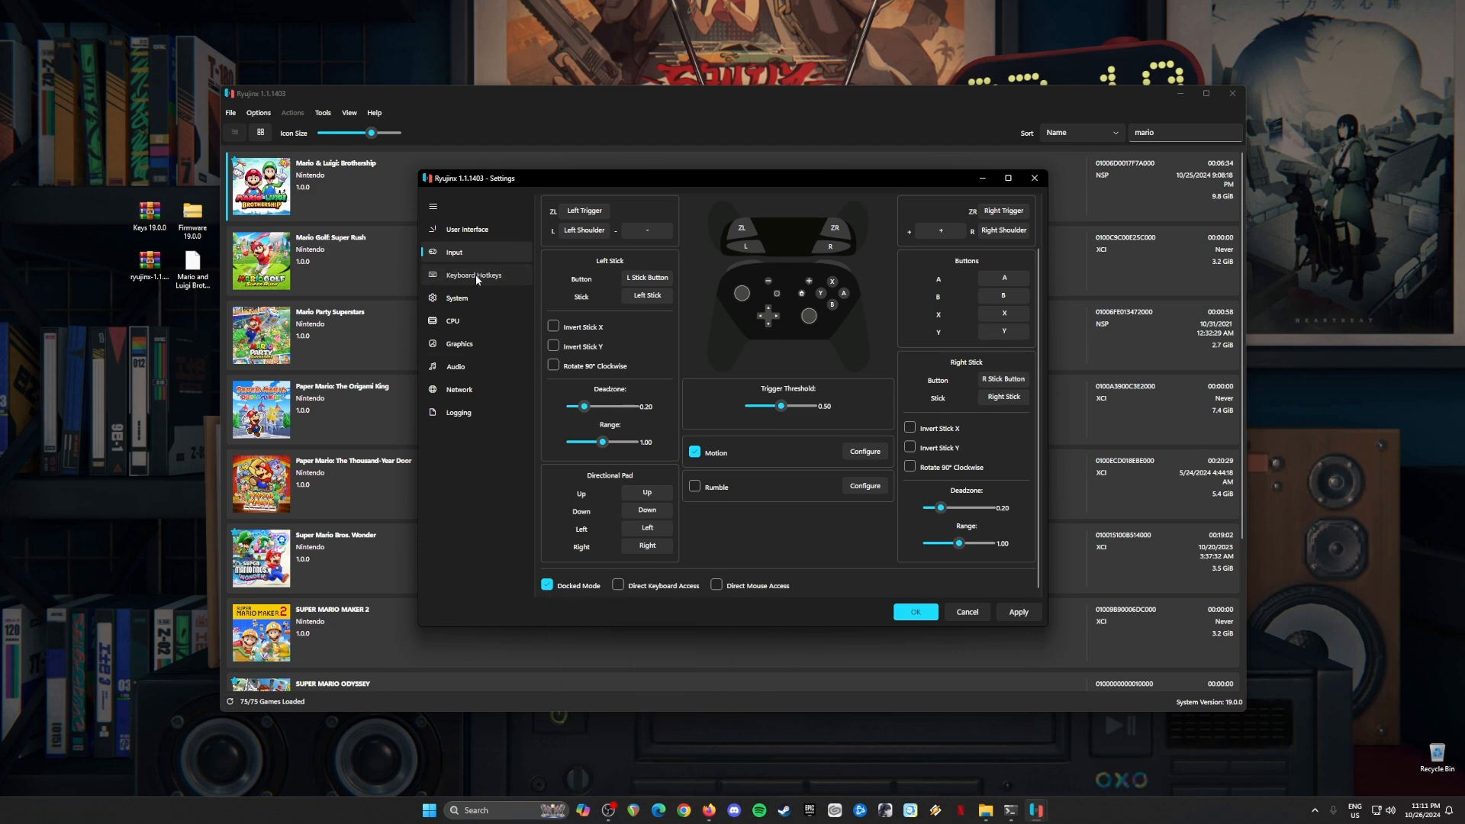
click(456, 297)
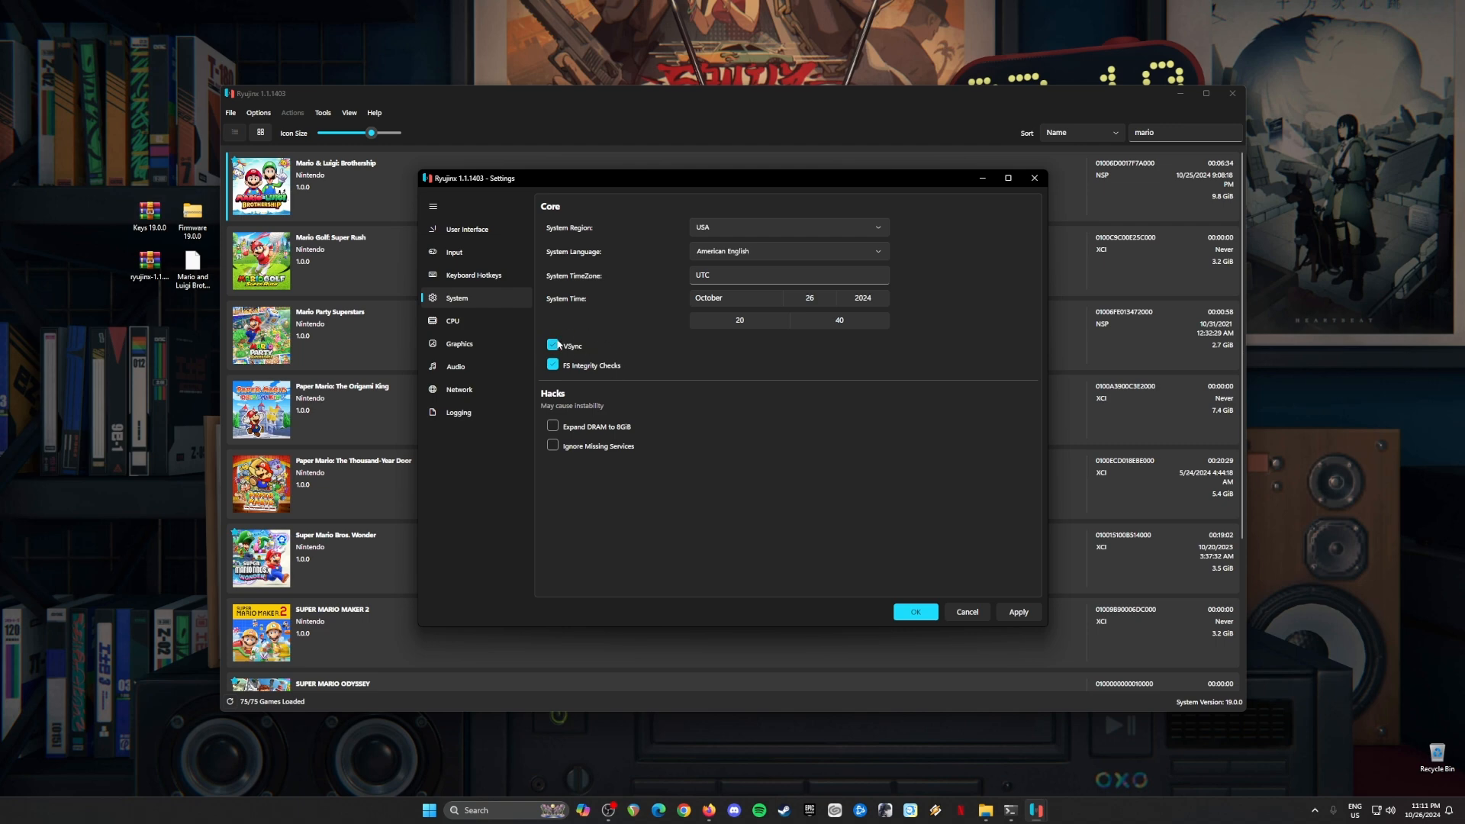
- Confirm USA region, American English and VSync, then choose the fastest memory manager mode under CPU
click(553, 346)
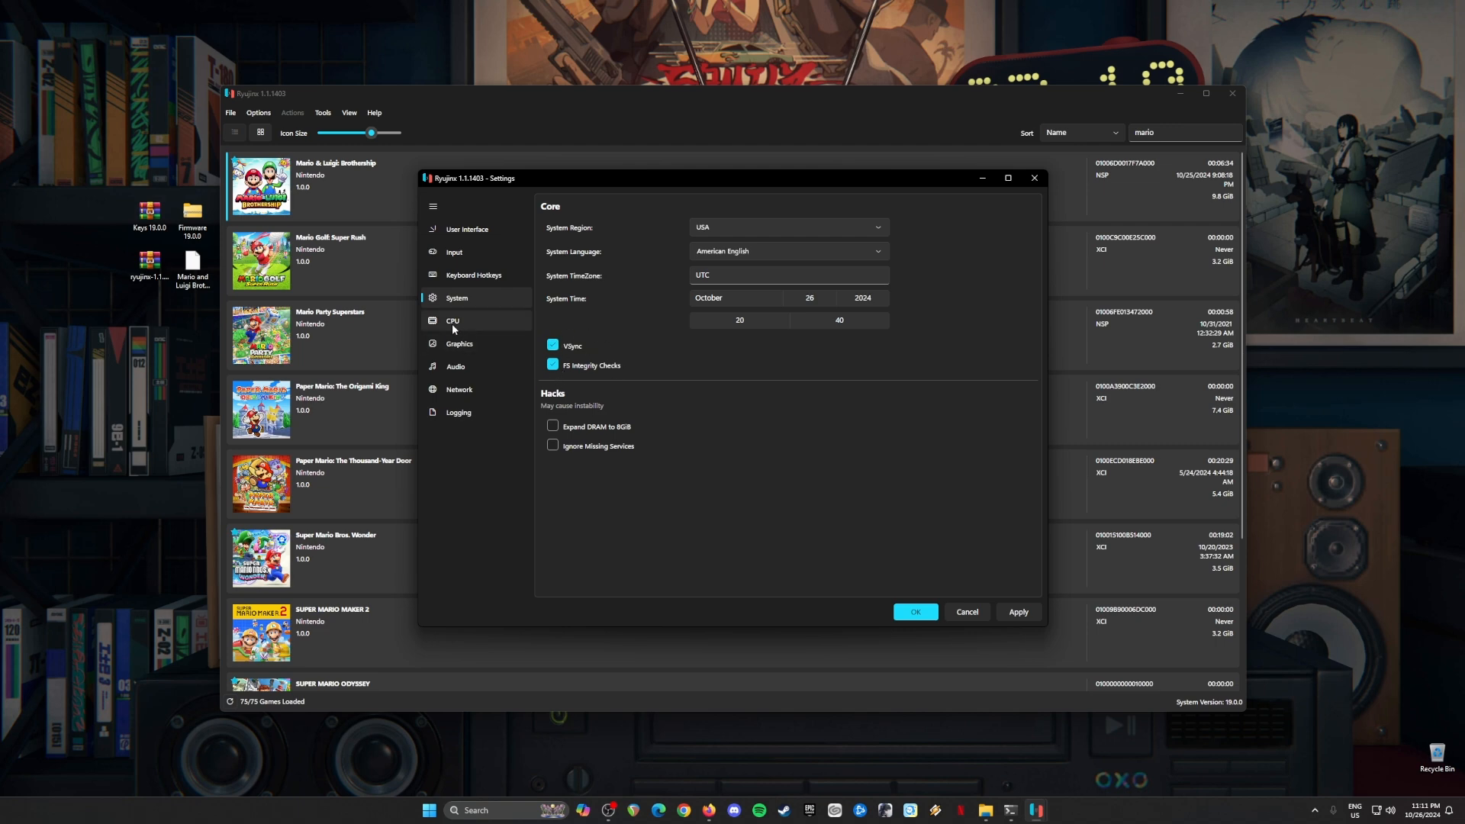
mouse_move(464, 330)
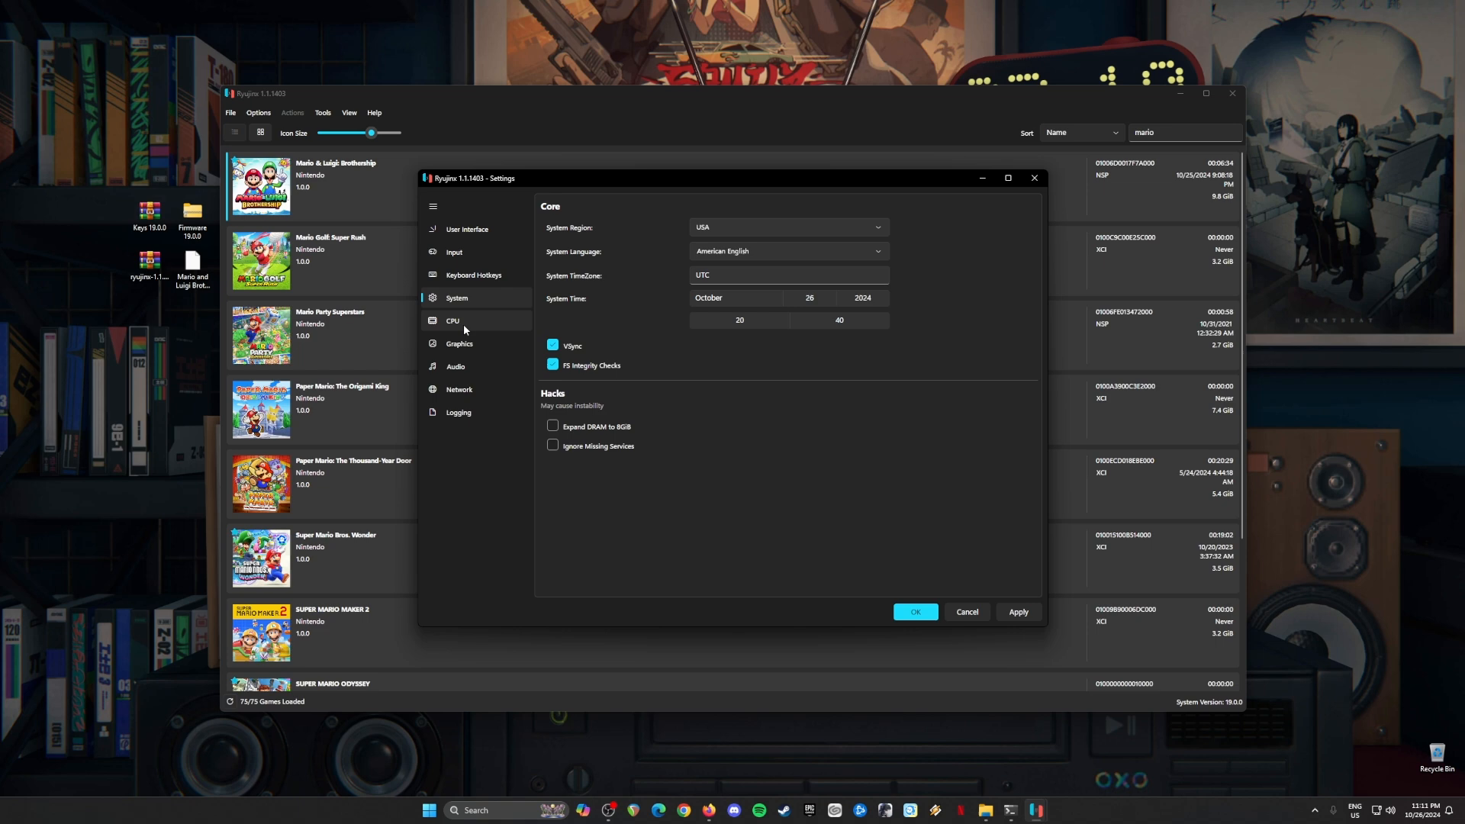
click(451, 320)
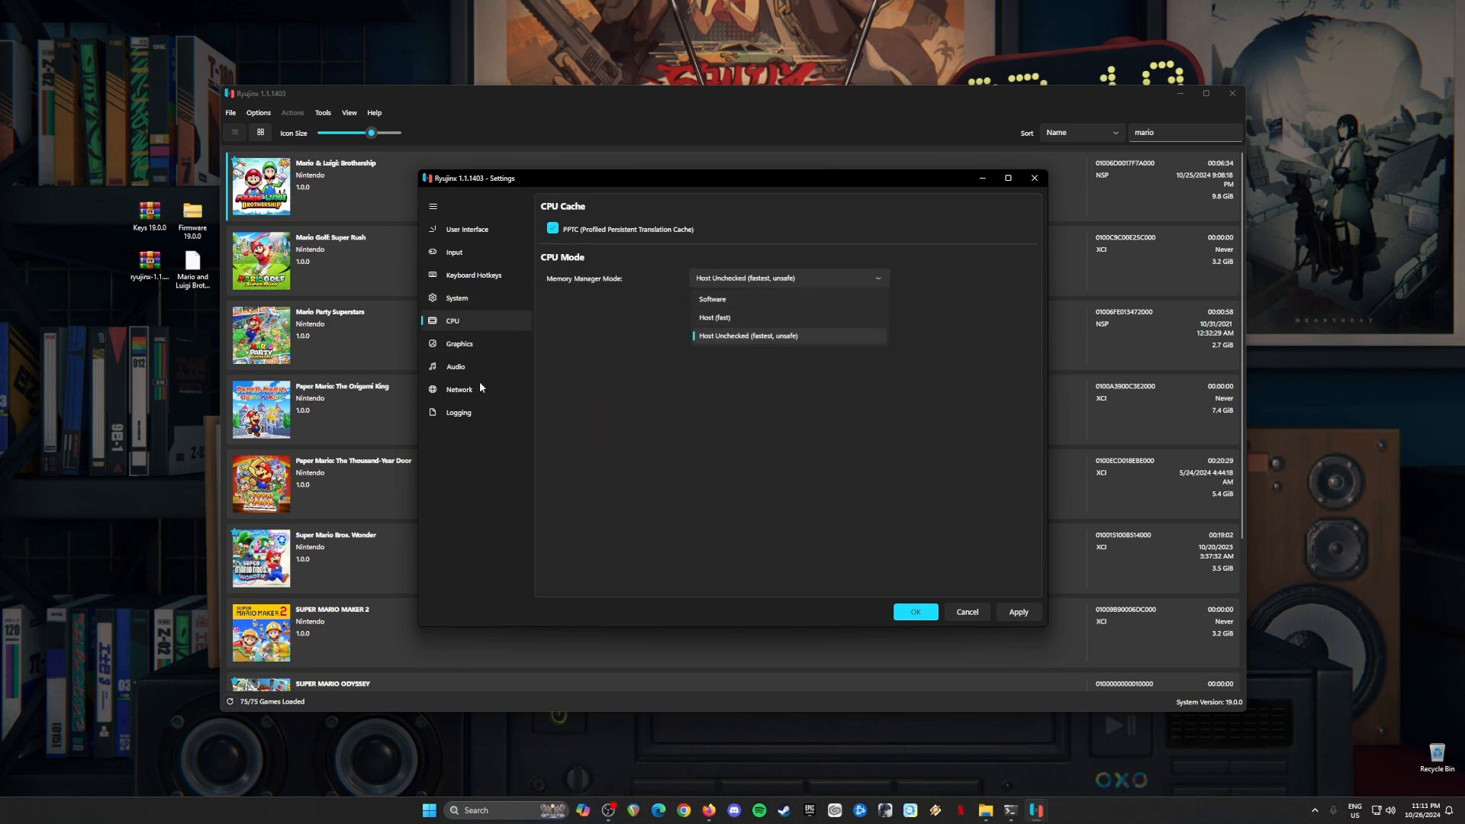
click(460, 343)
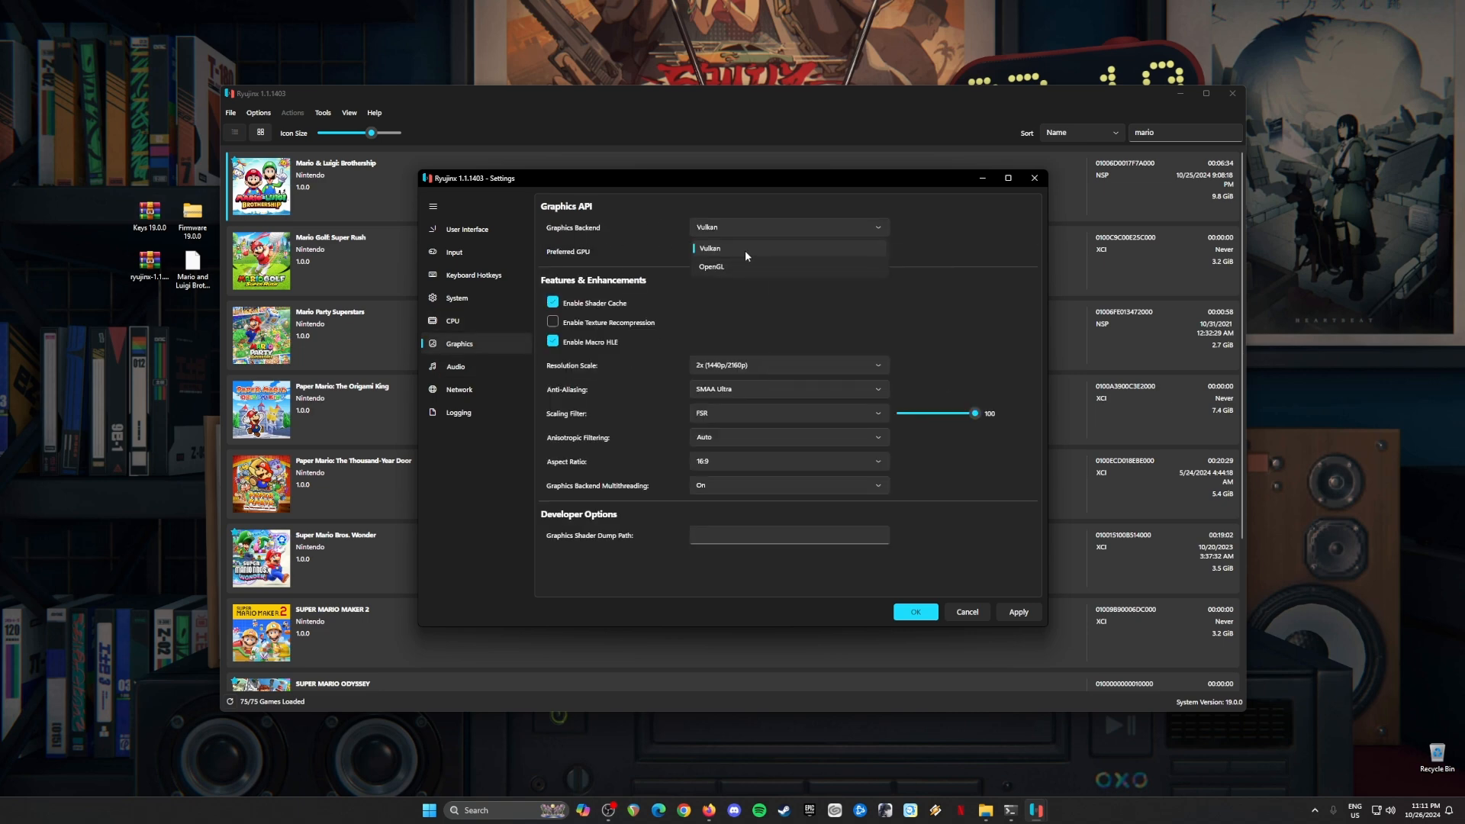
click(709, 247)
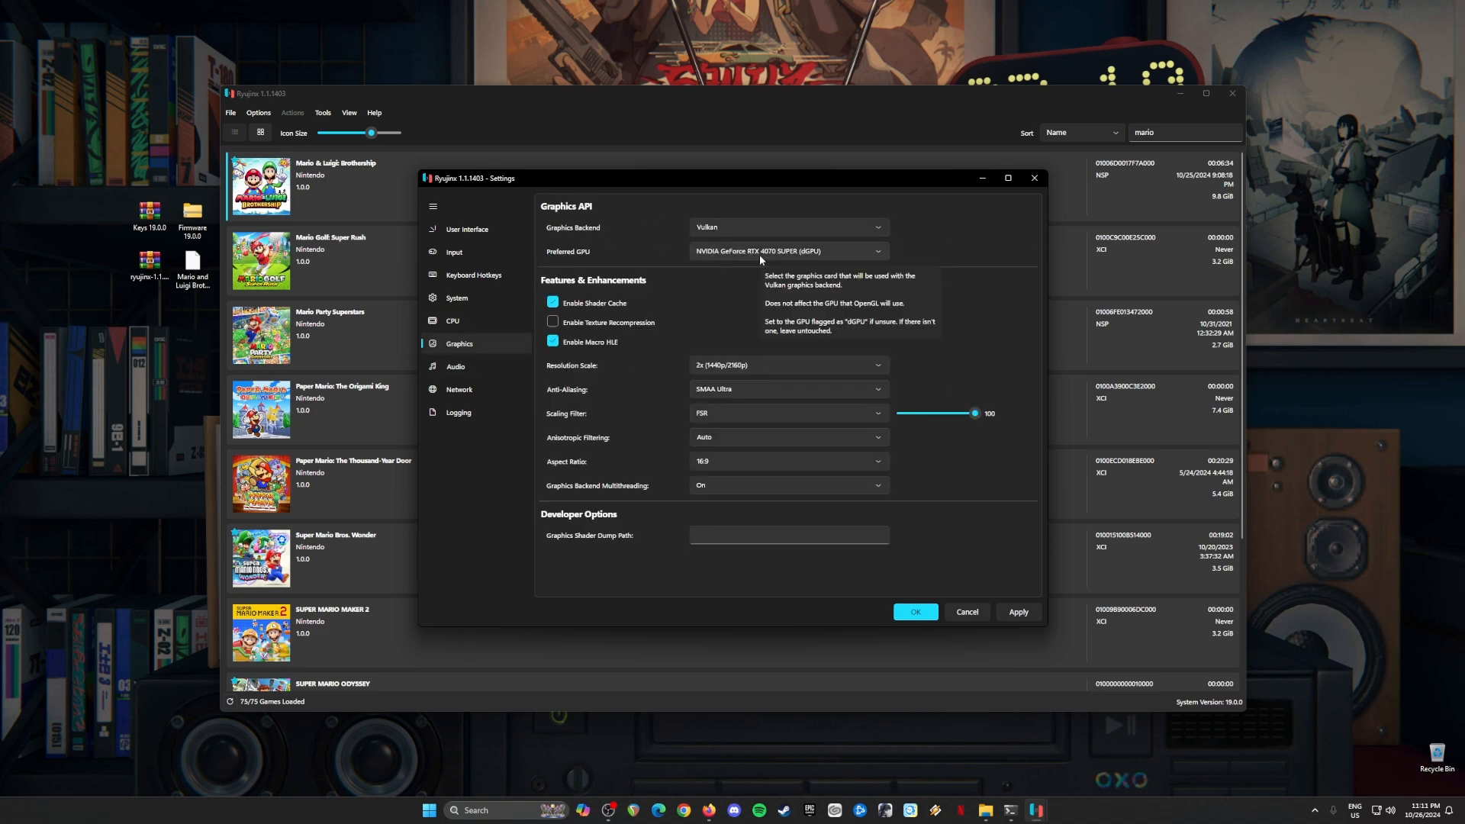
mouse_move(771, 316)
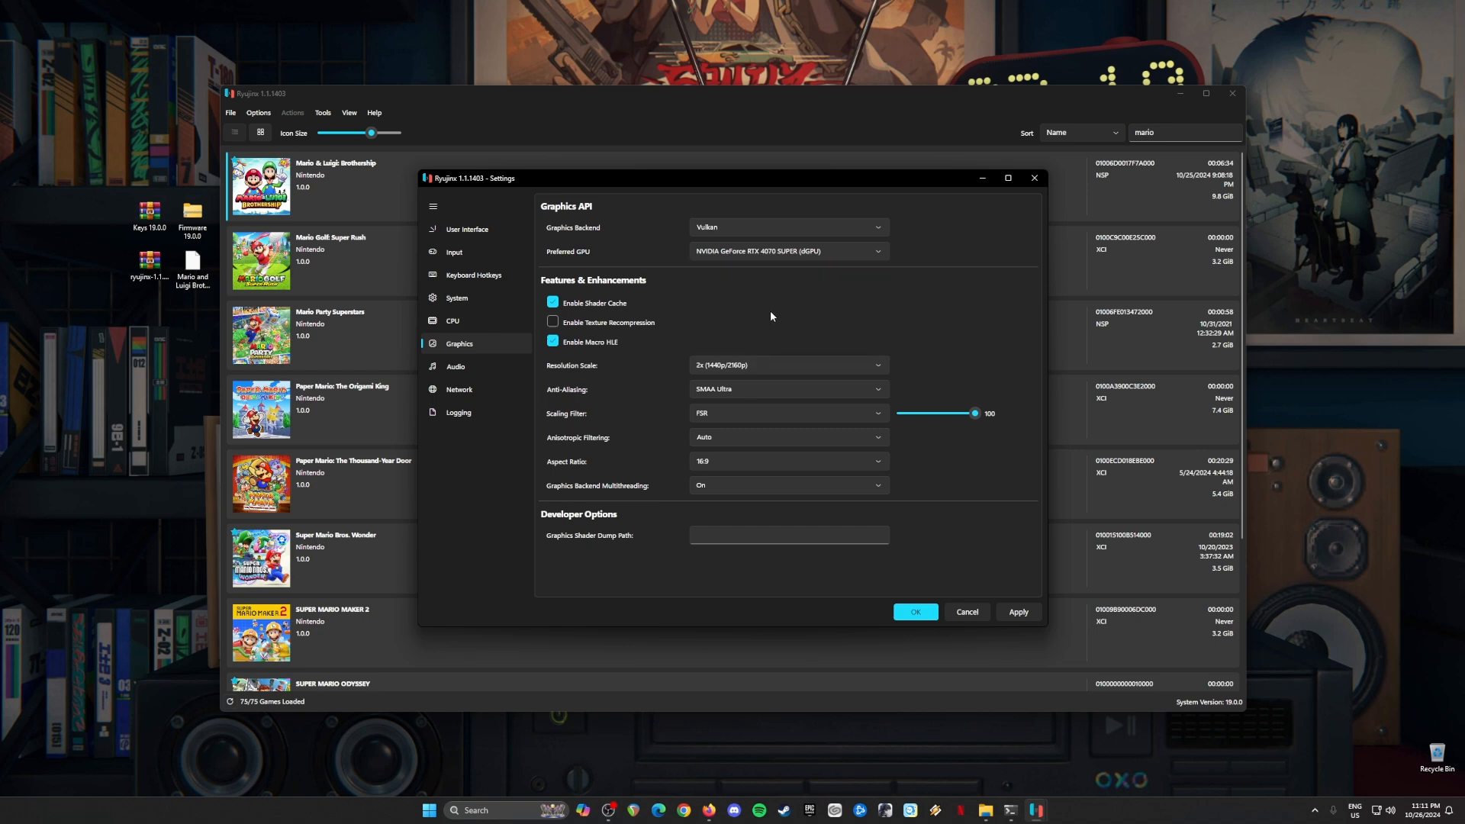
mouse_move(580, 362)
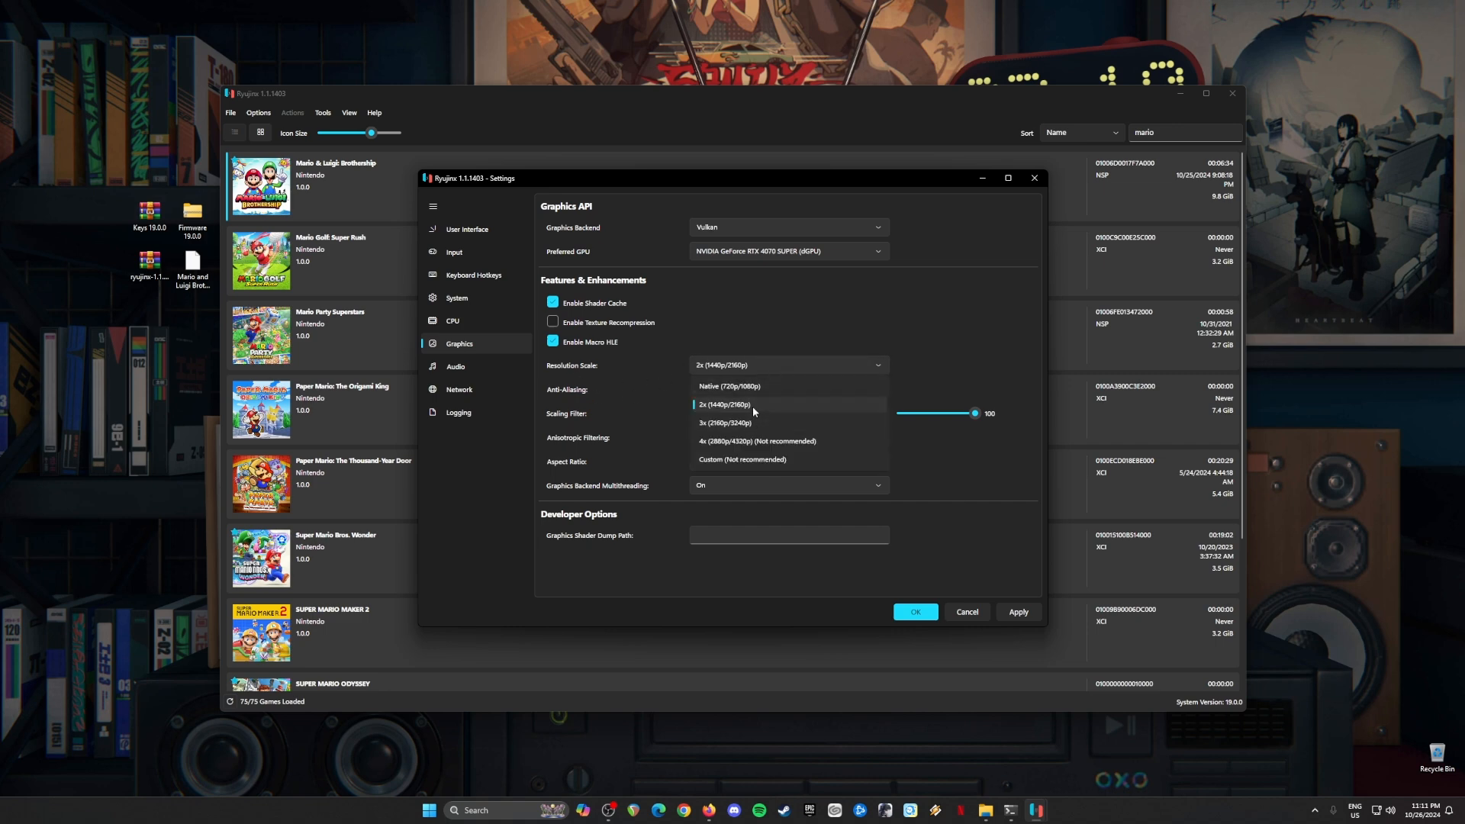
click(752, 404)
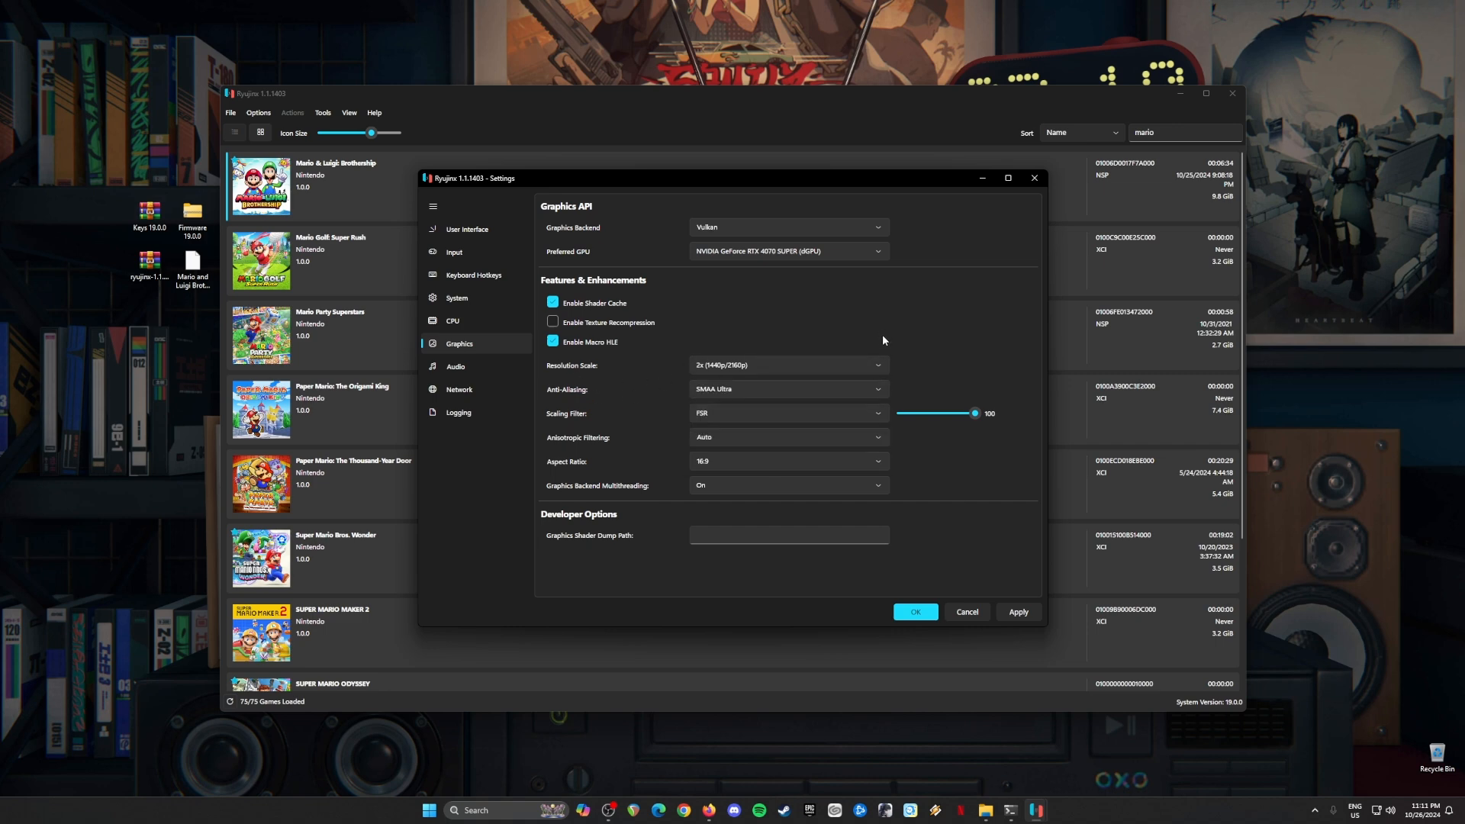
mouse_move(859, 357)
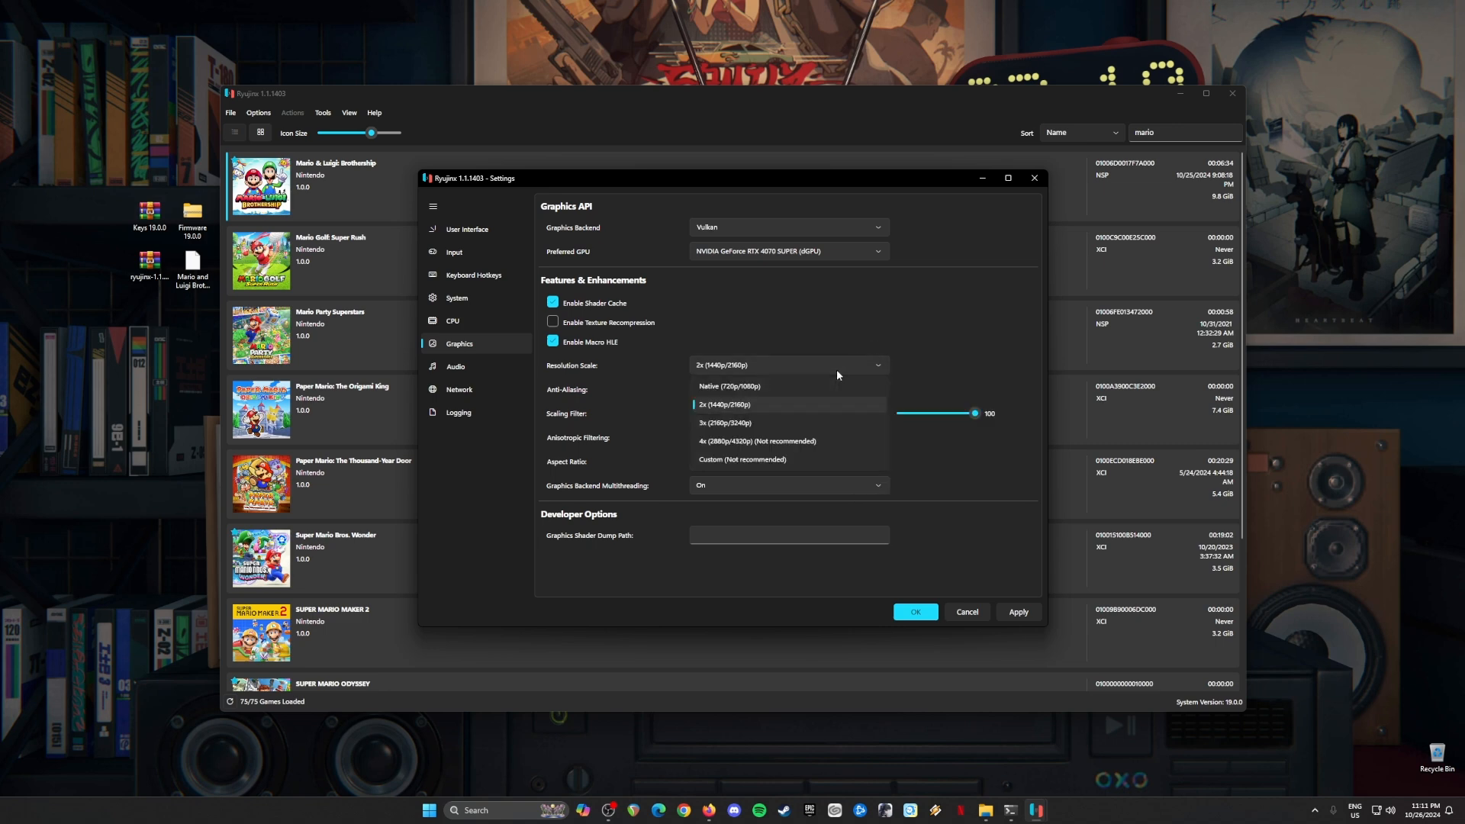
mouse_move(710, 391)
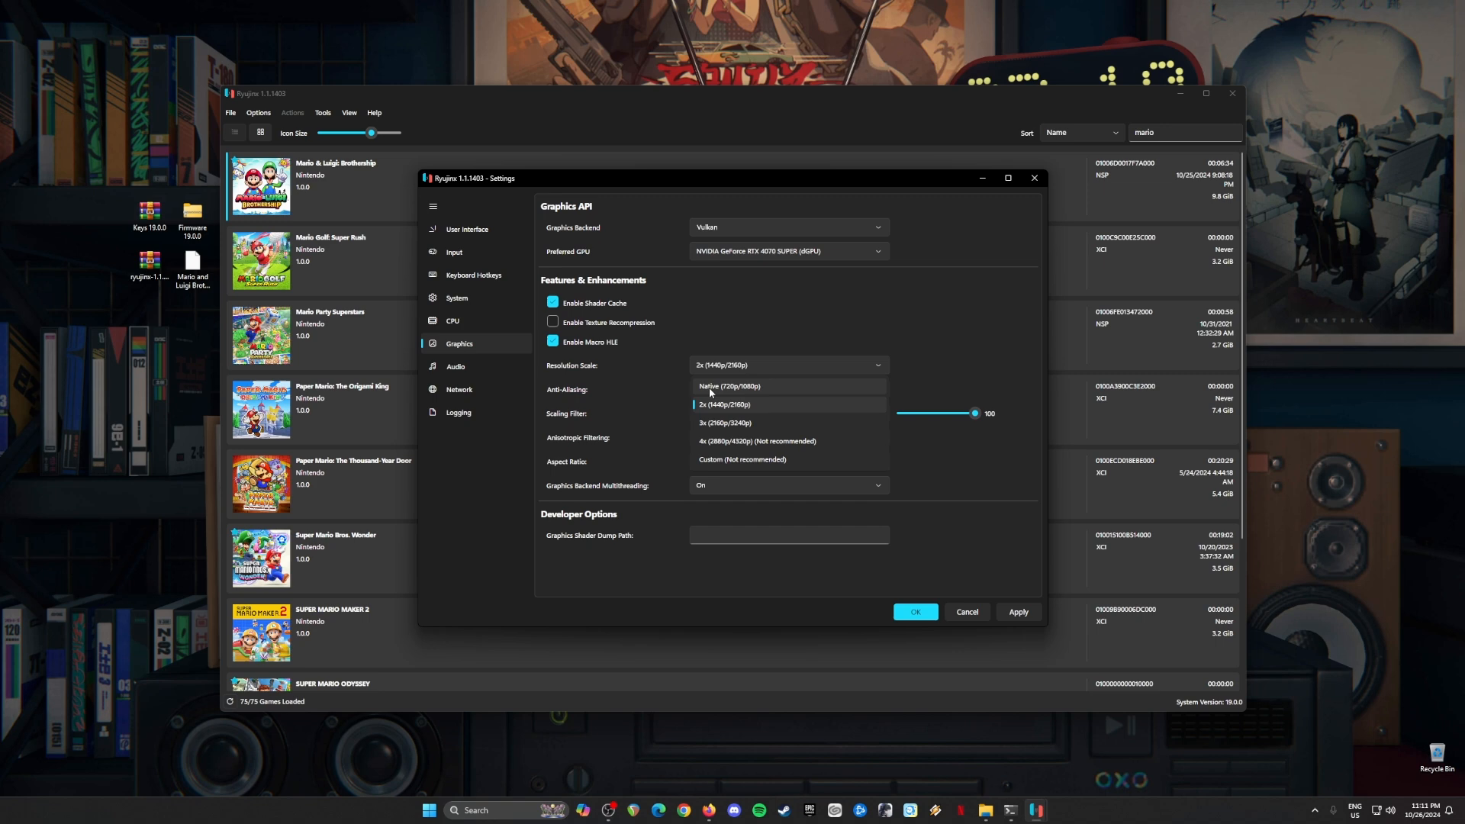
mouse_move(860, 391)
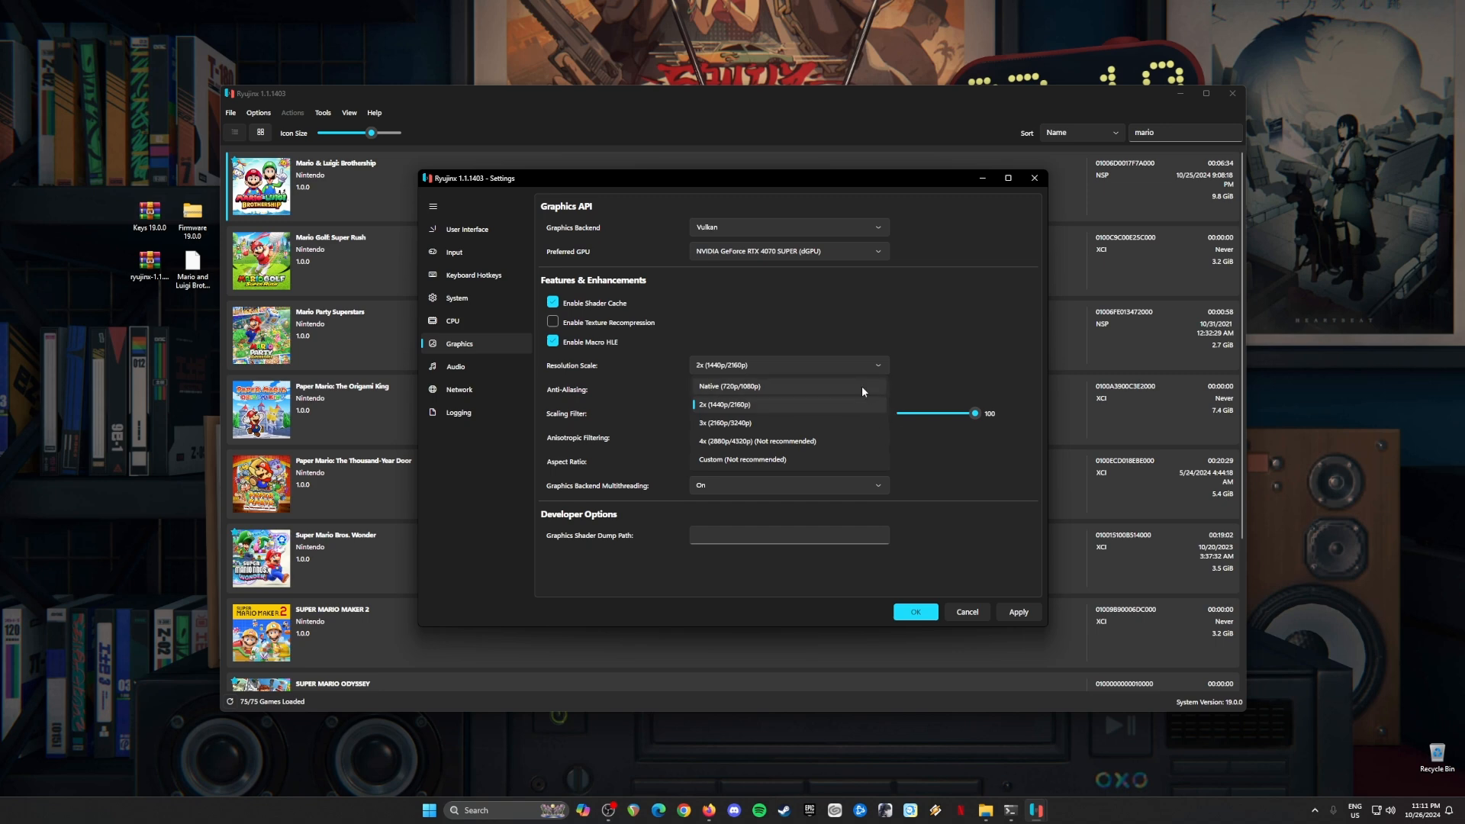
mouse_move(793, 422)
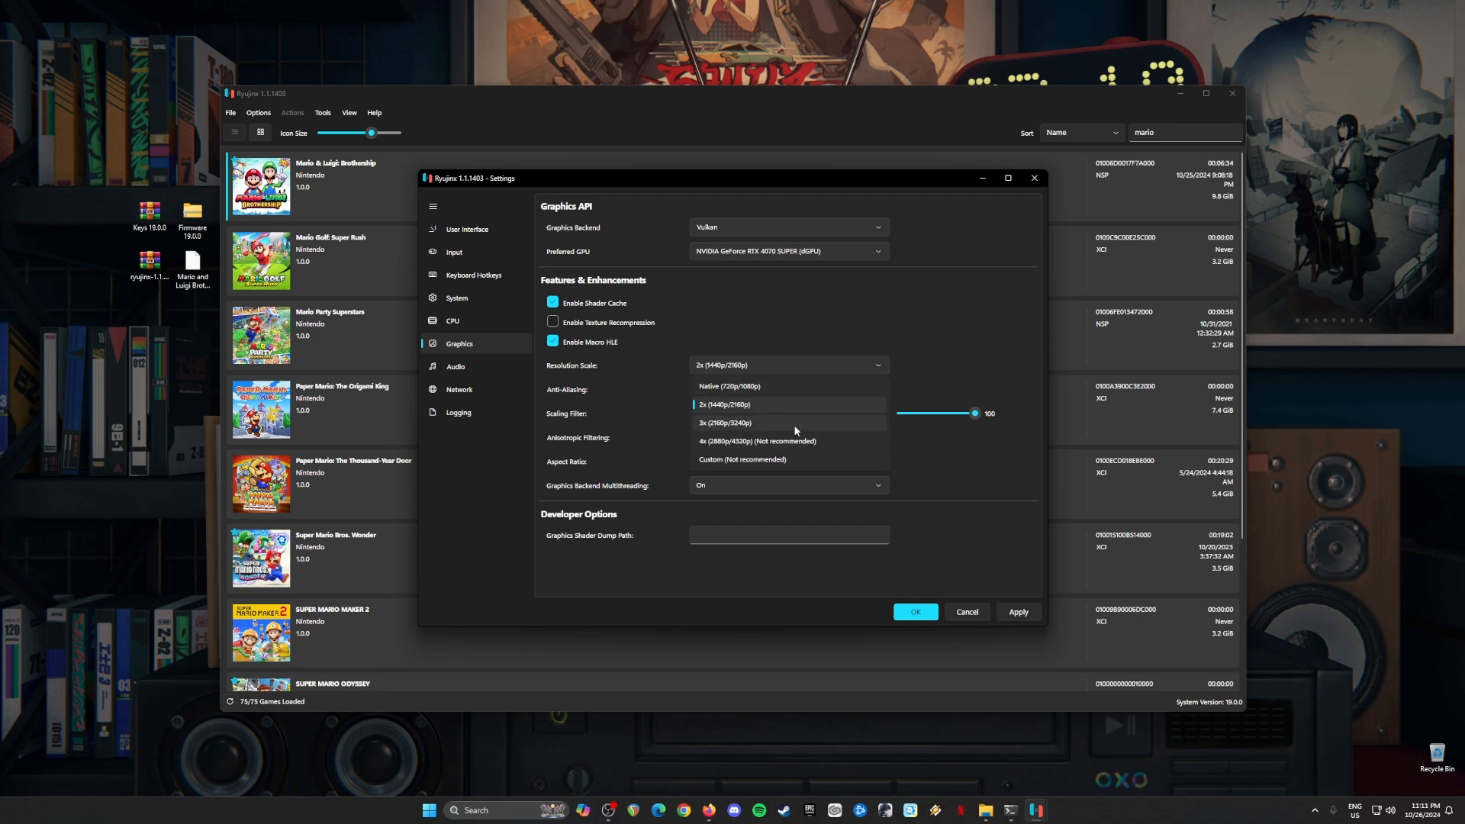
click(724, 403)
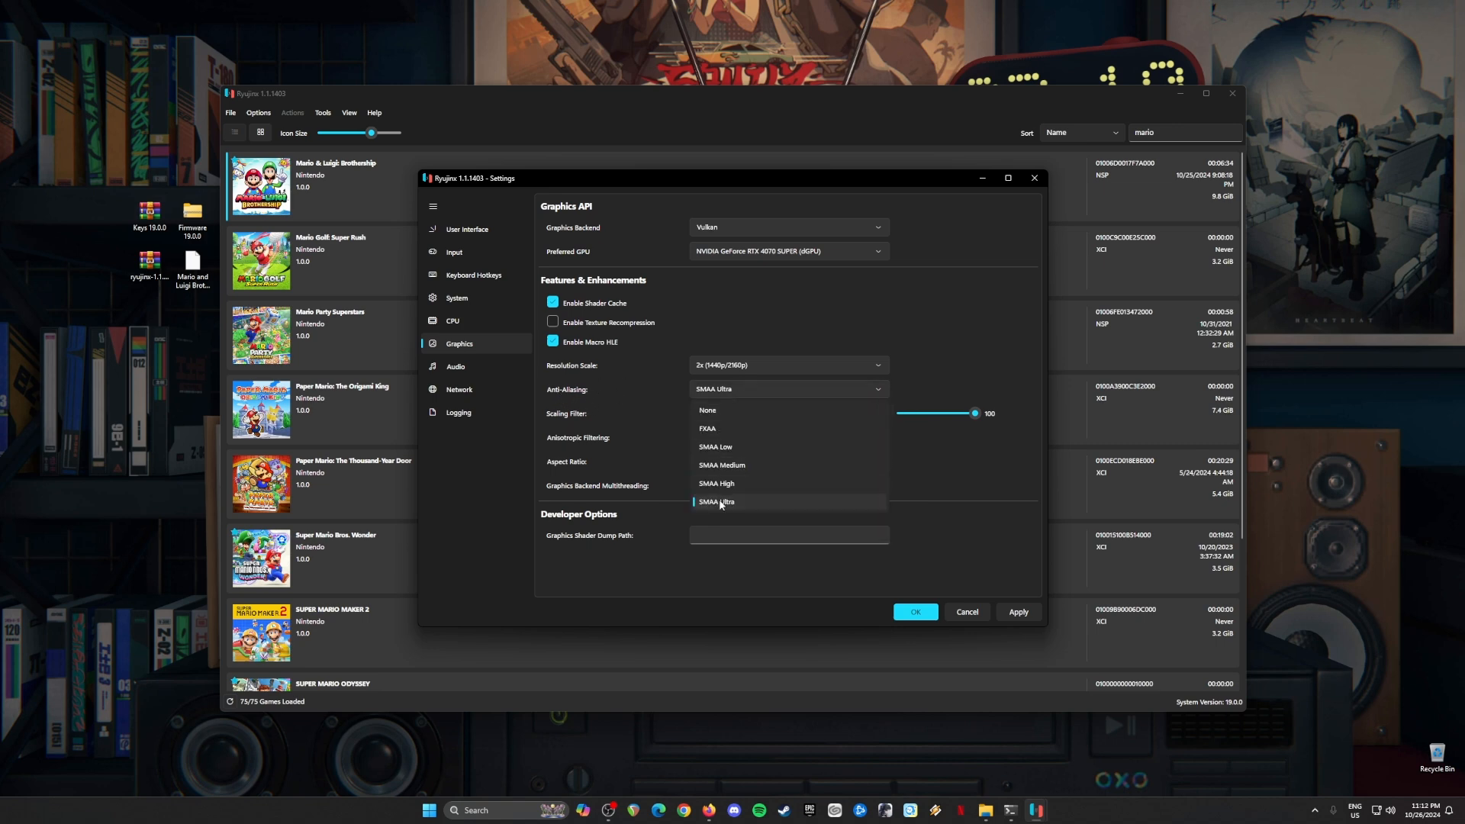
click(715, 502)
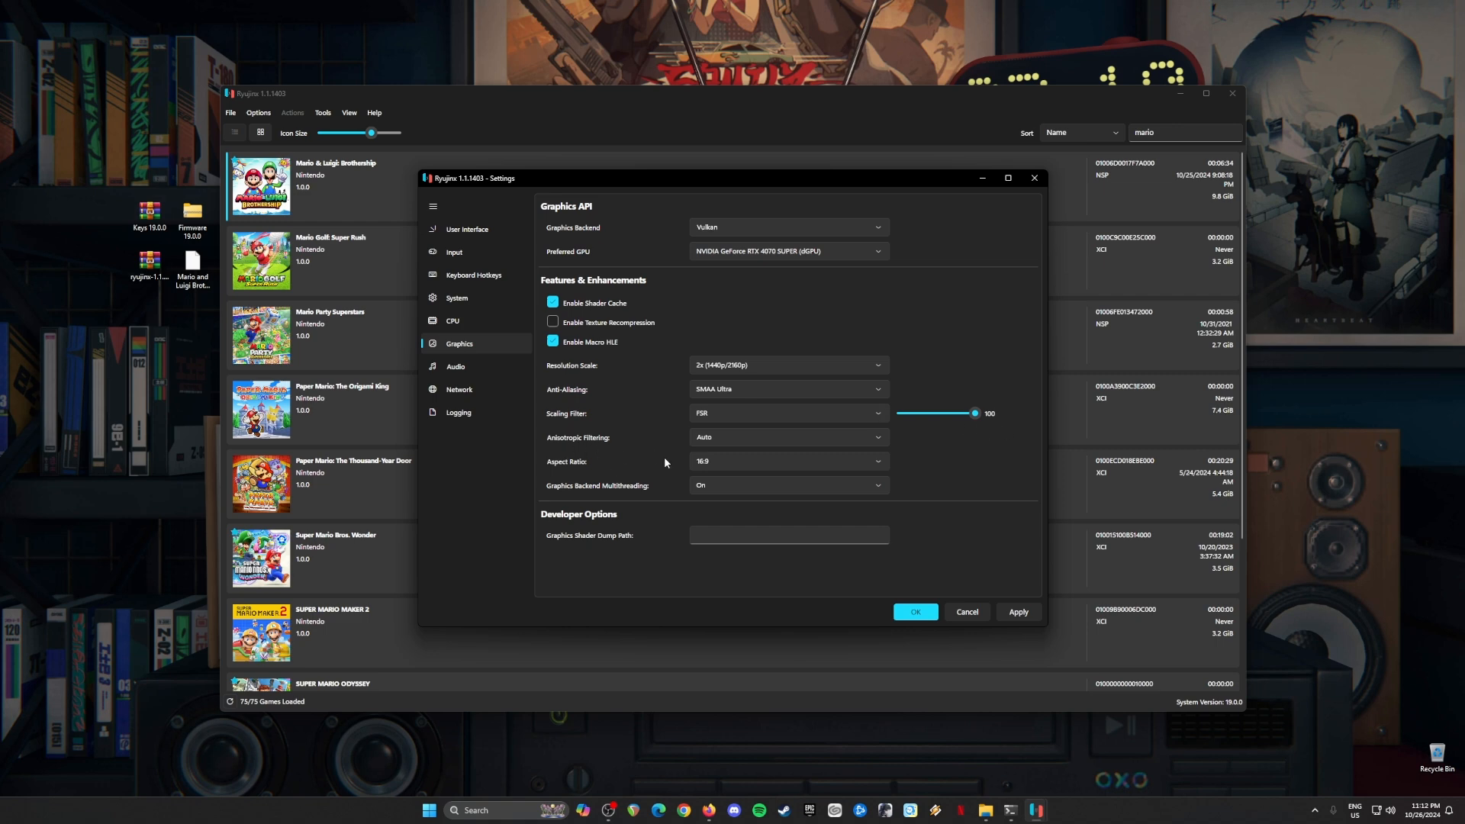
mouse_move(797, 472)
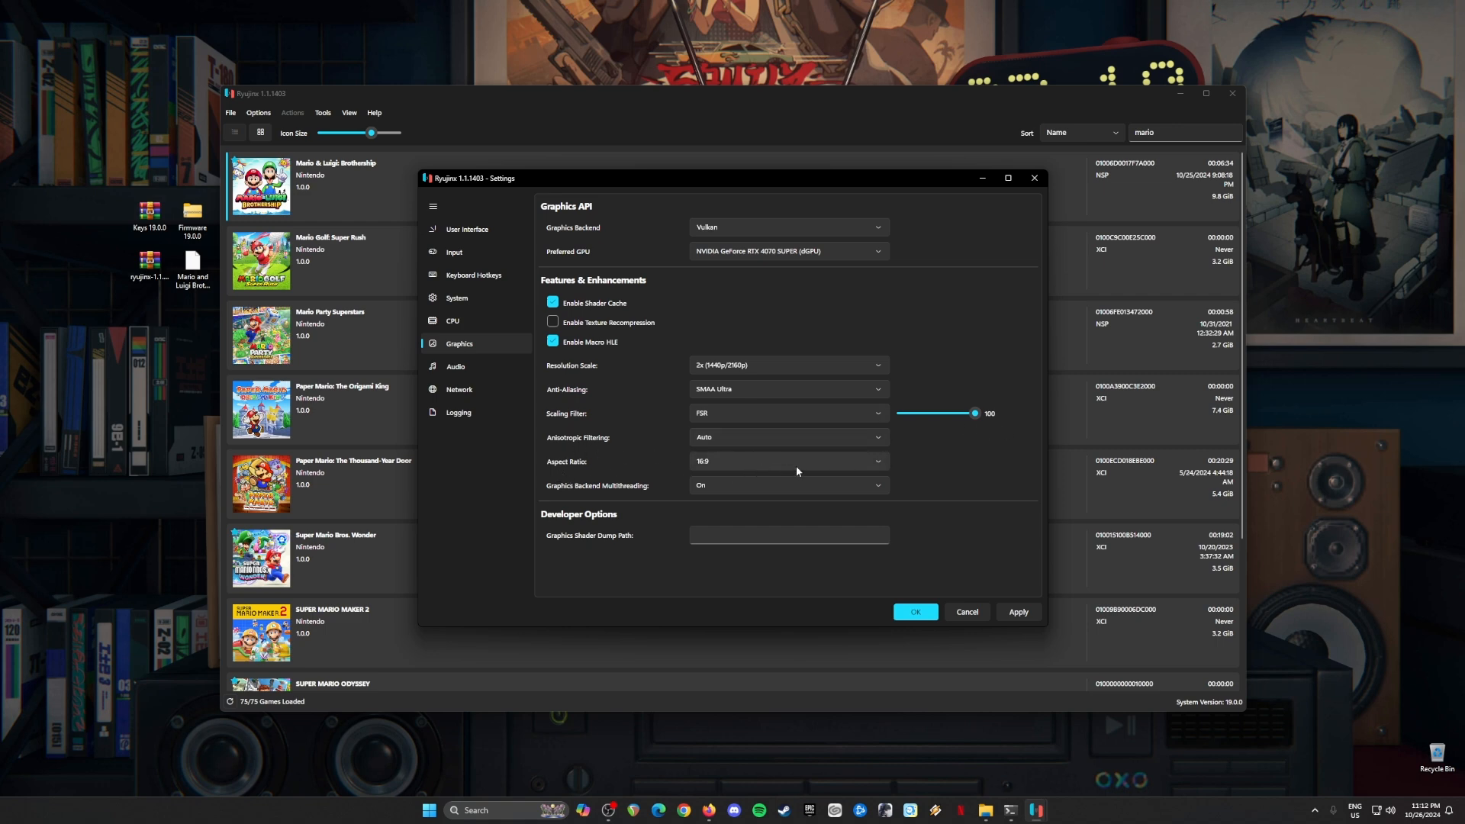
mouse_move(901, 494)
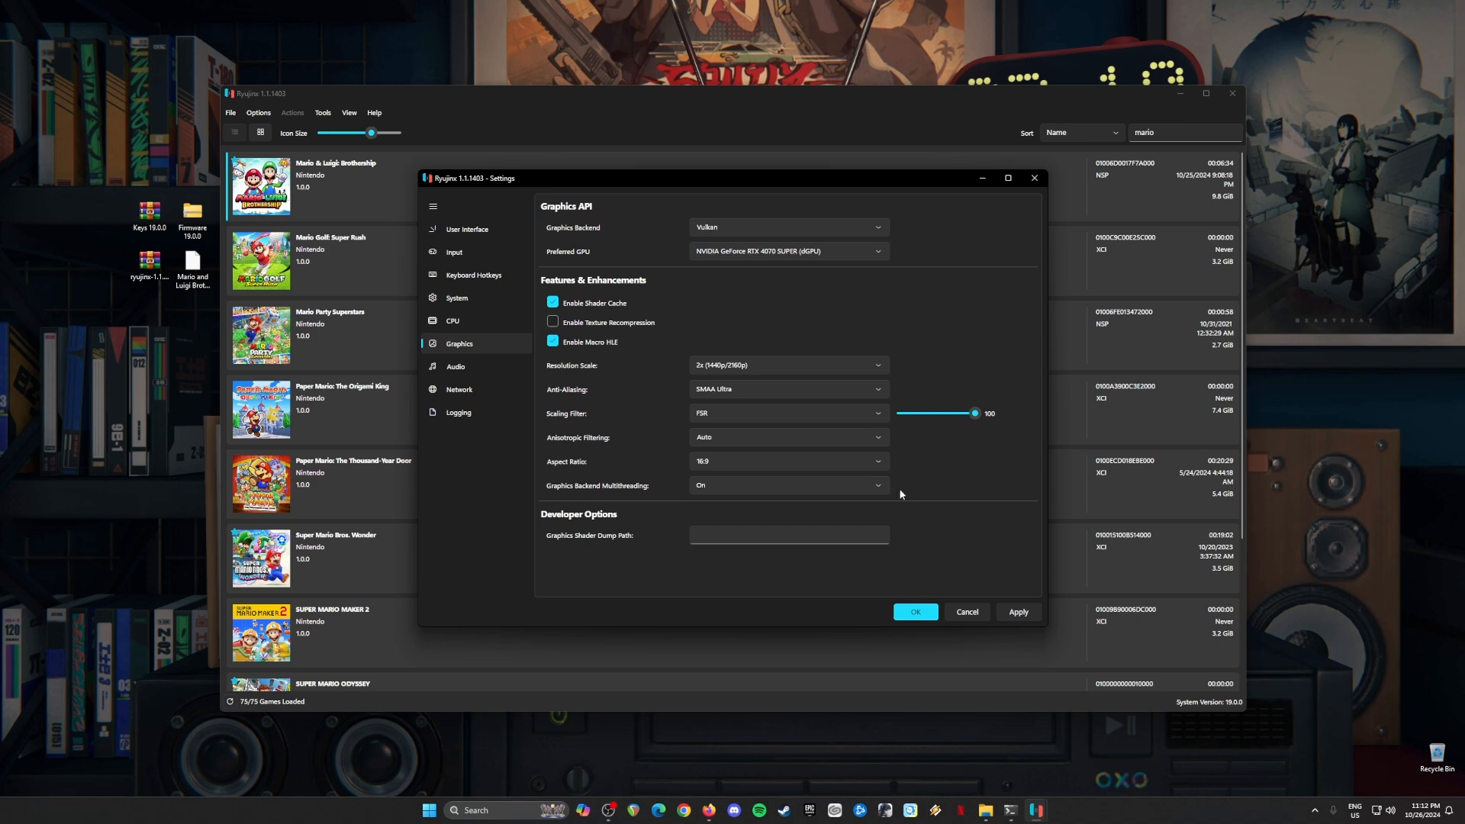
click(456, 366)
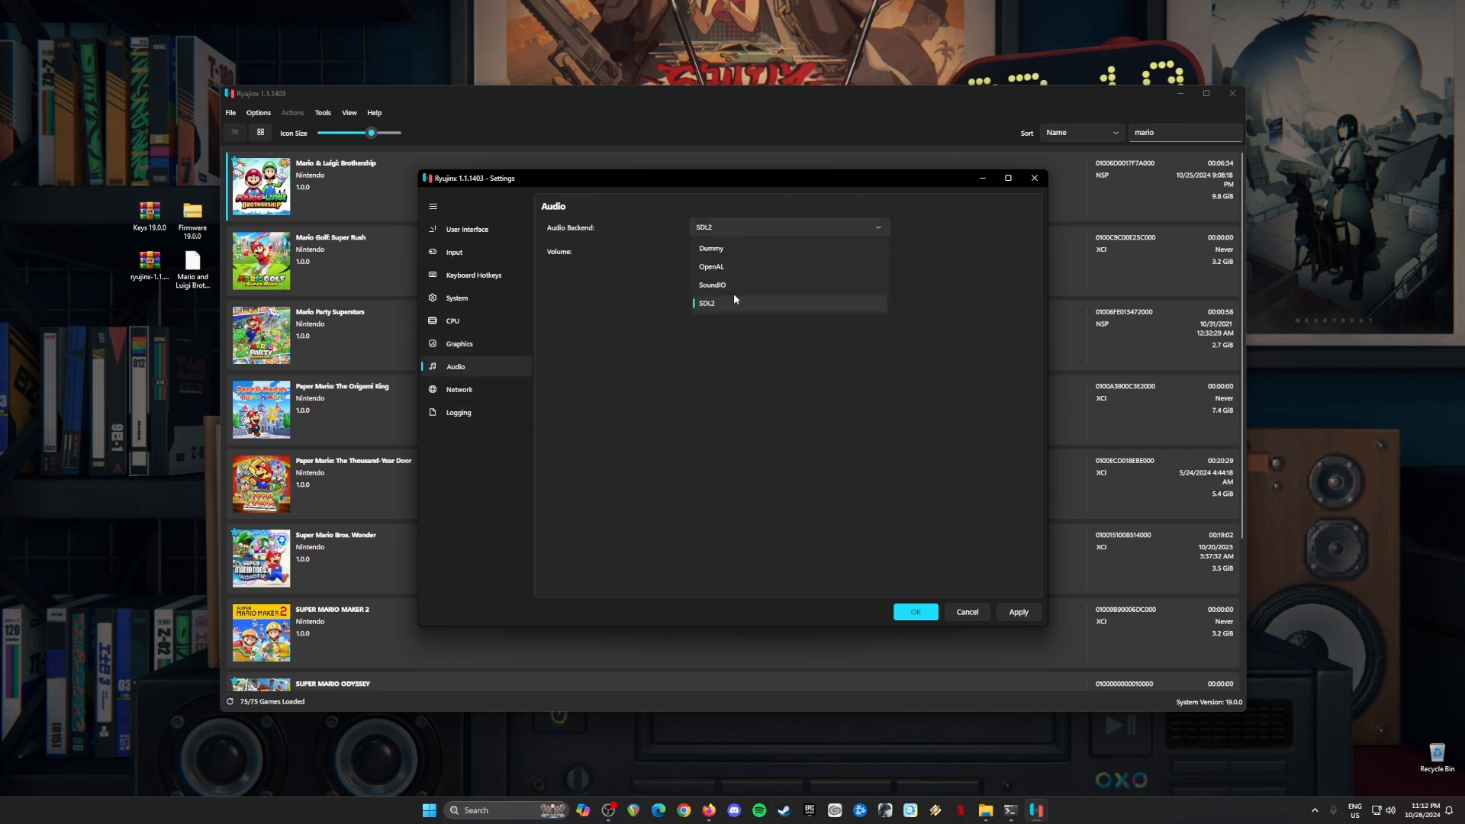
- Keep SDL2 as the audio backend and set Ethernet as the network interface
click(706, 302)
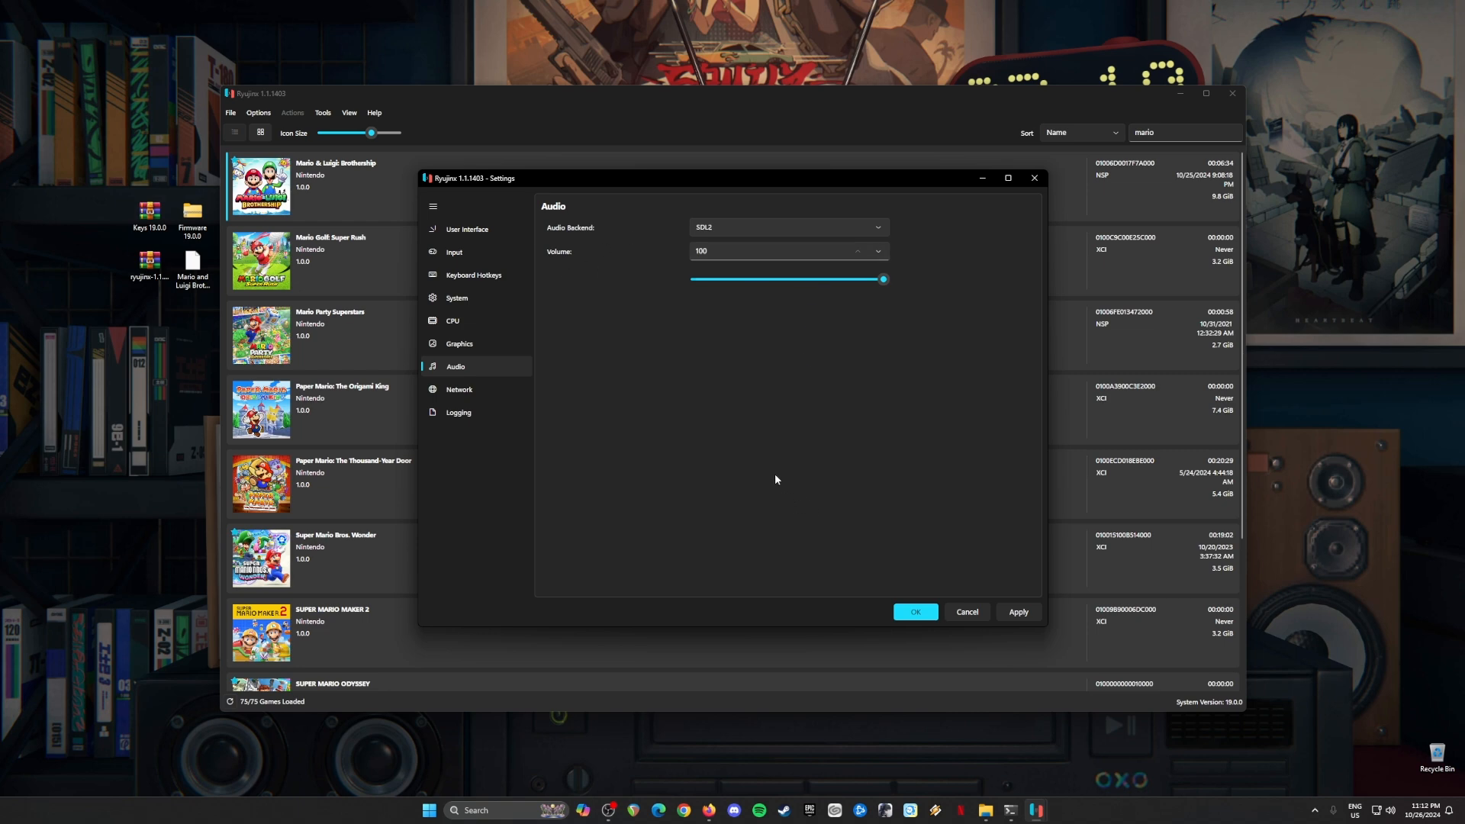
click(459, 390)
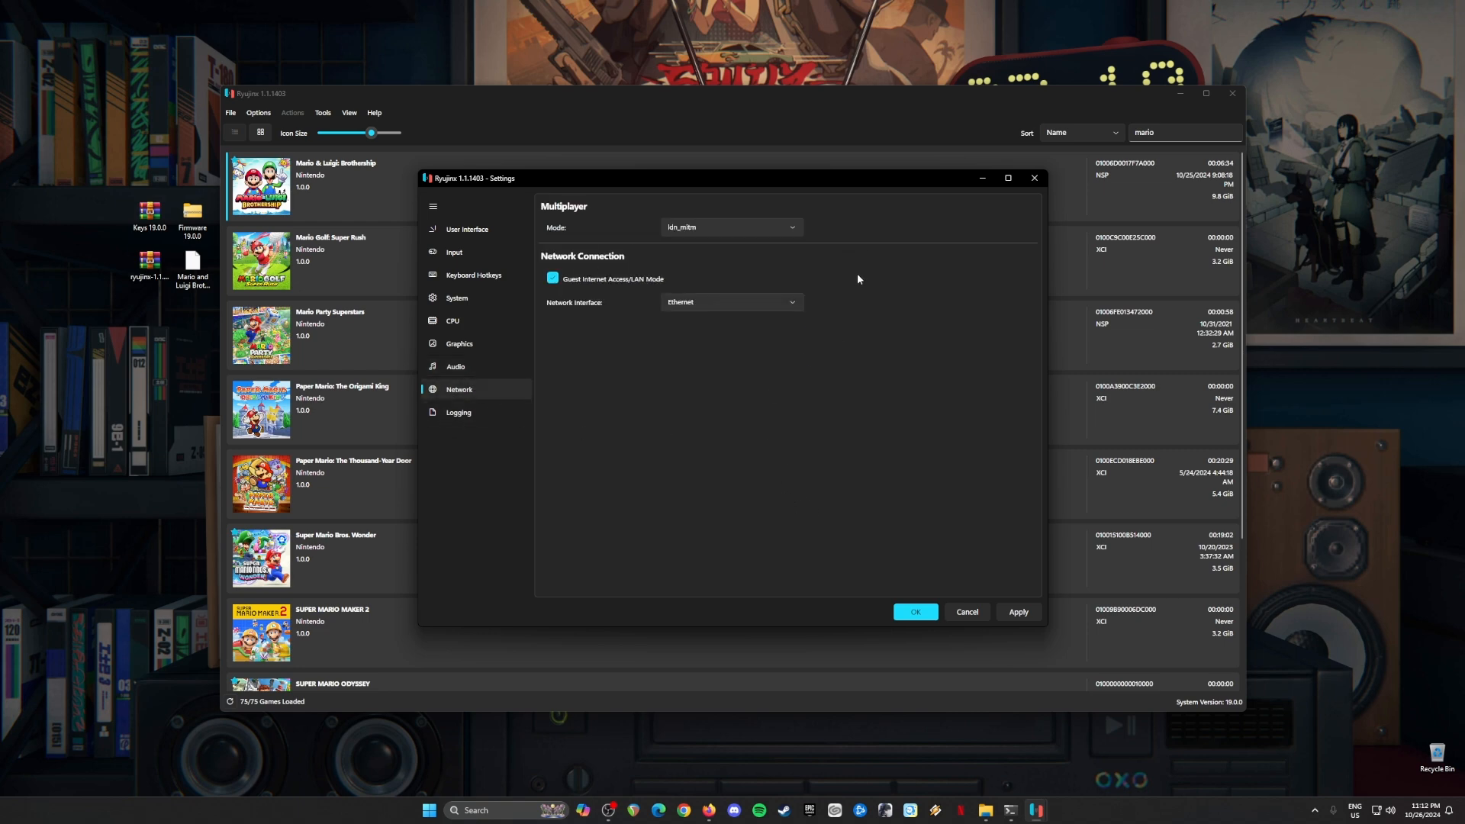
click(731, 302)
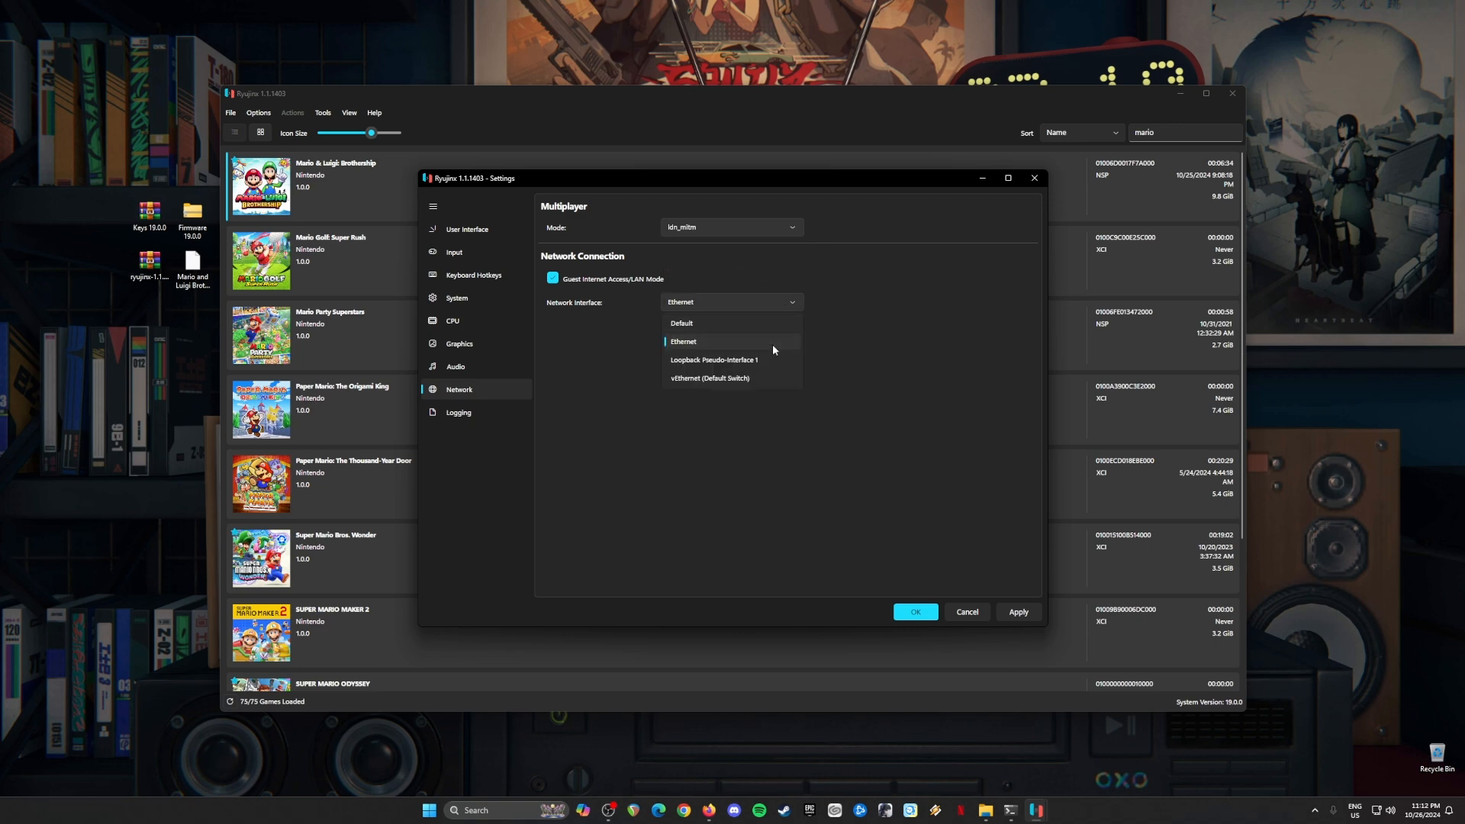
click(683, 341)
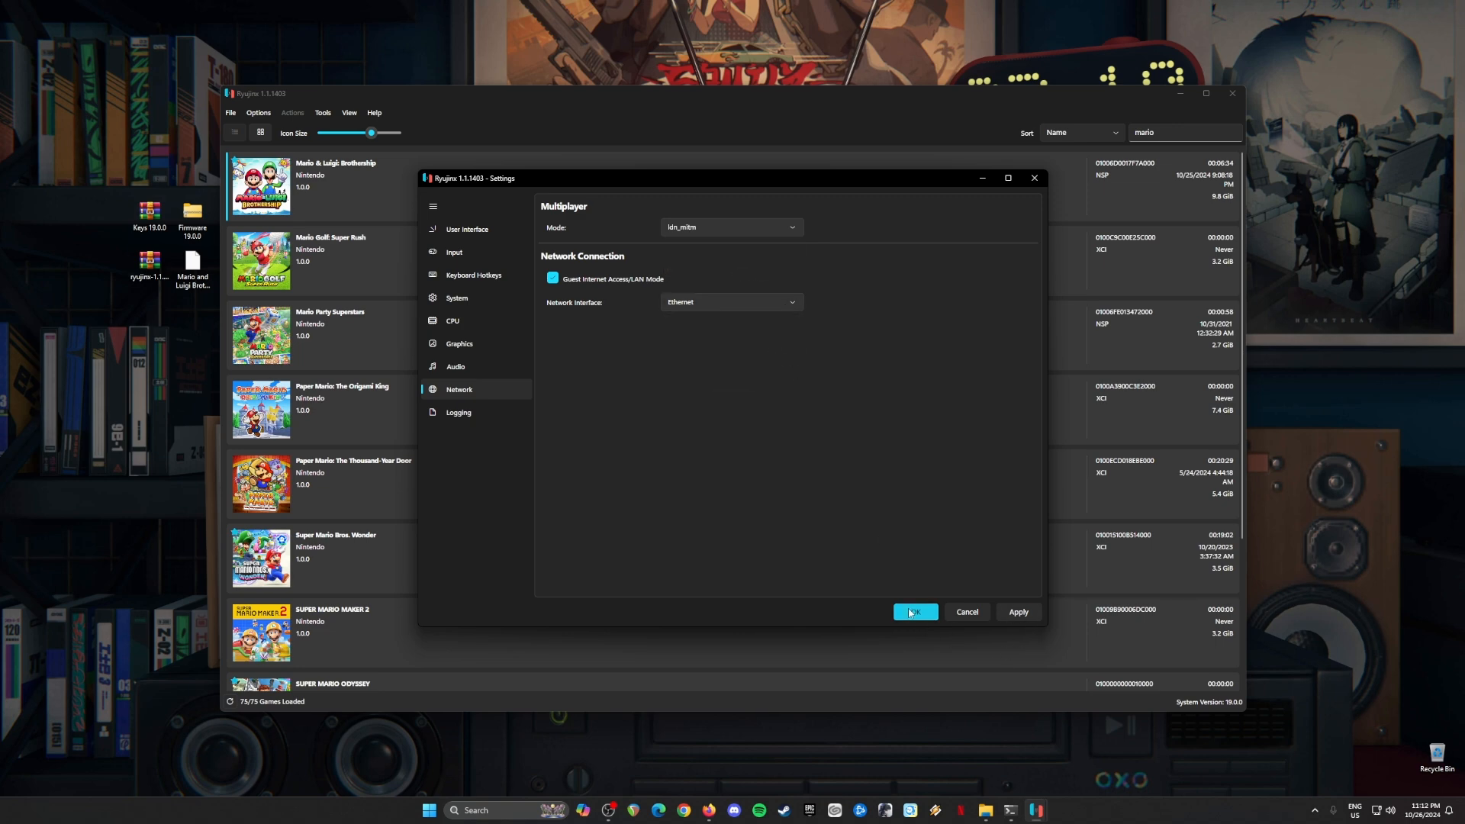
- Save the settings with OK and minimize Ryujinx to the desktop
click(914, 612)
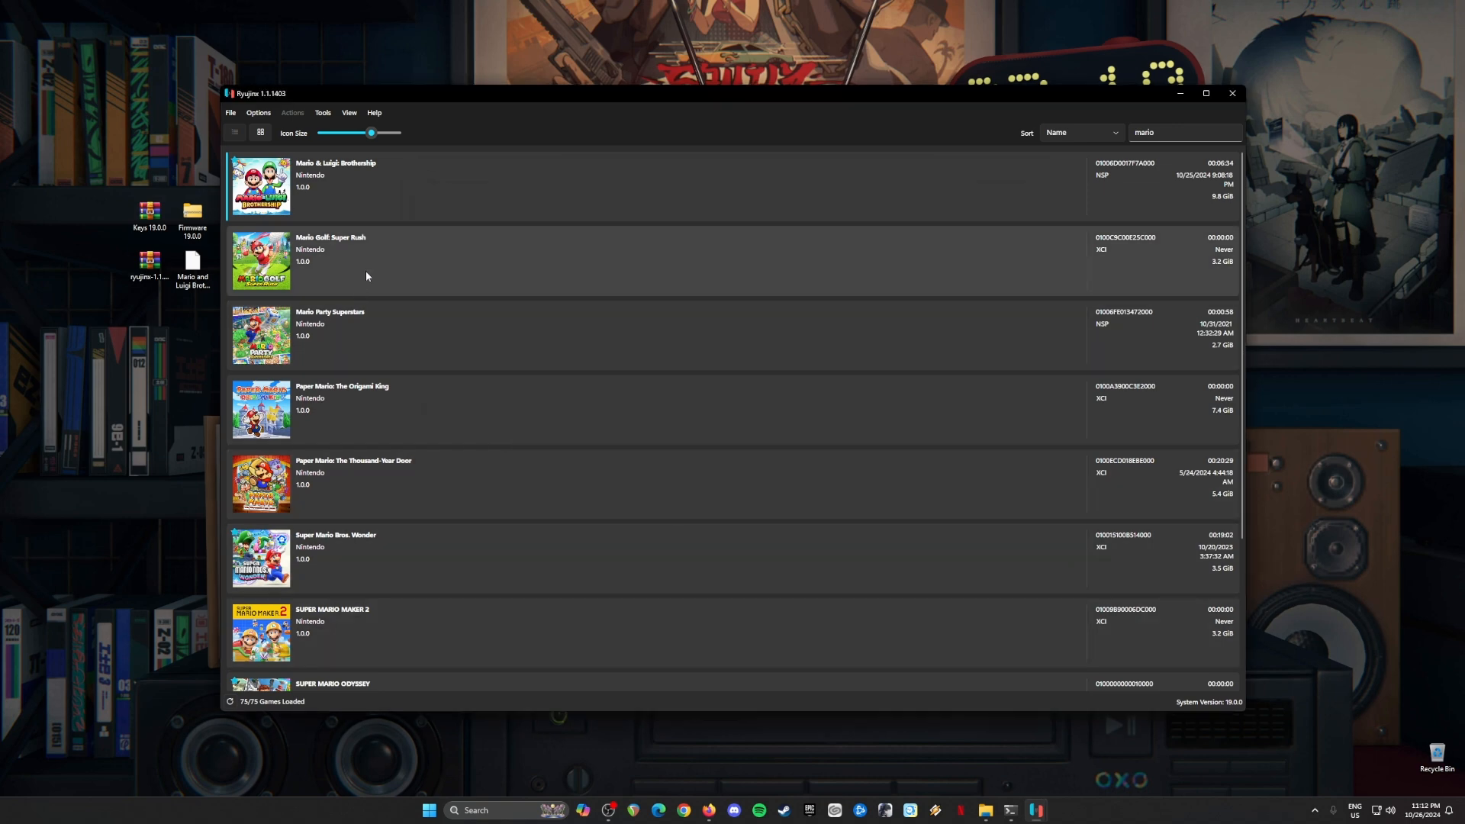
mouse_move(793, 479)
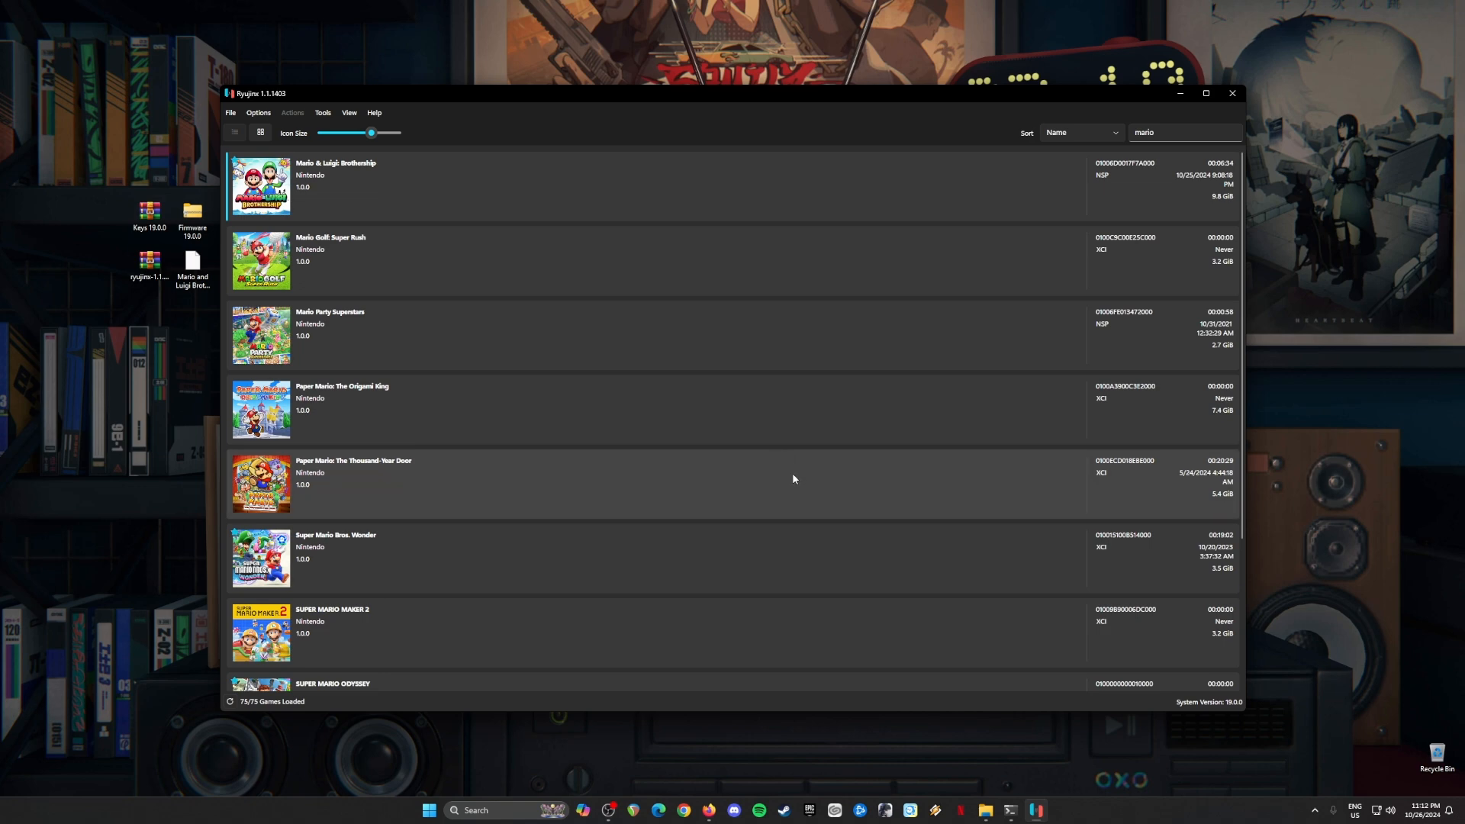
mouse_move(714, 389)
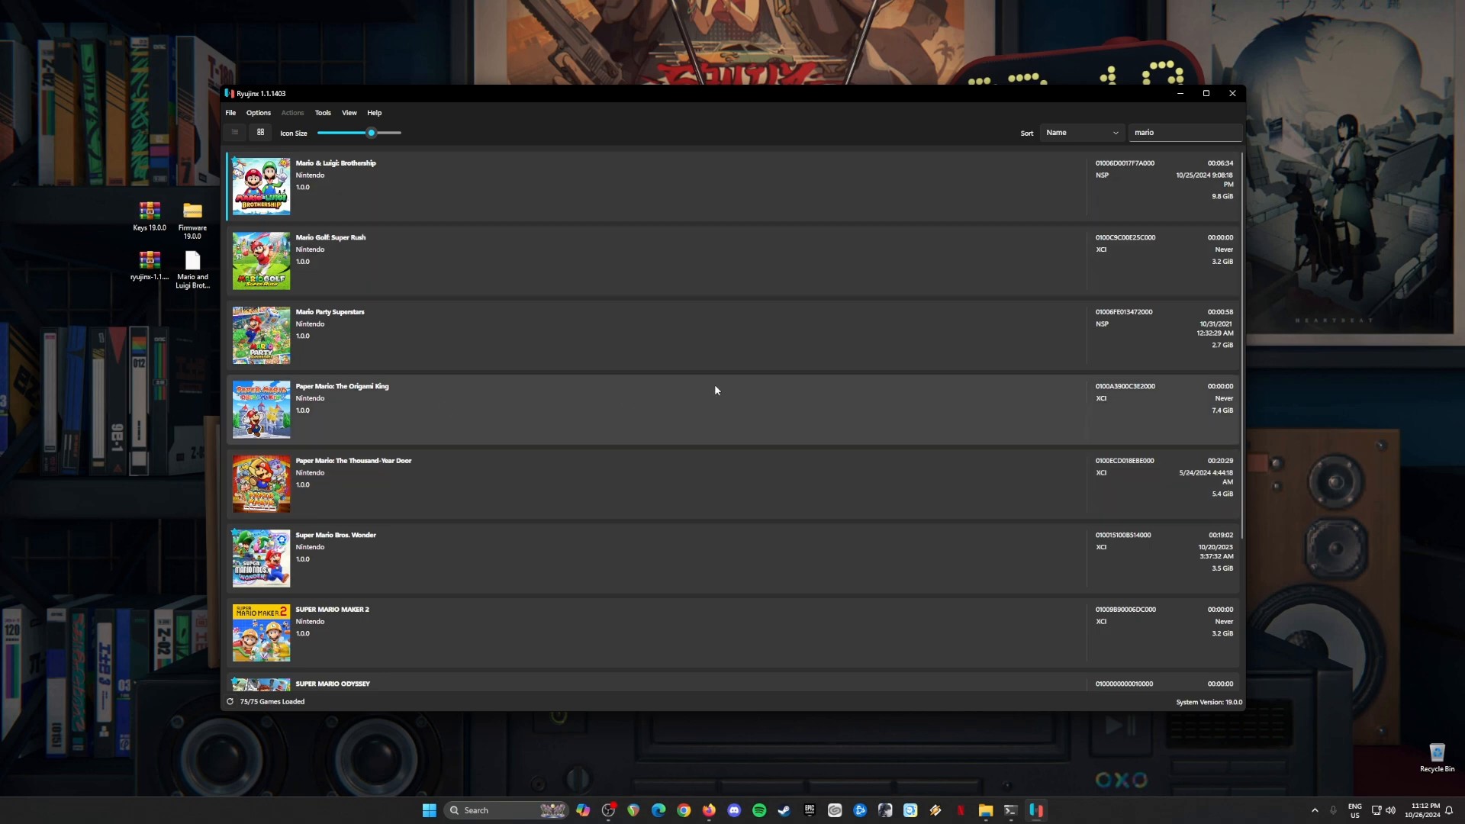
mouse_move(813, 548)
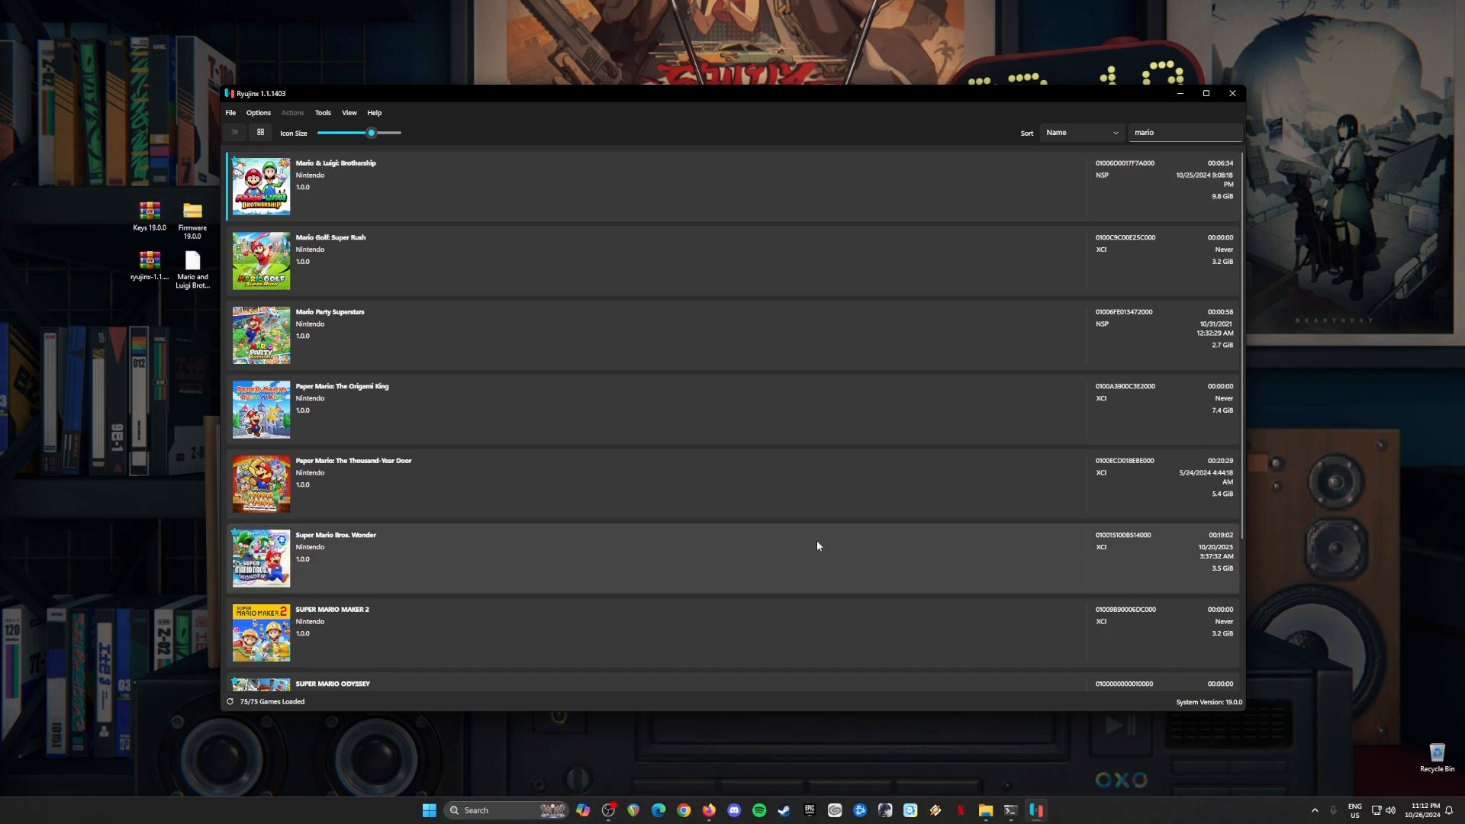
mouse_move(811, 554)
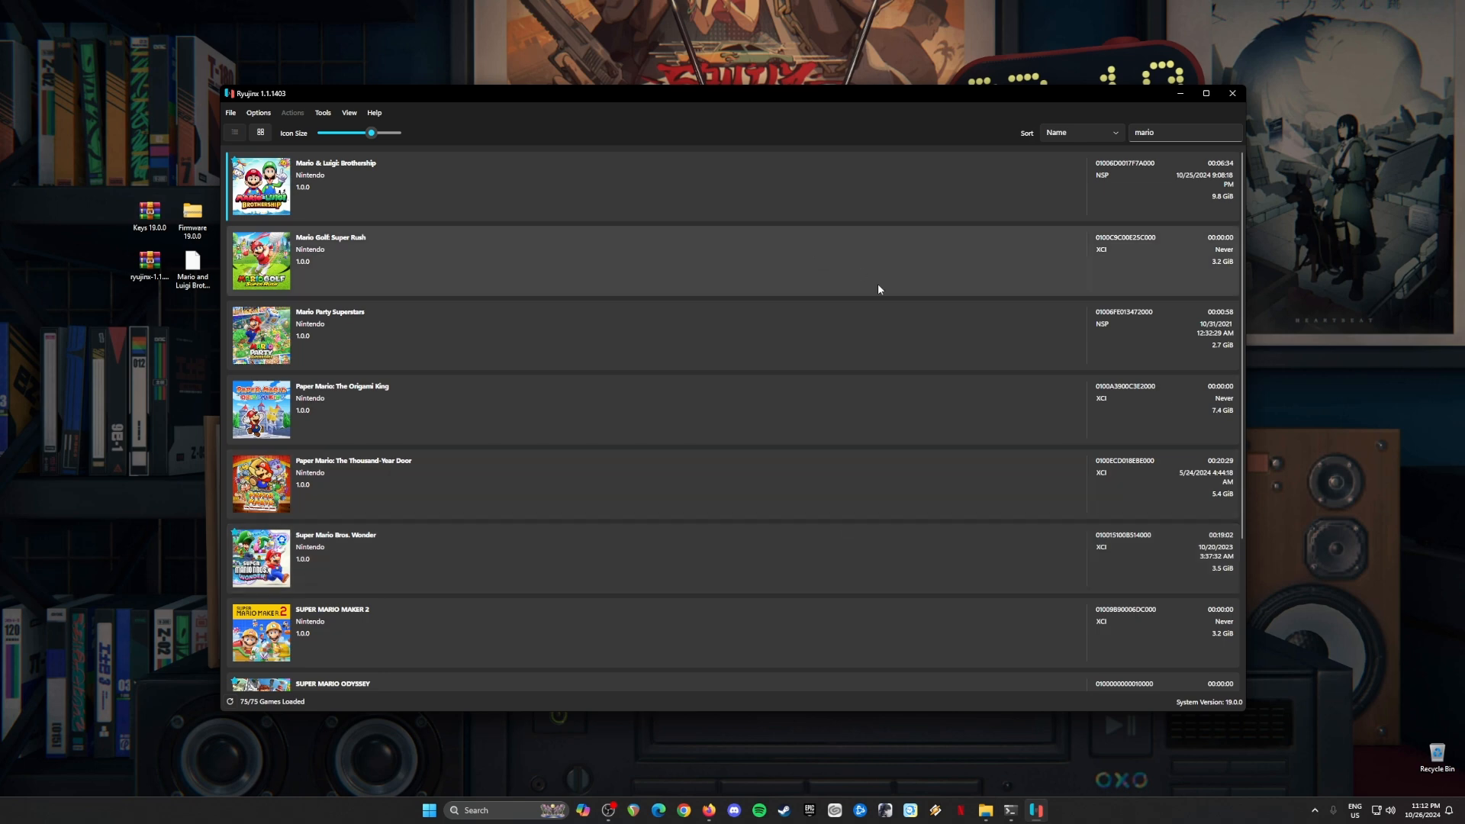
mouse_move(697, 240)
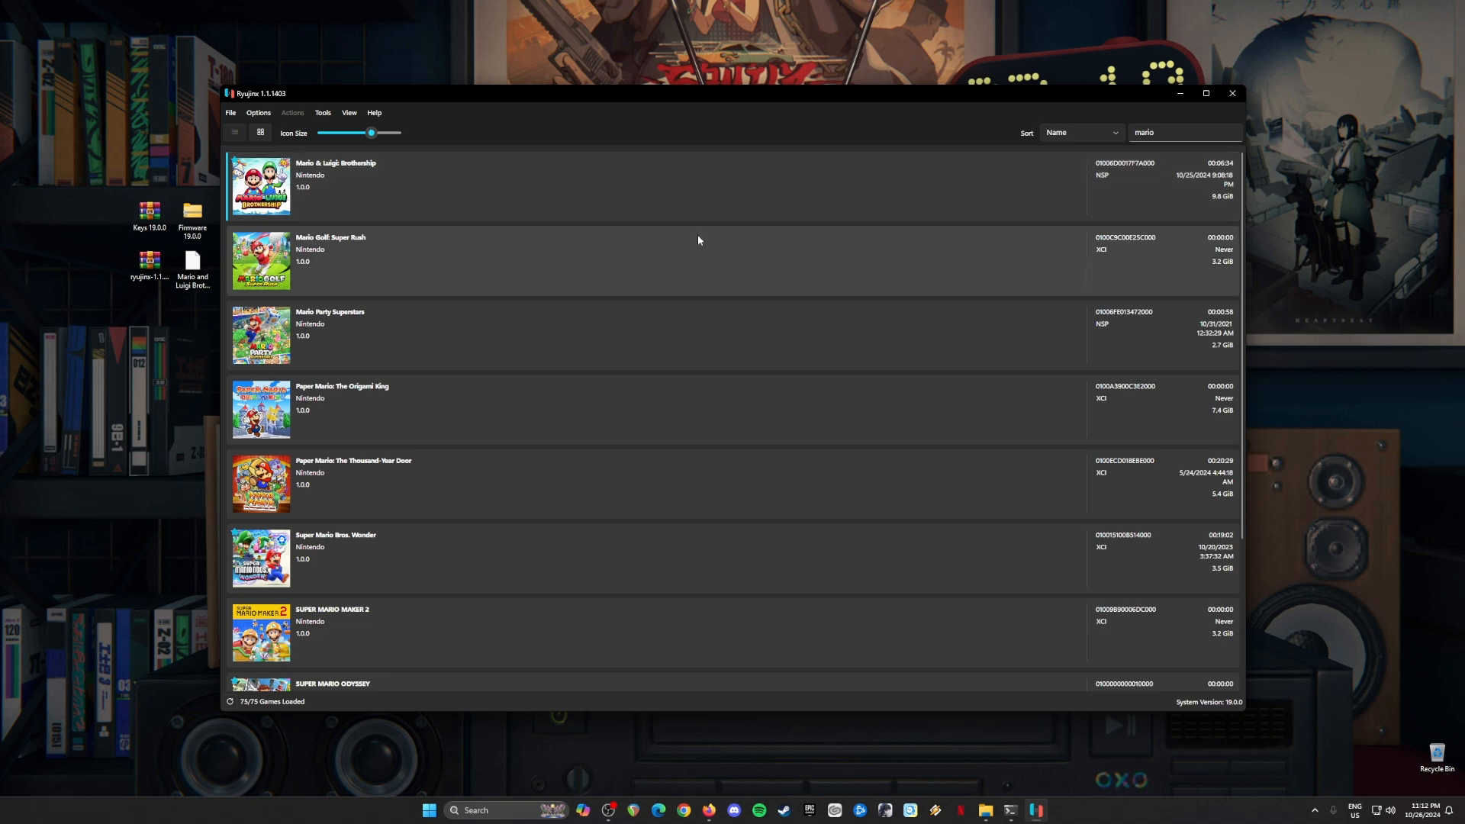
mouse_move(1206, 189)
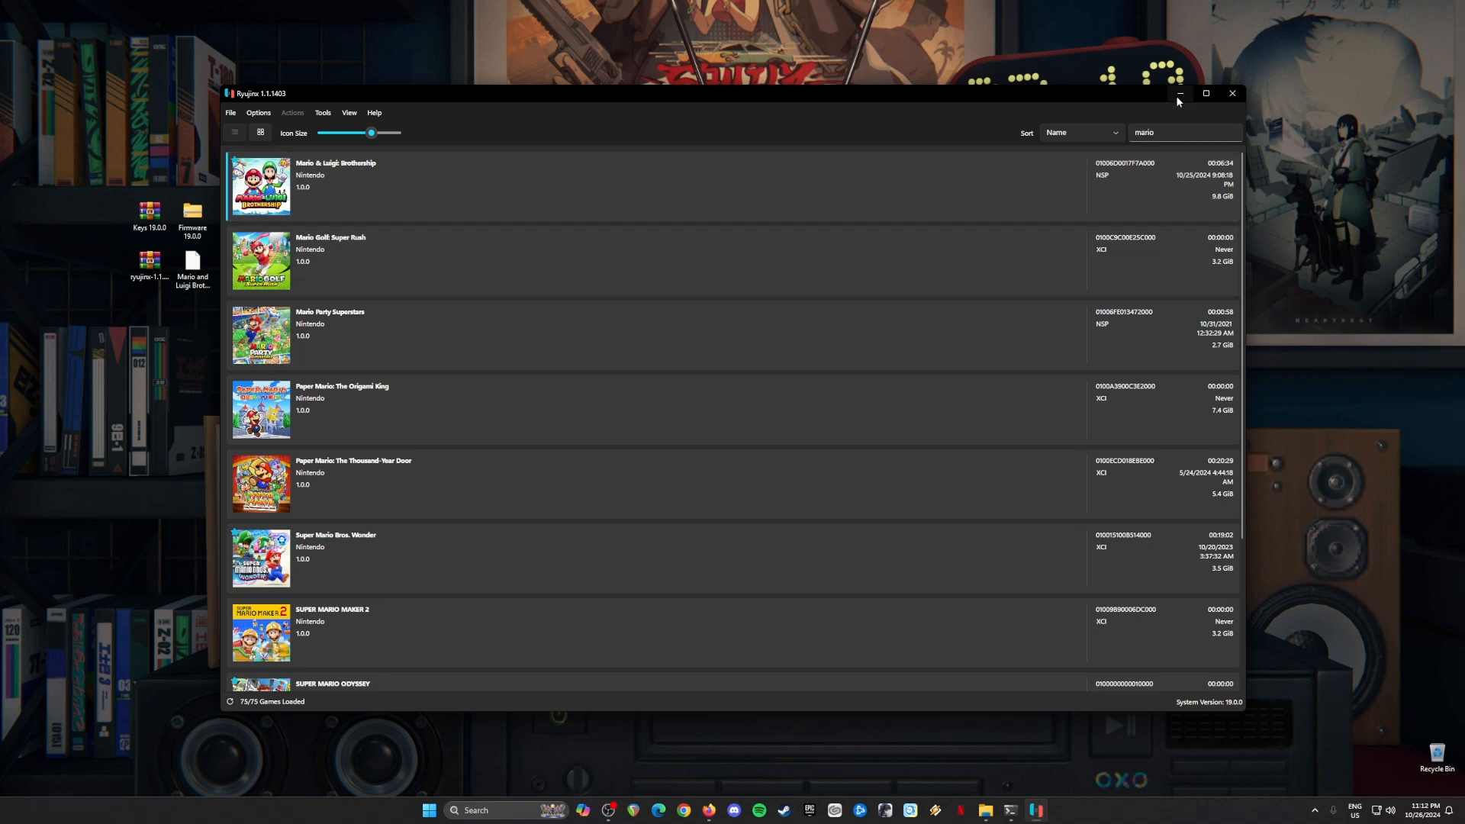
click(1178, 93)
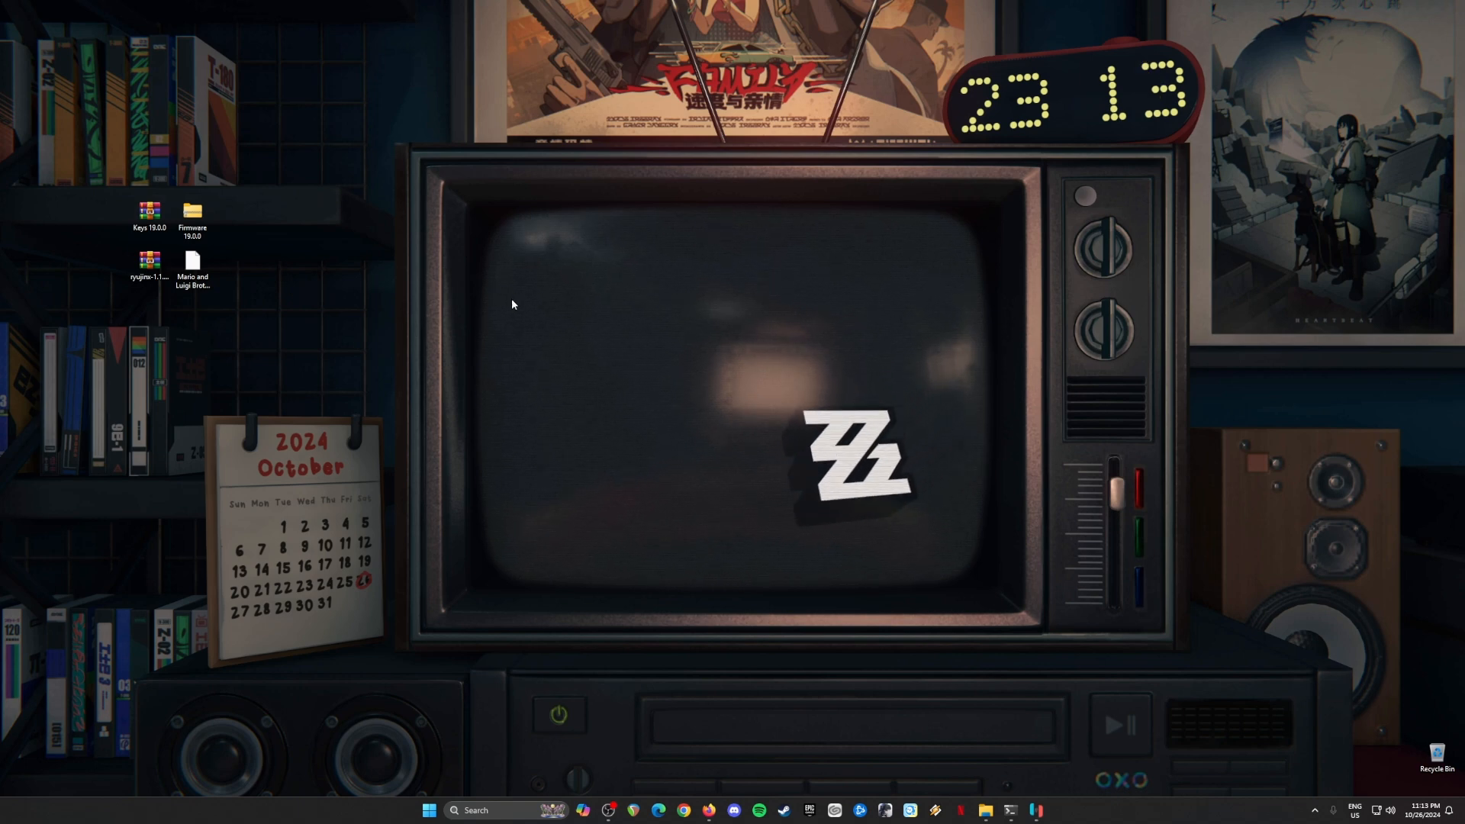